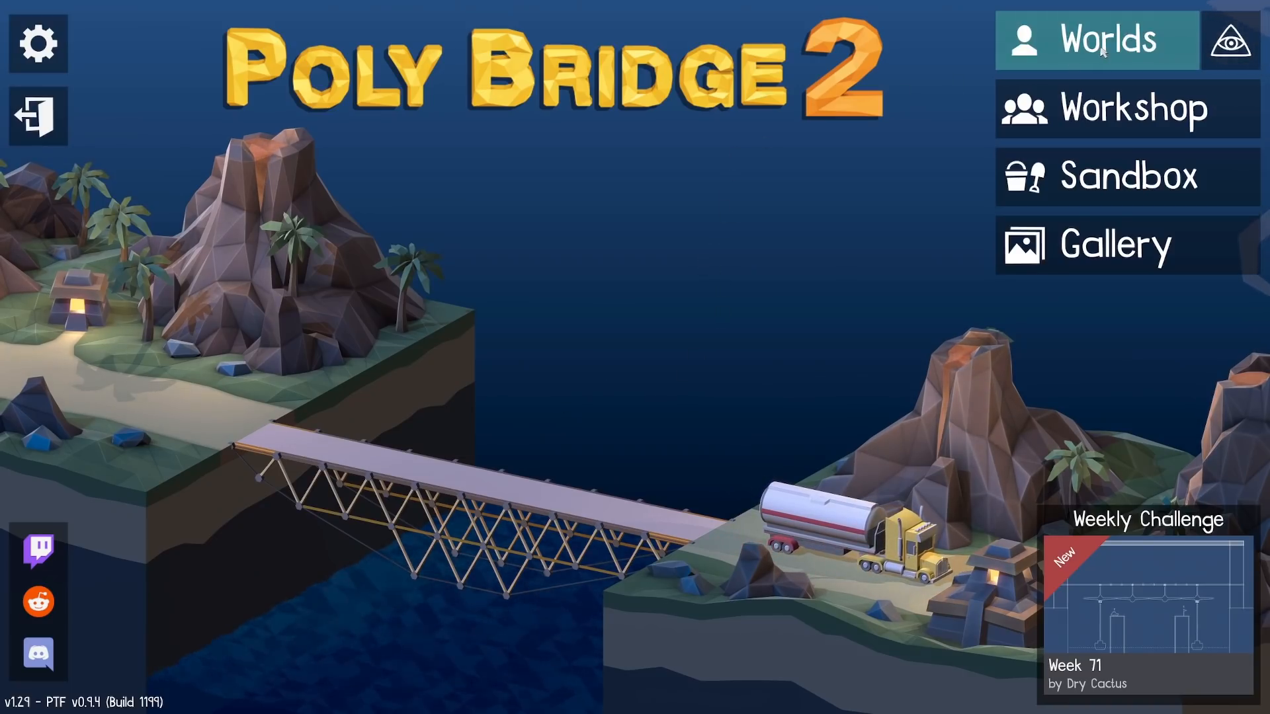
Browse the Classic Worlds and open Desert Winds (World 2) to list its 15 levels.
{"action": "left_click", "coordinate": [1095, 40]}
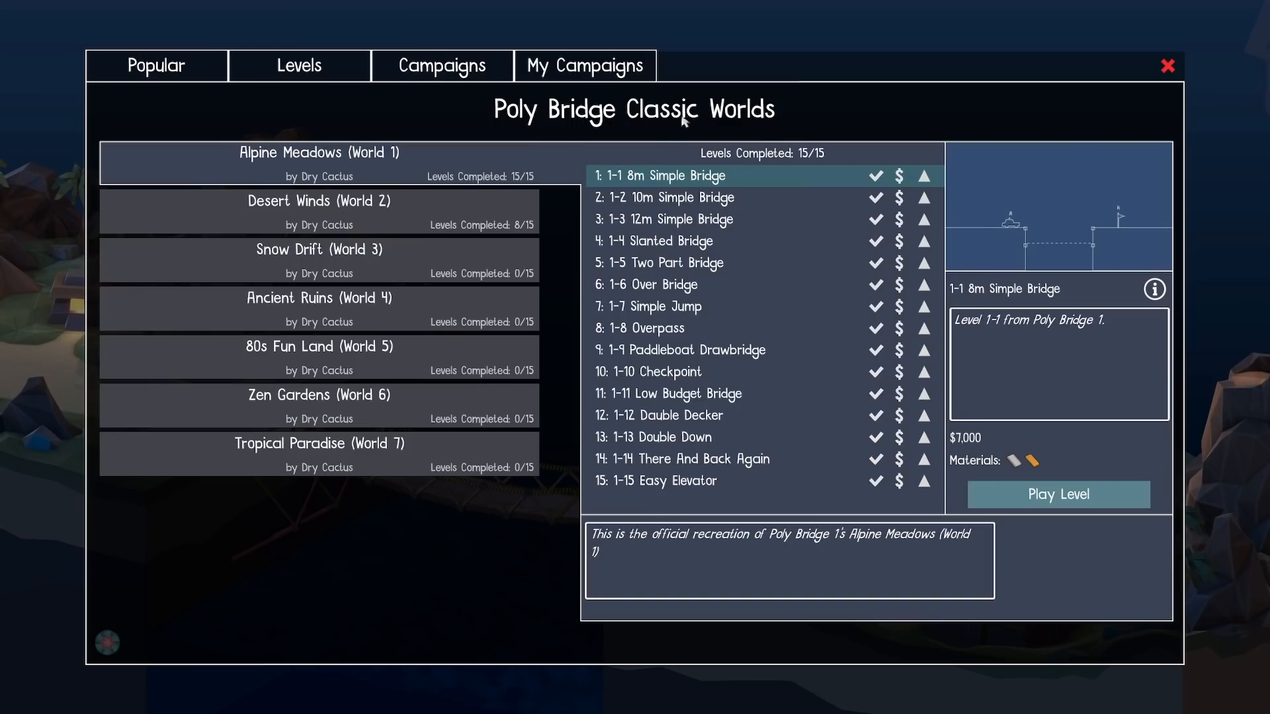
{"action": "left_click", "coordinate": [318, 201]}
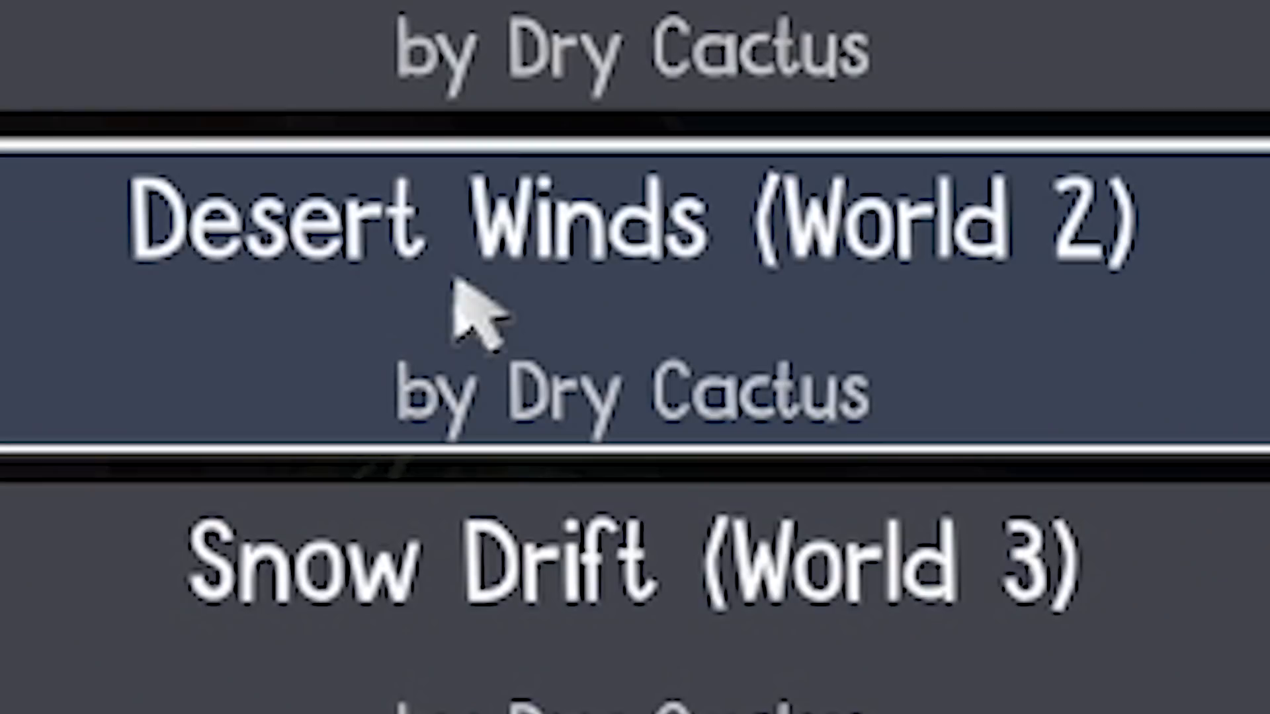
{"action": "left_click", "coordinate": [318, 211]}
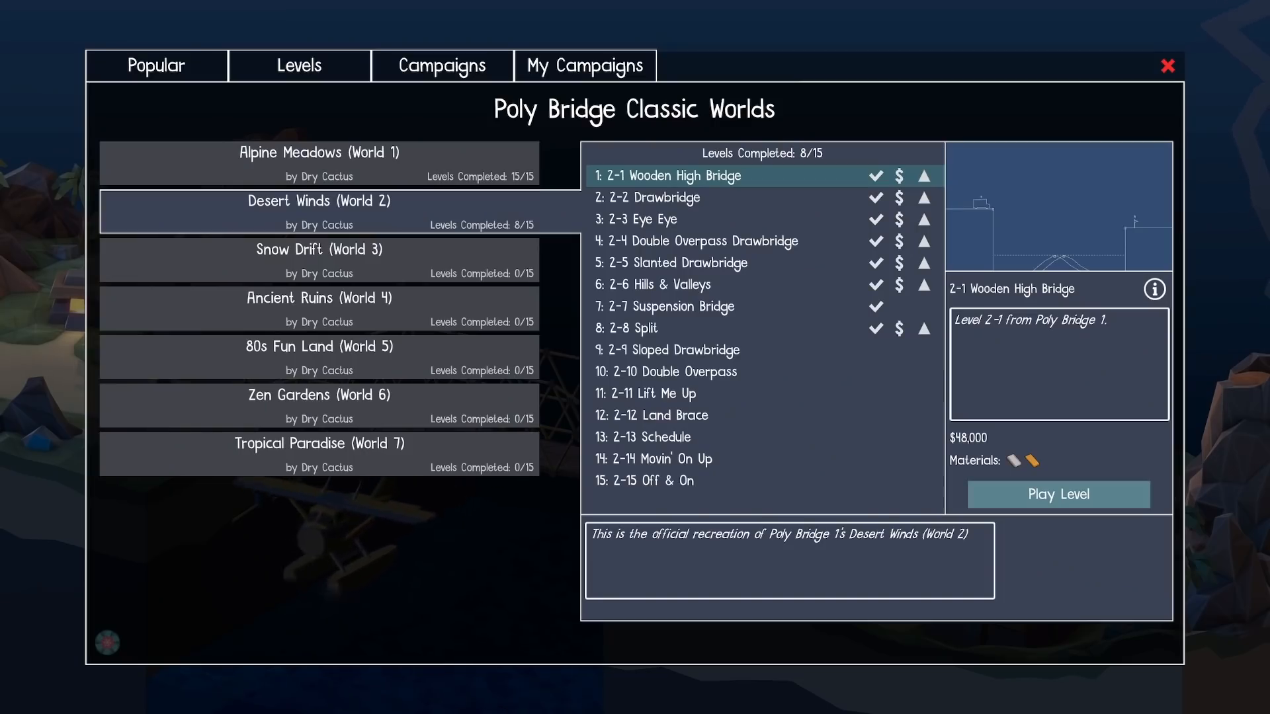
Load level 2-9 Sloped Drawbridge and show its $50,000 budget briefing.
{"action": "left_click", "coordinate": [1057, 494]}
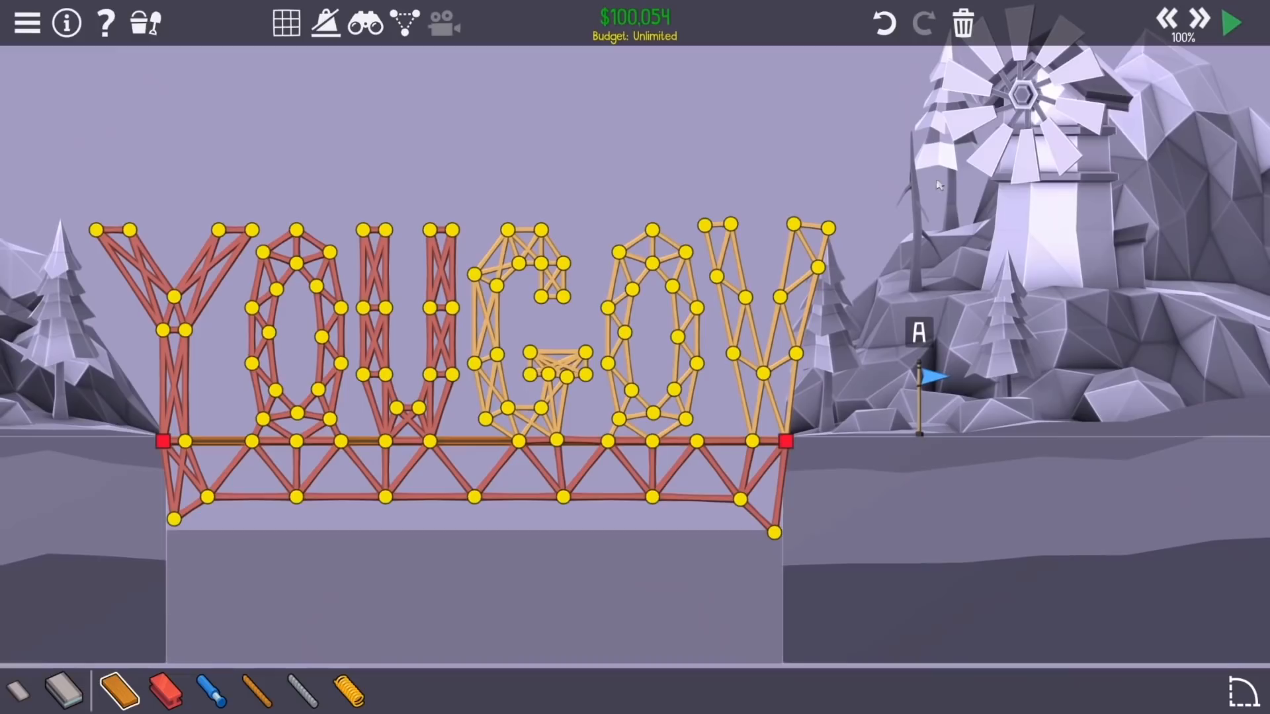
{"action": "left_click", "coordinate": [1230, 22]}
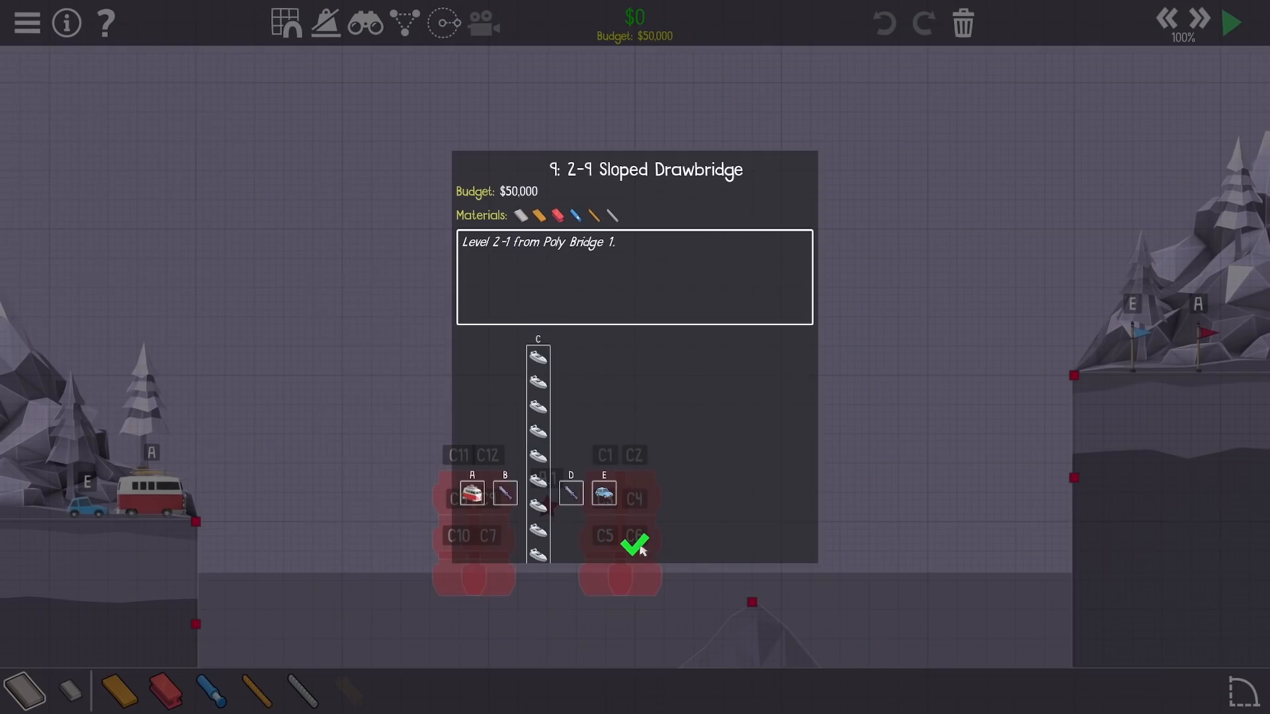
Dismiss the Sloped Drawbridge briefing to view the empty build area.
{"action": "left_click", "coordinate": [635, 543]}
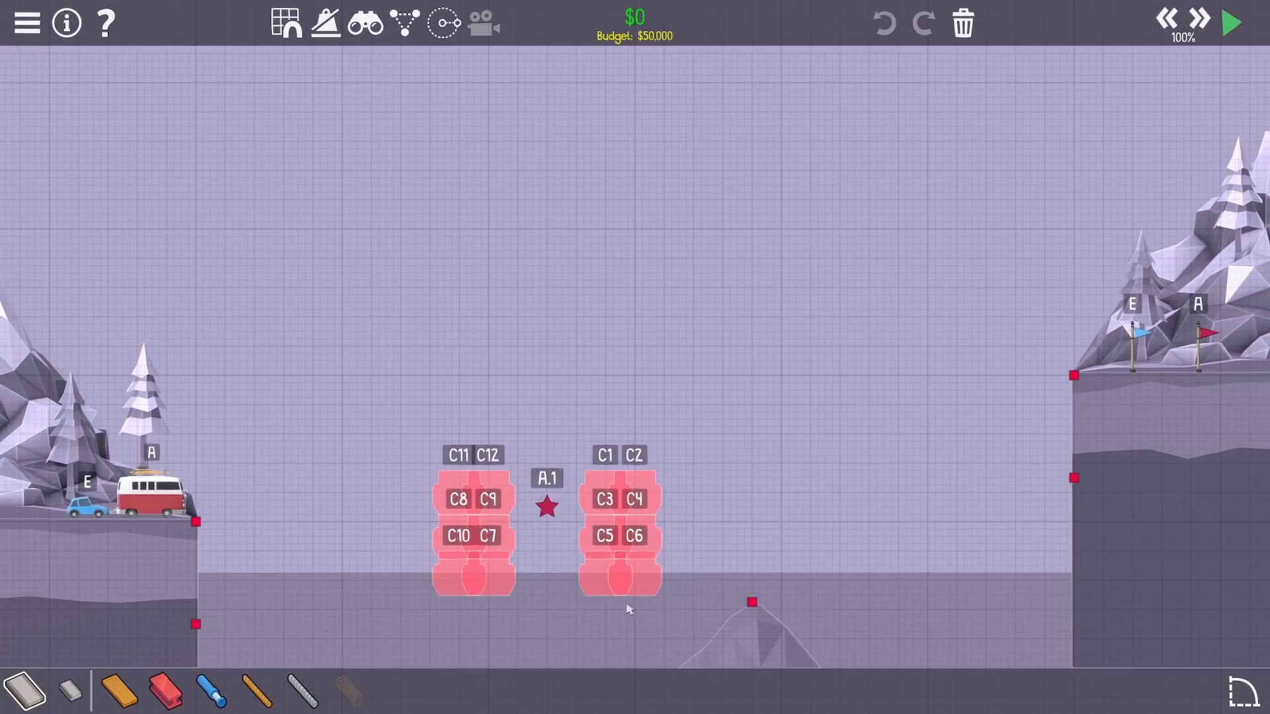
{"action": "mouse_move", "coordinate": [376, 516]}
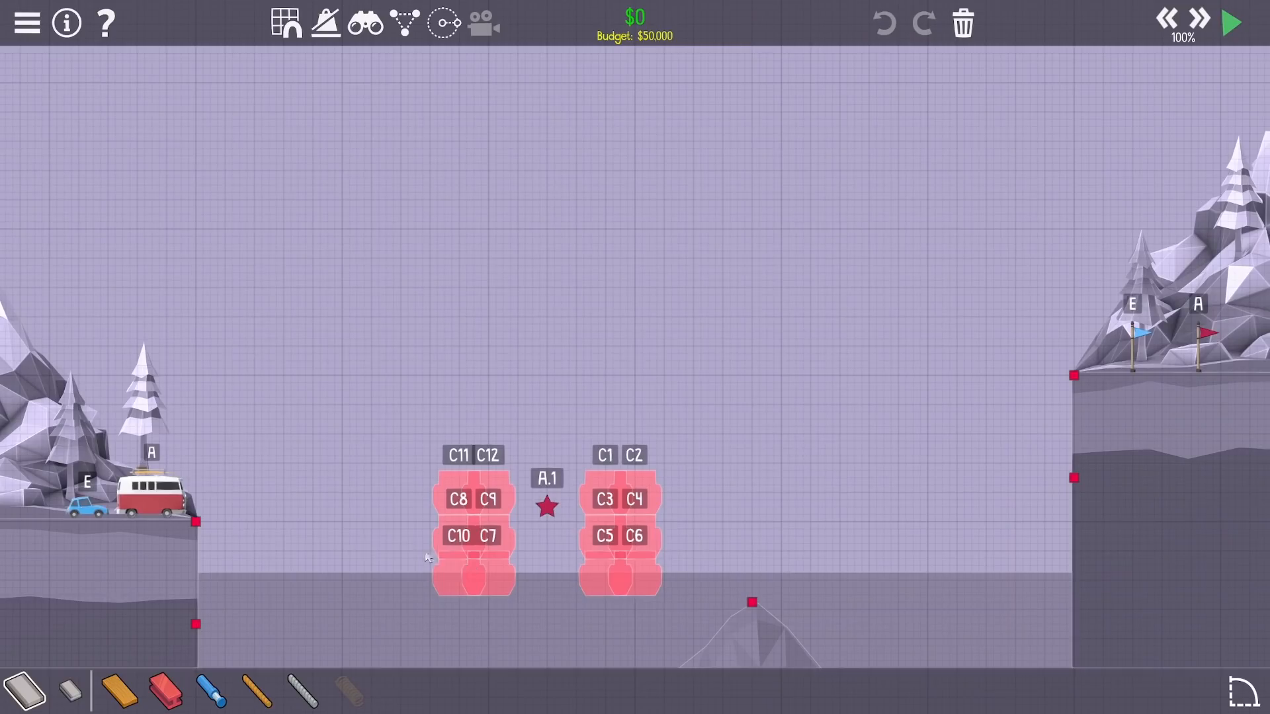
{"action": "mouse_move", "coordinate": [369, 473]}
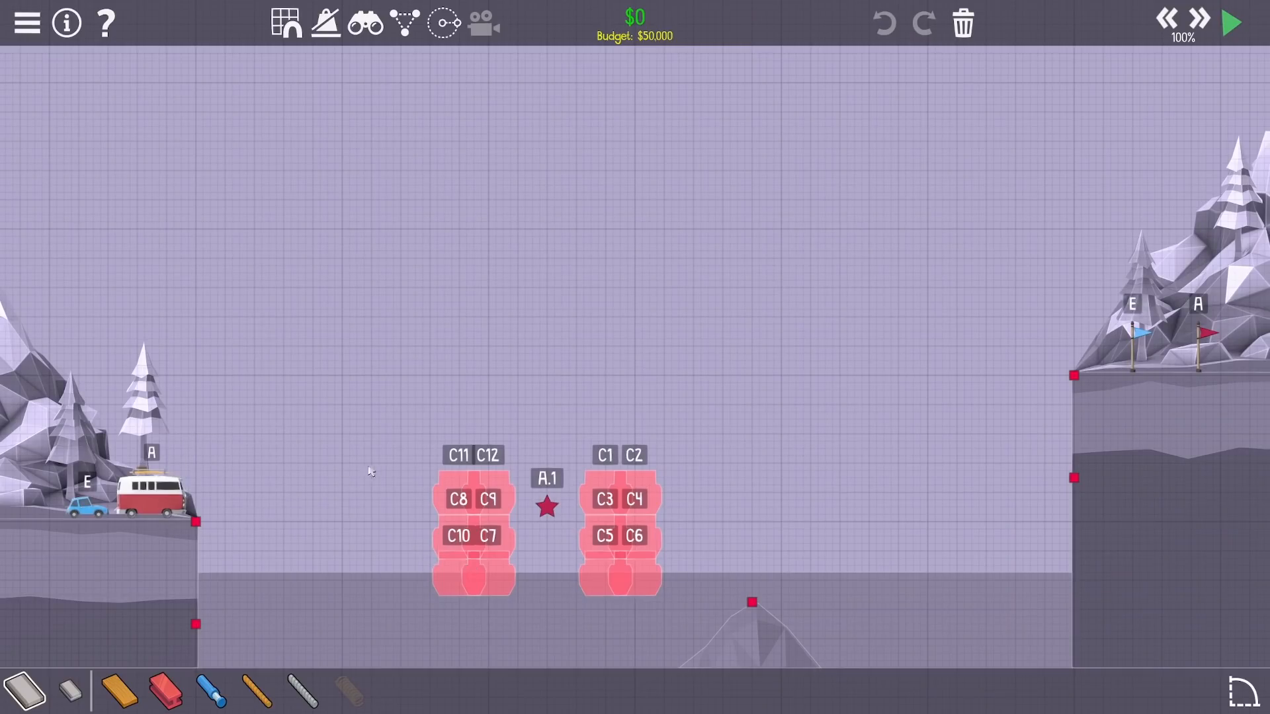
{"action": "mouse_move", "coordinate": [573, 482]}
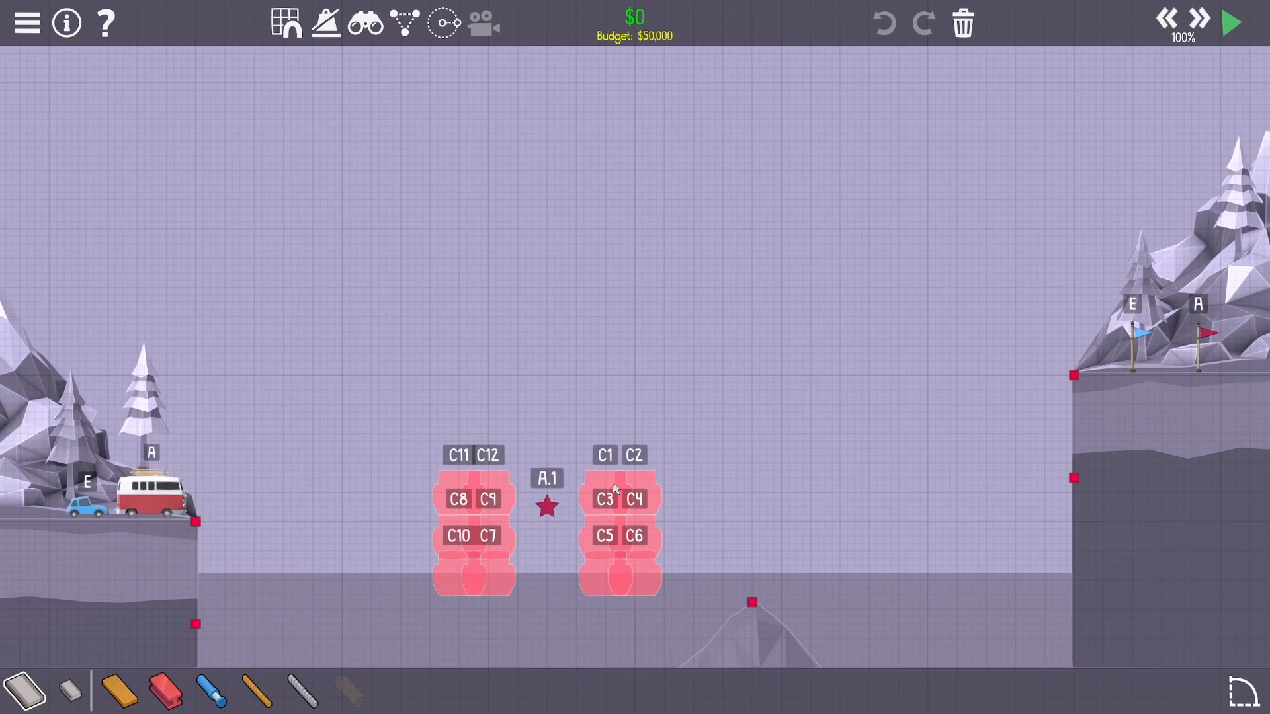
{"action": "mouse_move", "coordinate": [636, 569]}
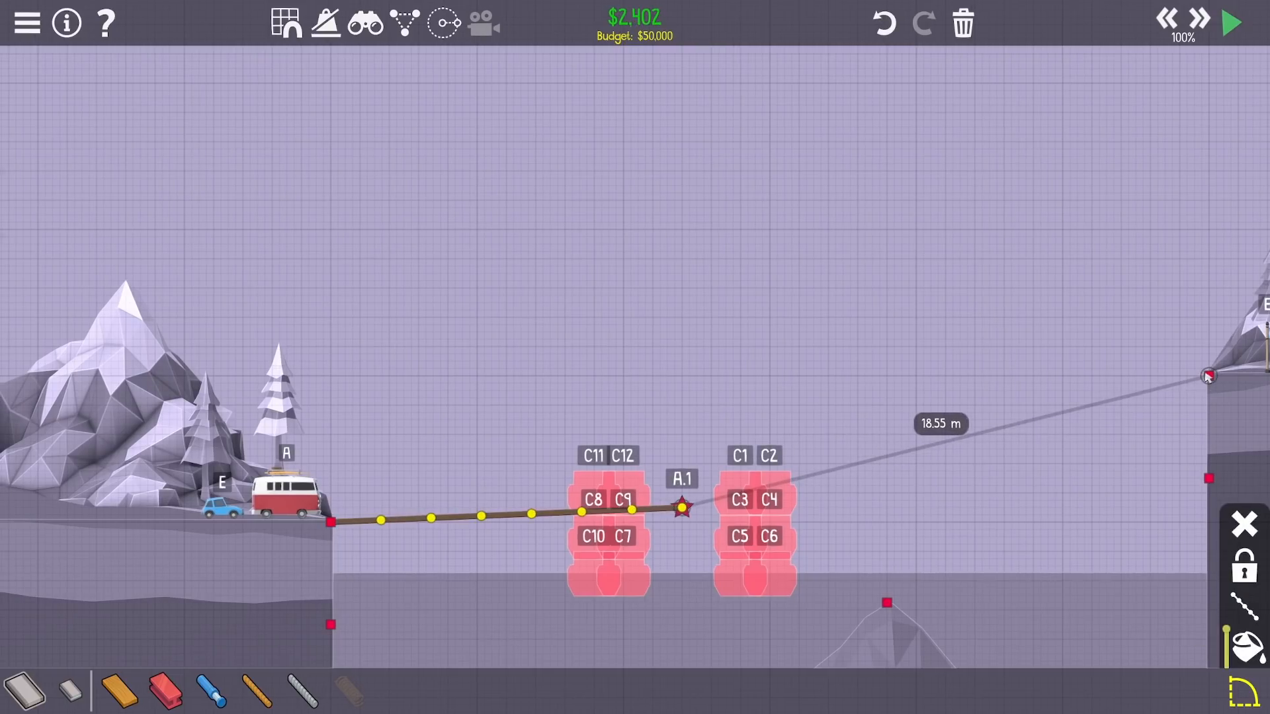
{"action": "mouse_move", "coordinate": [1251, 656]}
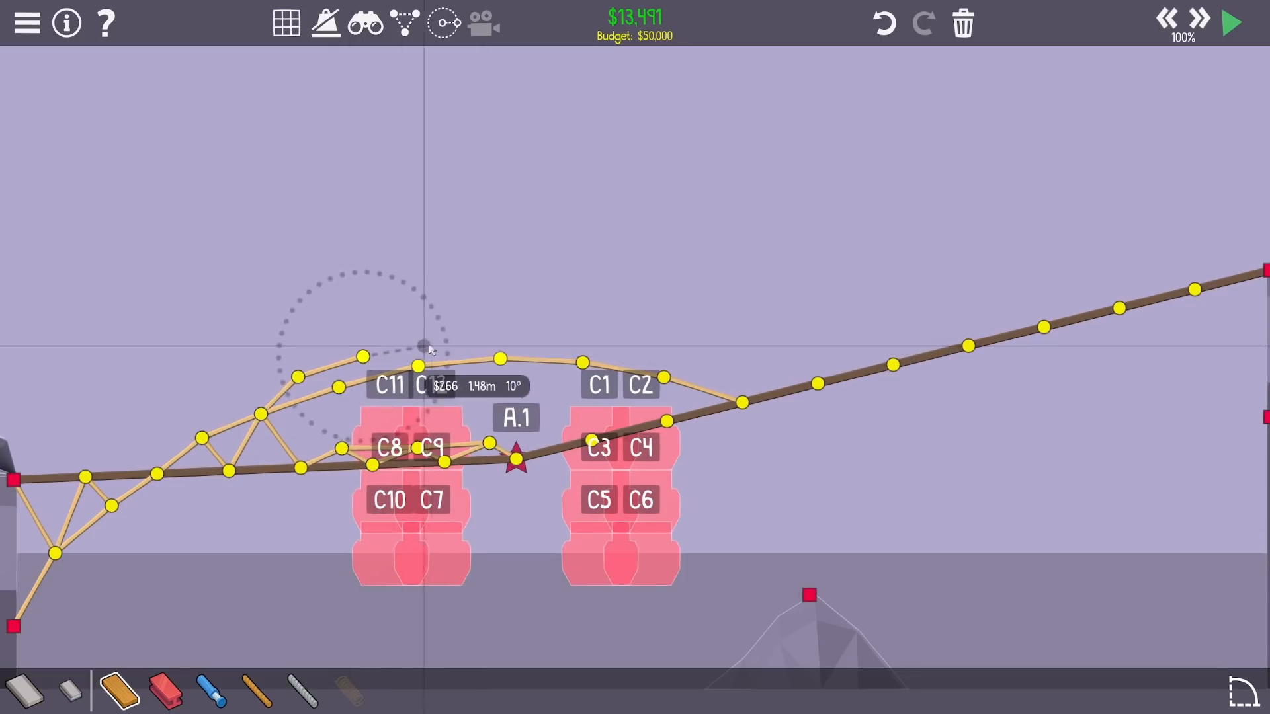
Extend the wooden arch over the right boat lane and brace supports to both banks and the rock.
{"action": "left_click_drag", "start_coordinate": [429, 344], "coordinate": [539, 340]}
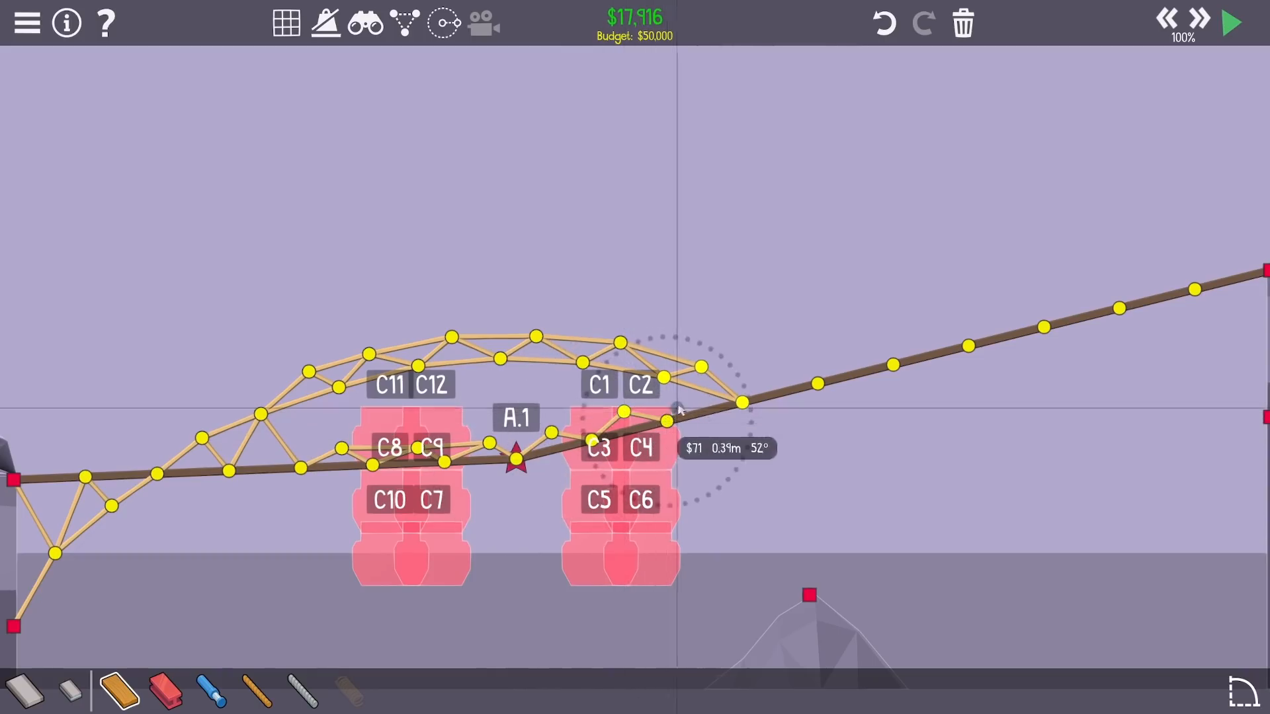
{"action": "left_click_drag", "start_coordinate": [741, 401], "coordinate": [745, 473]}
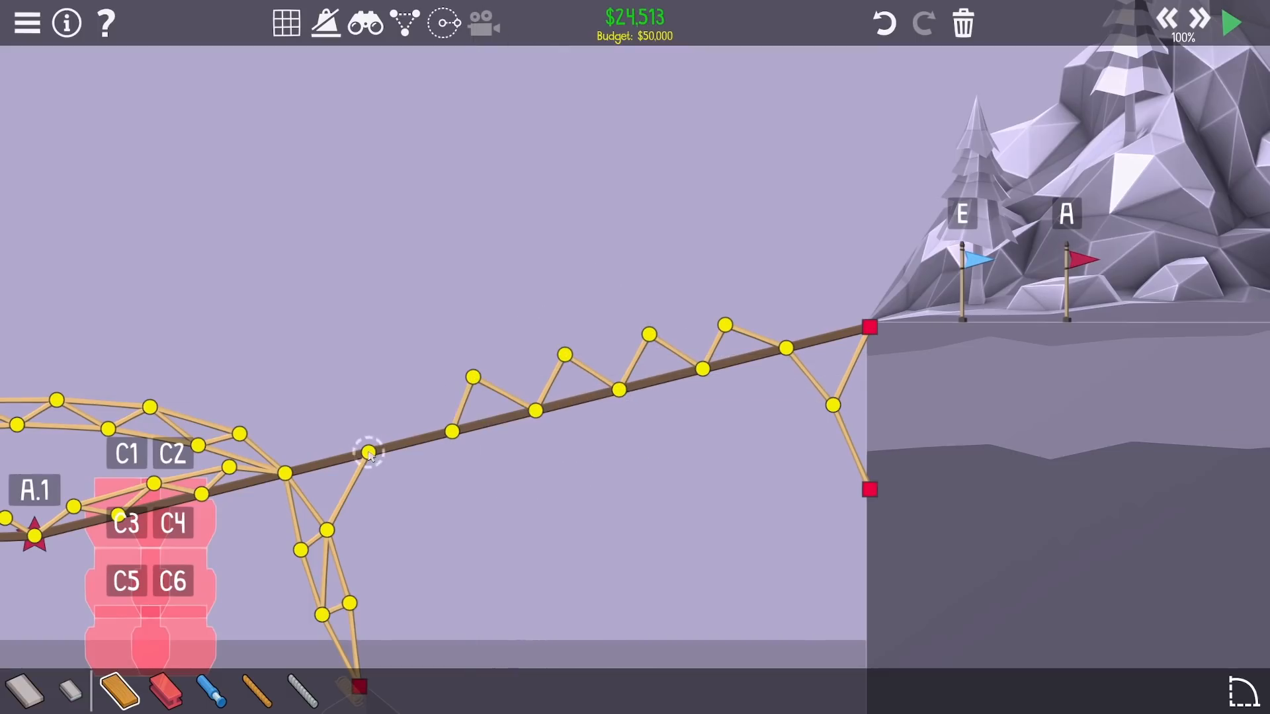
{"action": "left_click_drag", "start_coordinate": [369, 454], "coordinate": [397, 398]}
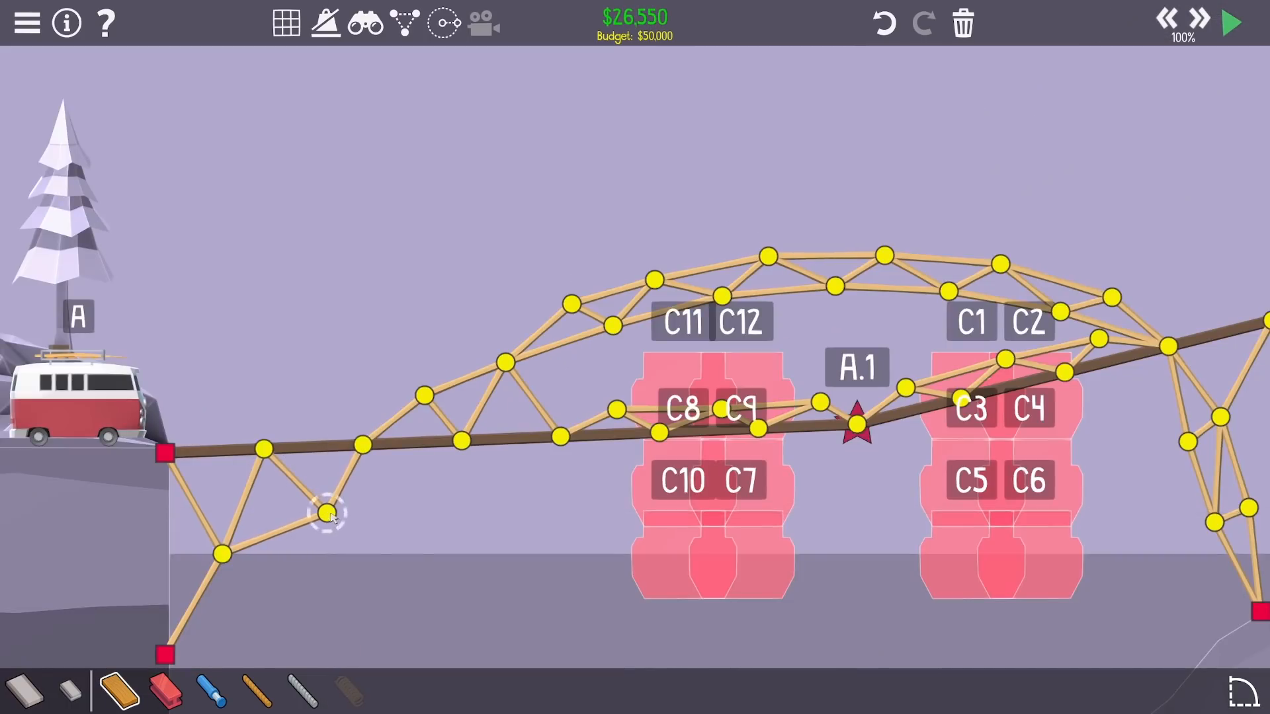
{"action": "left_click", "coordinate": [332, 518]}
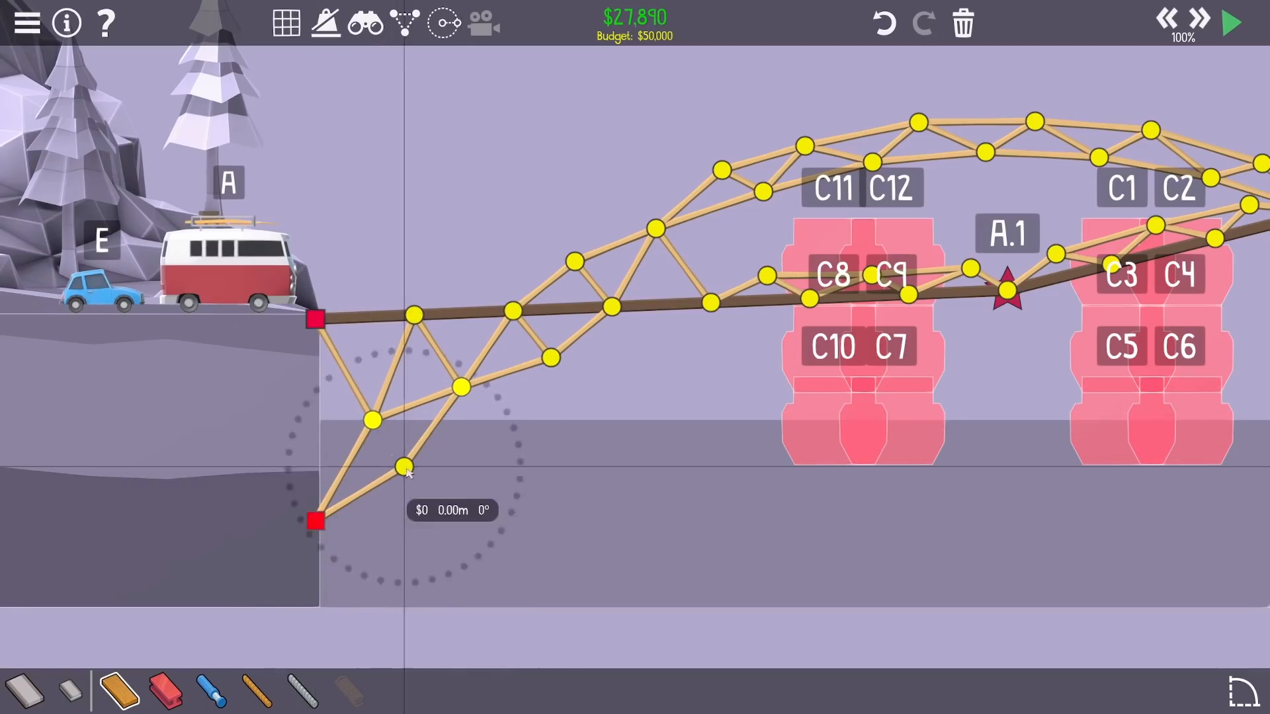
{"action": "left_click", "coordinate": [1230, 22]}
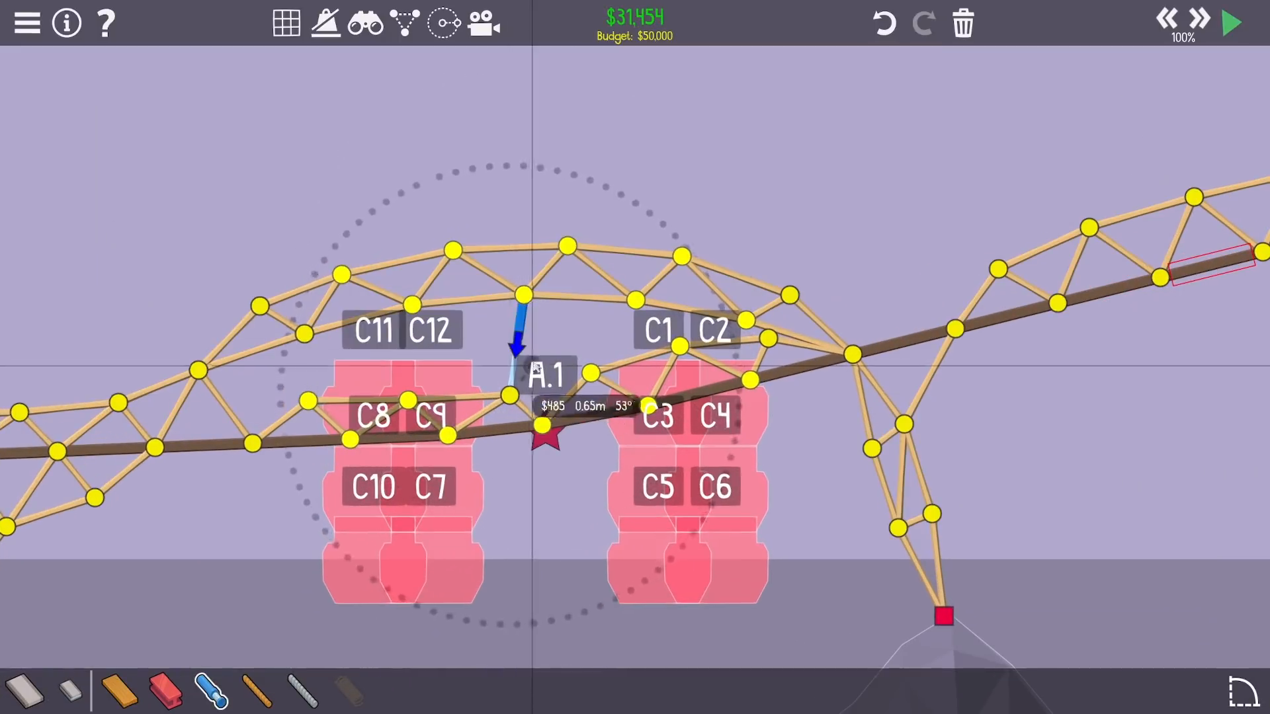
Link the arch to the checkpoint deck with a piston, reinforce the left support, and test twice.
{"action": "left_click", "coordinate": [1229, 22]}
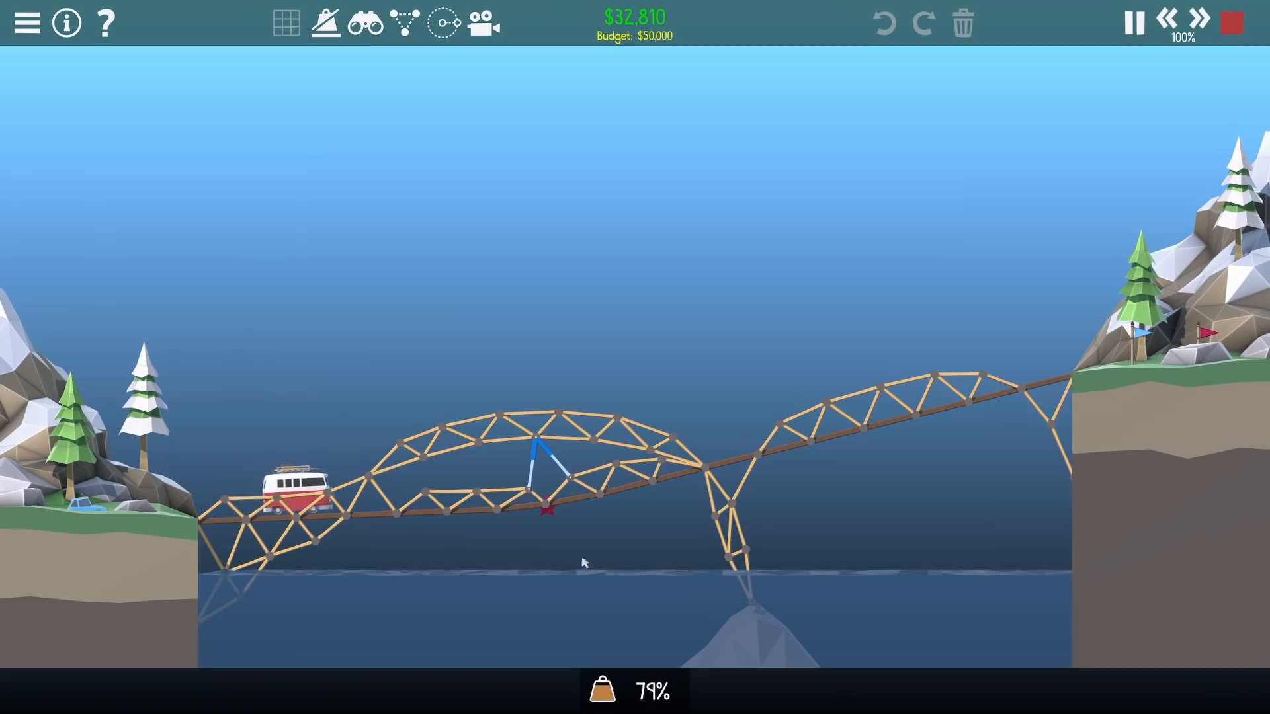
{"action": "left_click", "coordinate": [1154, 22]}
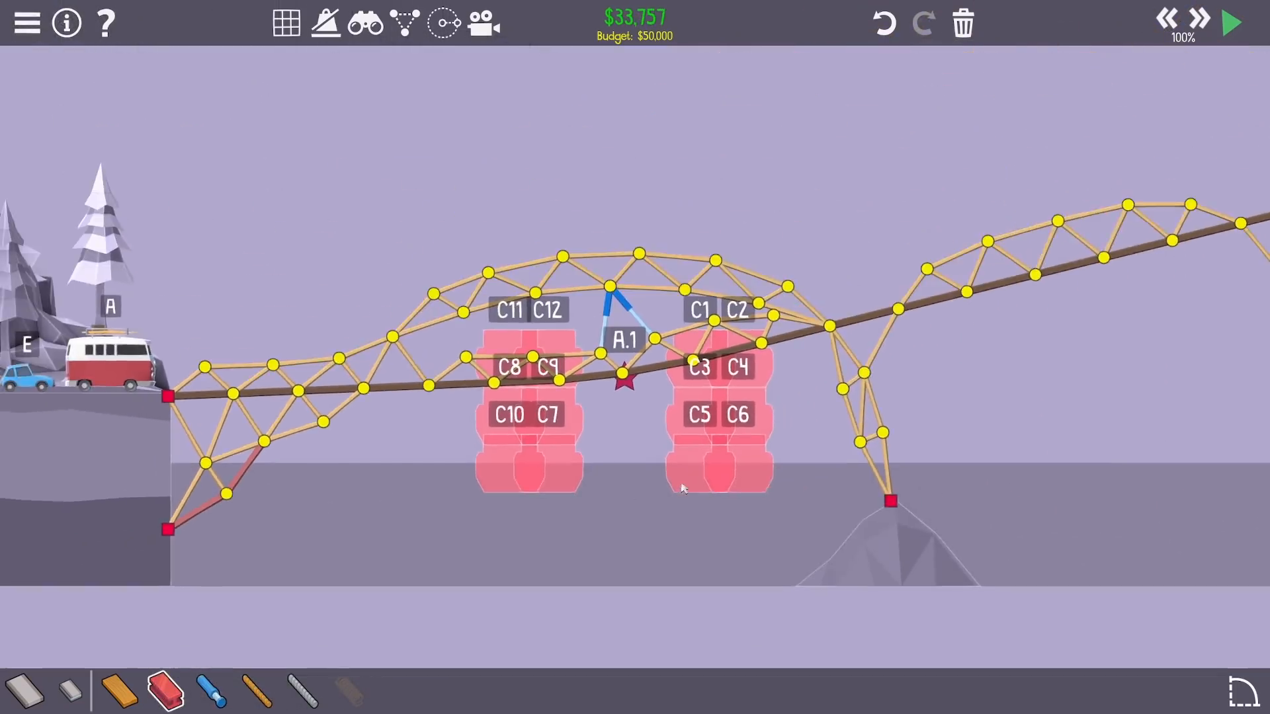
{"action": "left_click", "coordinate": [1230, 21]}
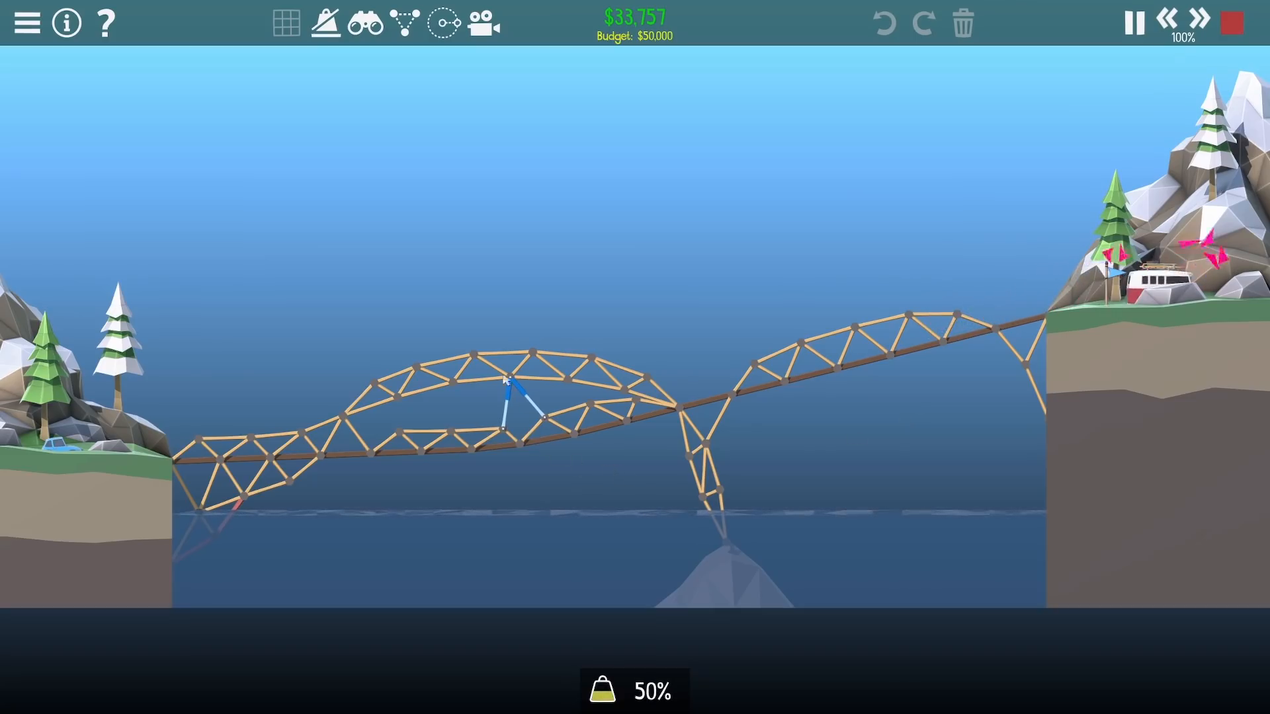
{"action": "left_click", "coordinate": [1230, 22]}
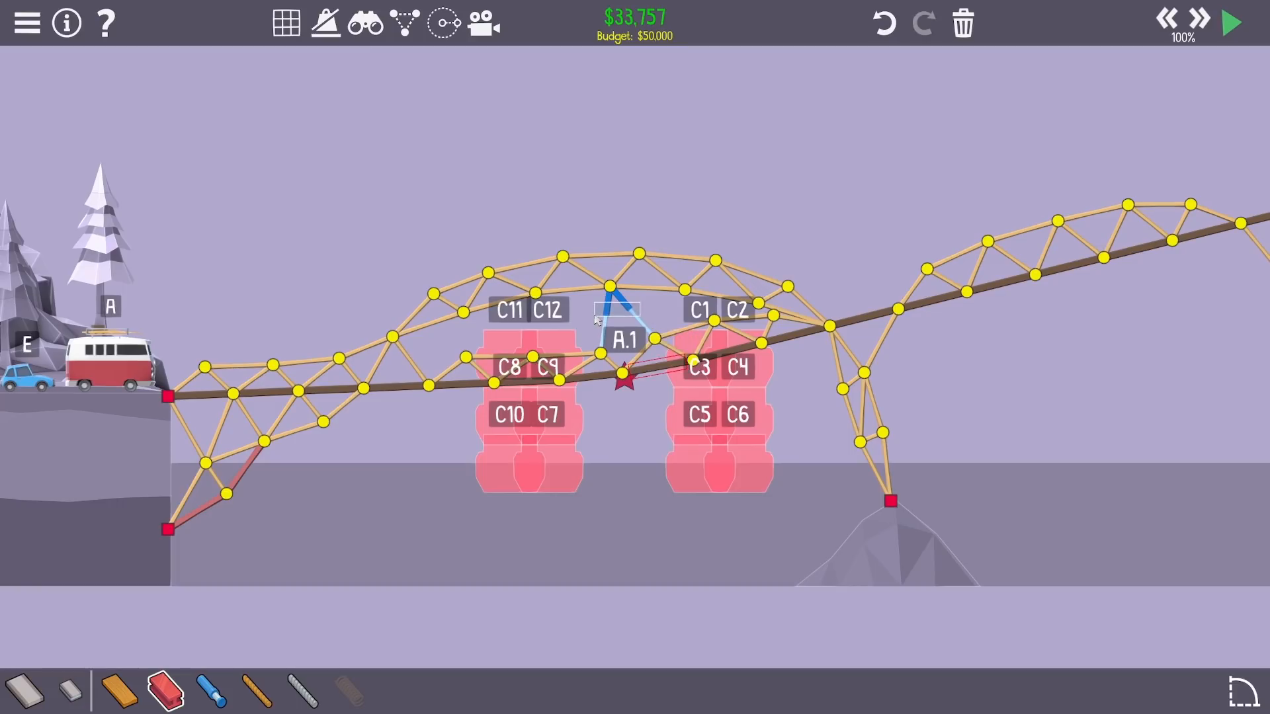
Remove the checkpoint piston and connect a raised truss peak to the deck with a new piston.
{"action": "left_click", "coordinate": [611, 308]}
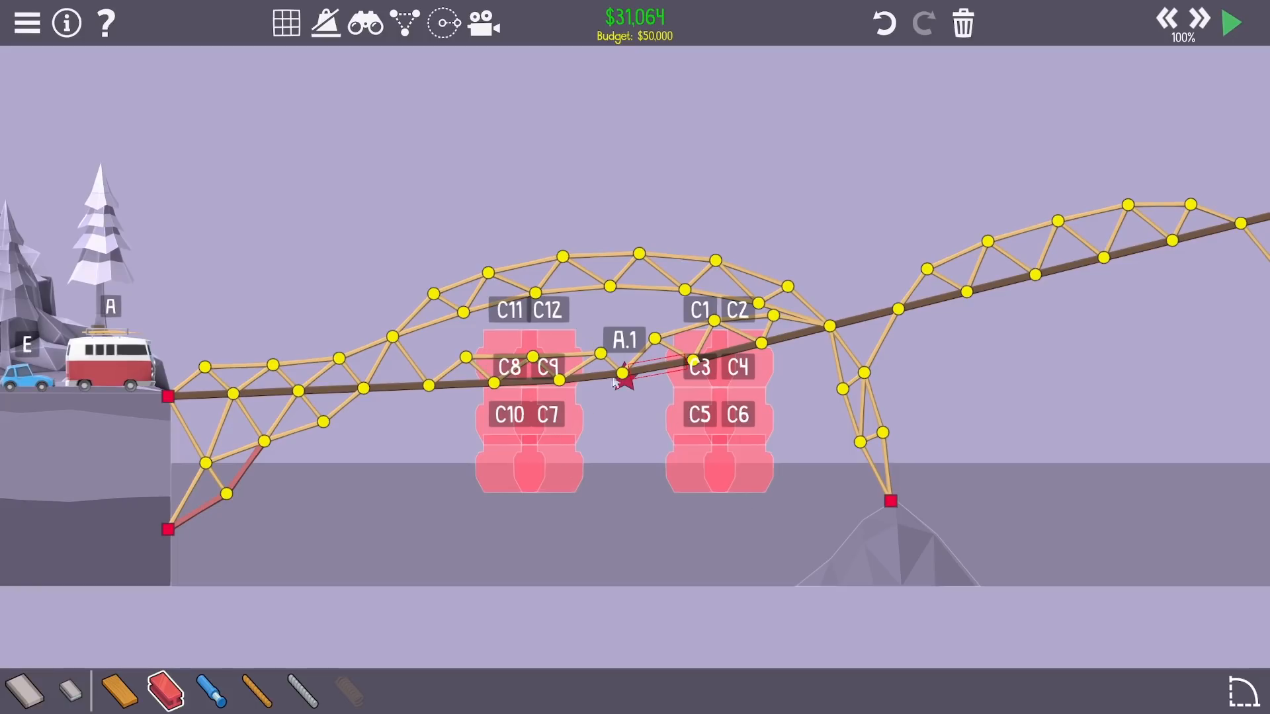
{"action": "mouse_move", "coordinate": [854, 409]}
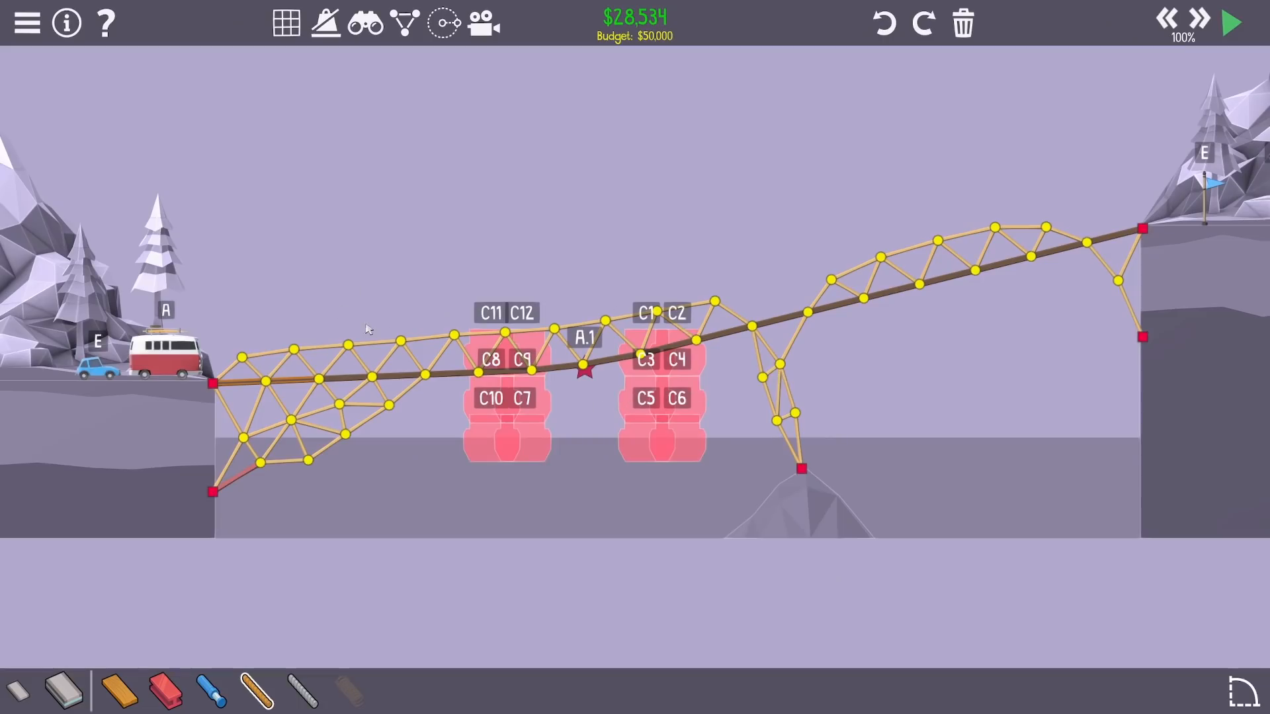
{"action": "mouse_move", "coordinate": [245, 454]}
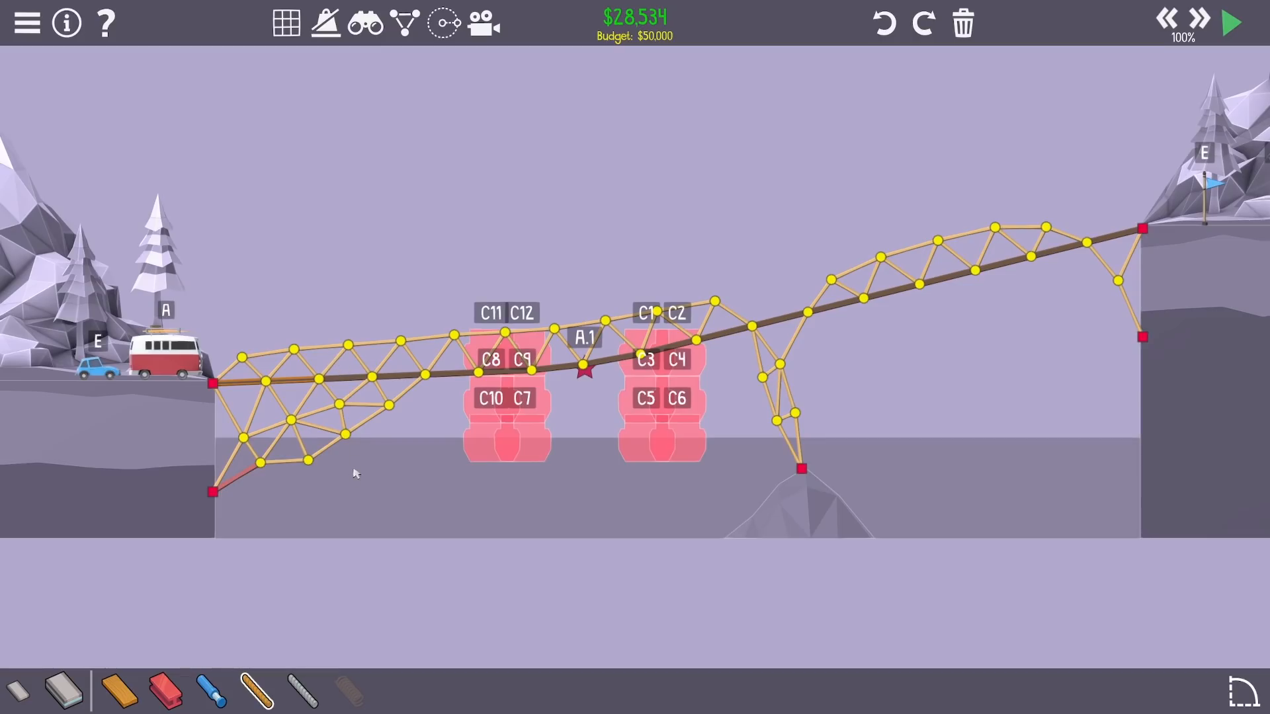
{"action": "mouse_move", "coordinate": [164, 692]}
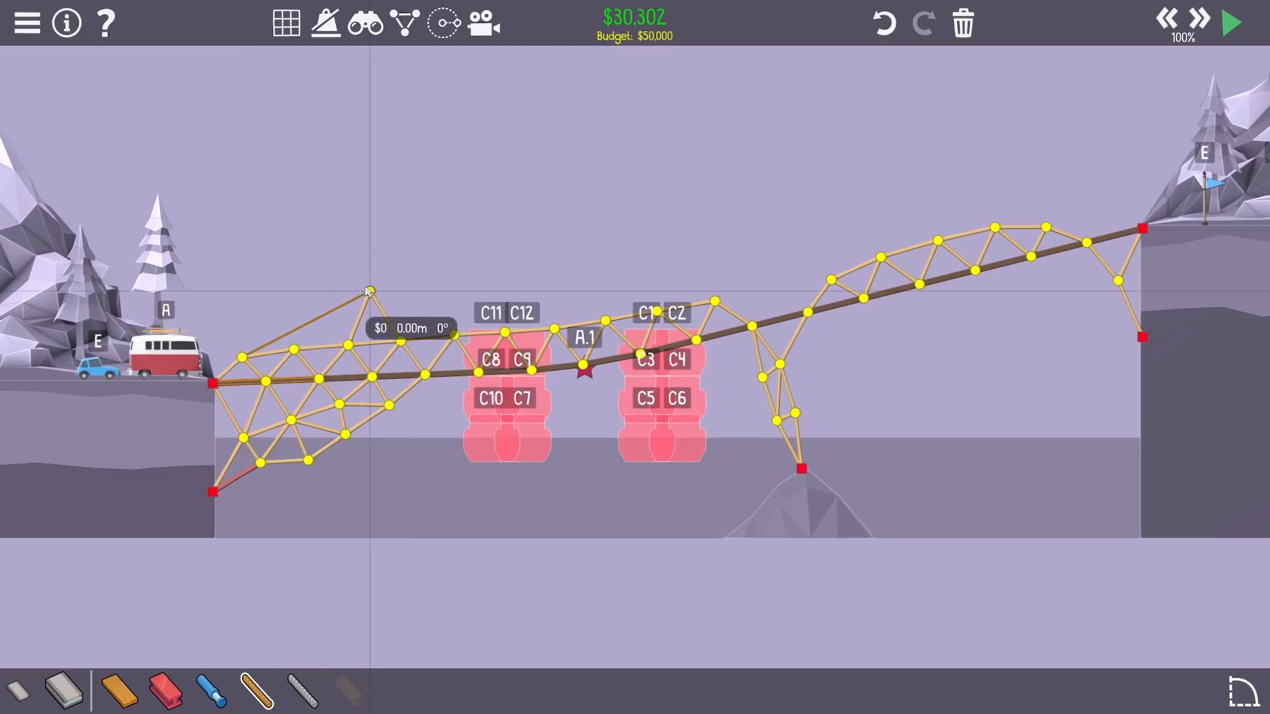
{"action": "left_click", "coordinate": [1229, 22]}
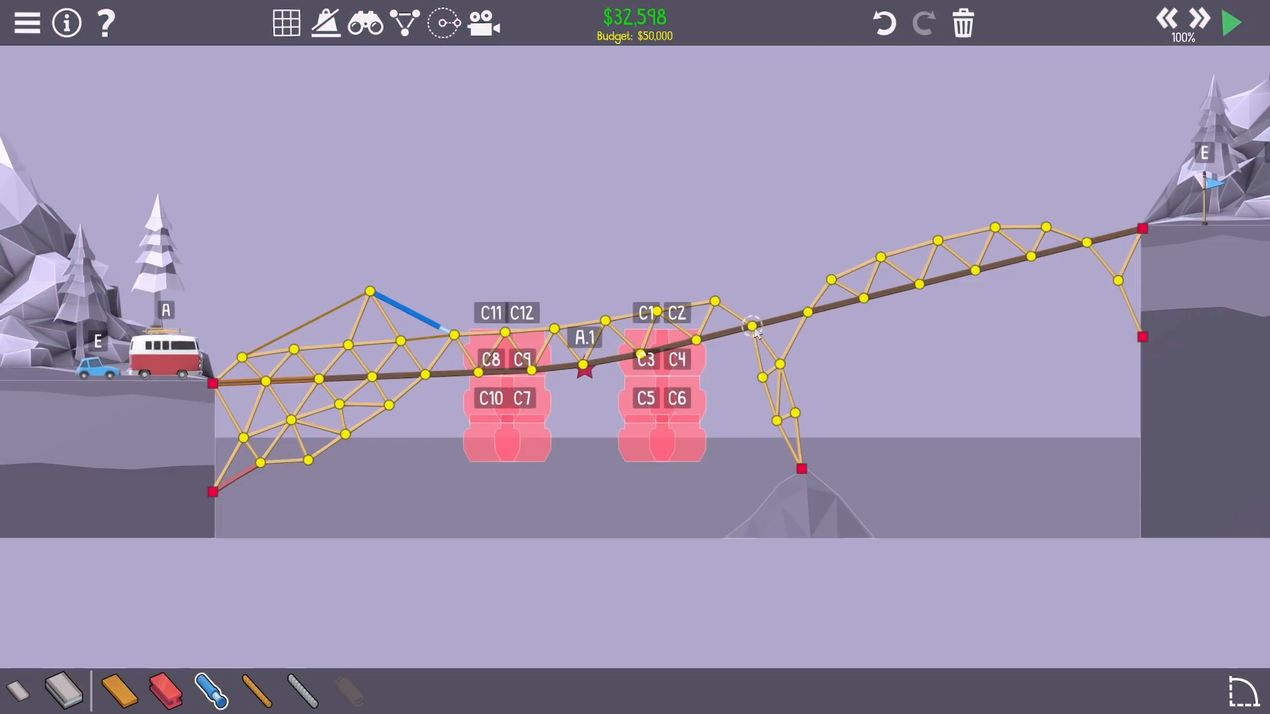
Test the bridge, then take the hydraulic piston off the left span.
{"action": "left_click", "coordinate": [1230, 22]}
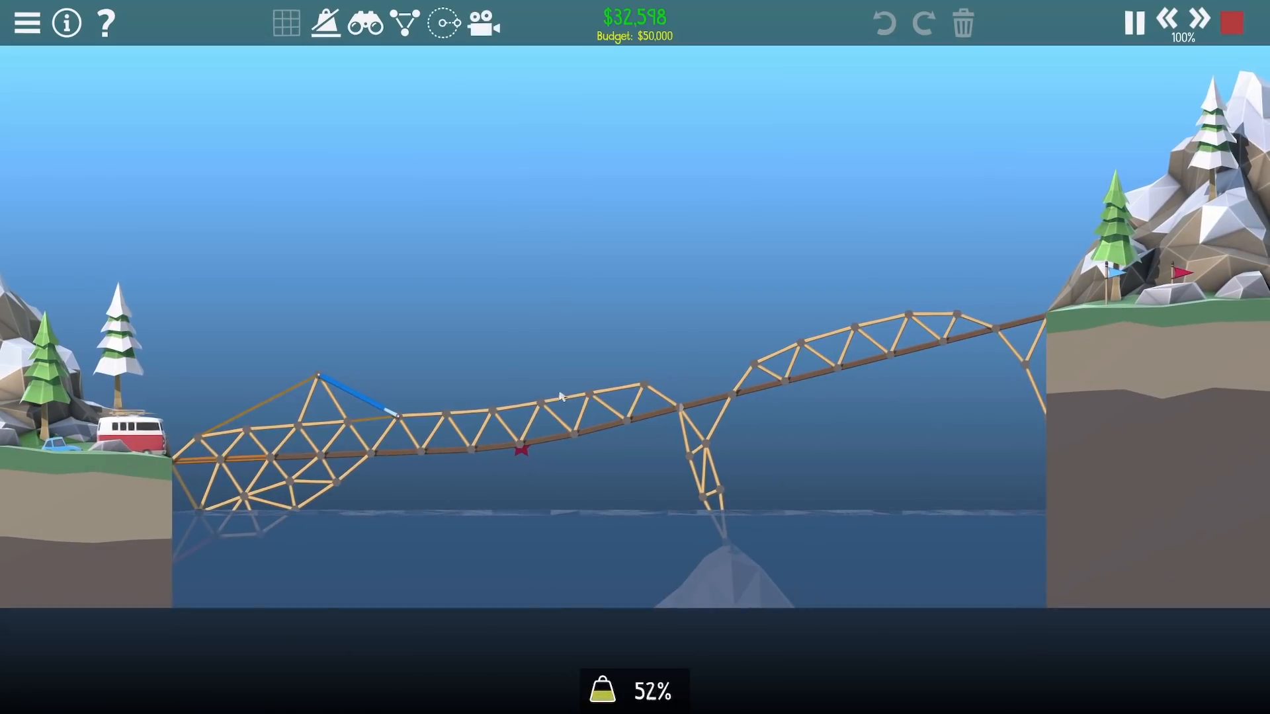
{"action": "left_click", "coordinate": [1232, 22]}
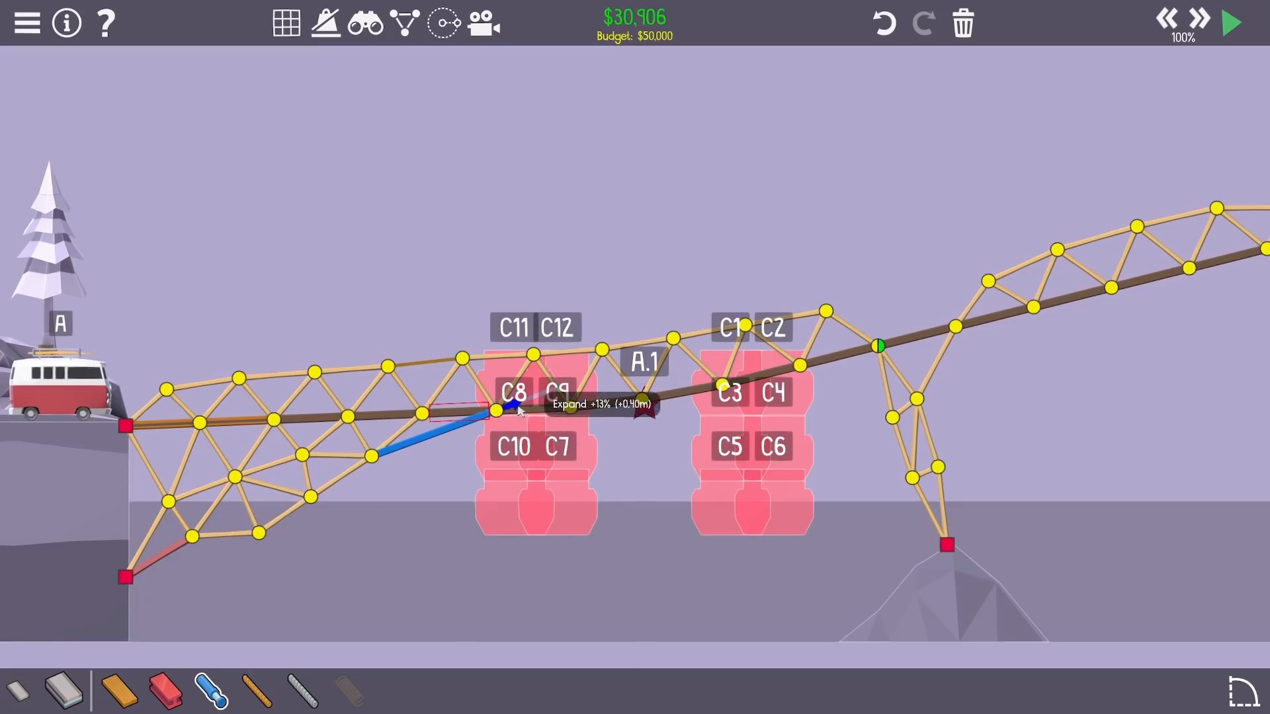
{"action": "left_click", "coordinate": [1230, 22]}
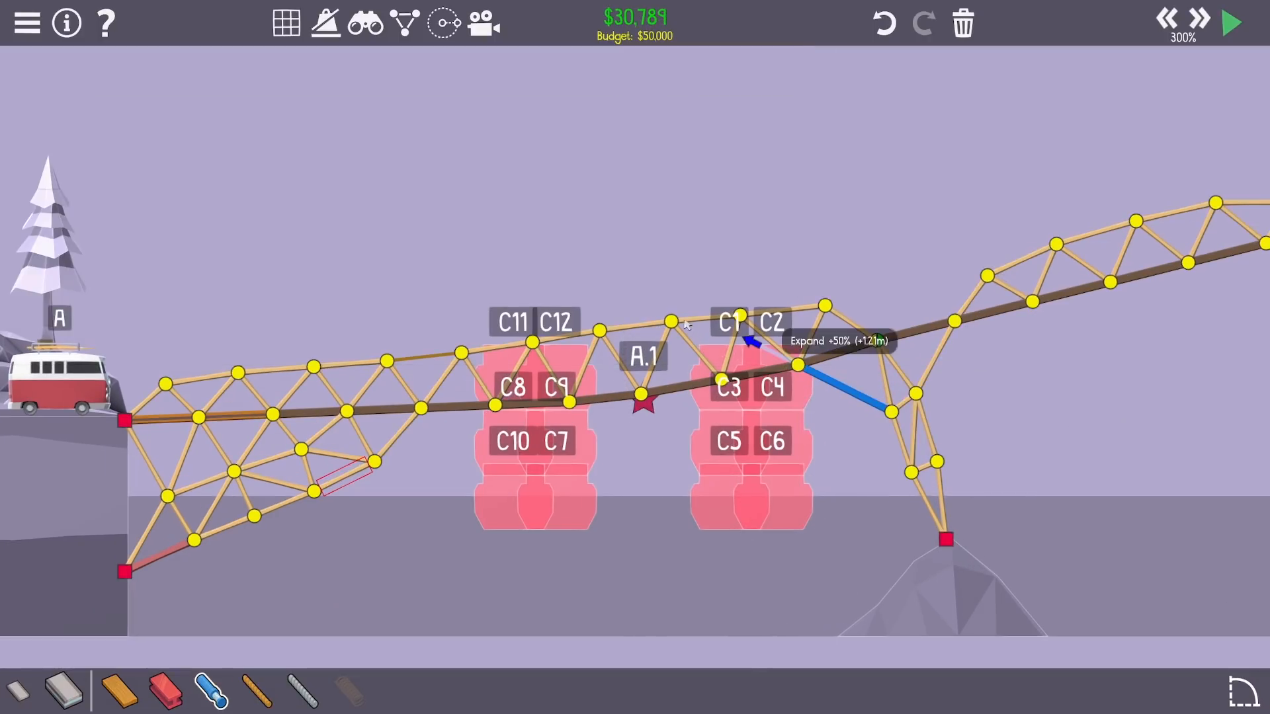
Anchor the piston on the right pier to a deck joint above C8 and test it.
{"action": "left_click", "coordinate": [1229, 23]}
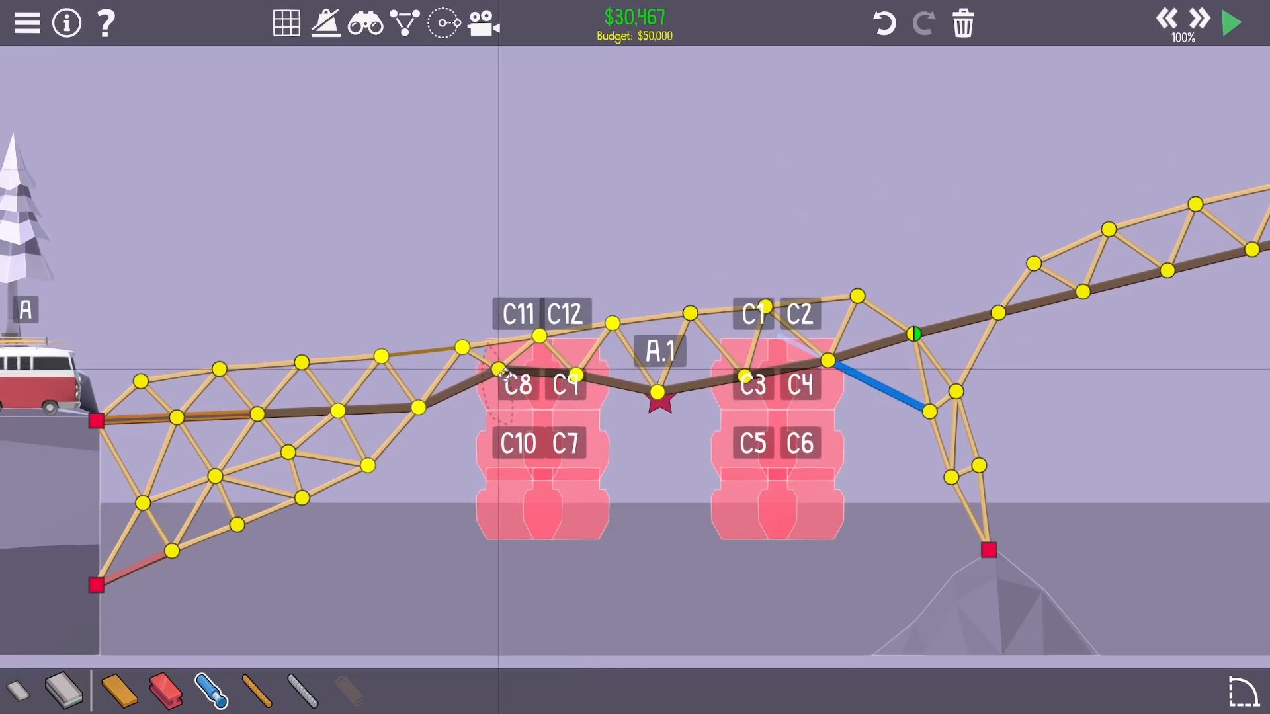
{"action": "left_click", "coordinate": [1229, 22]}
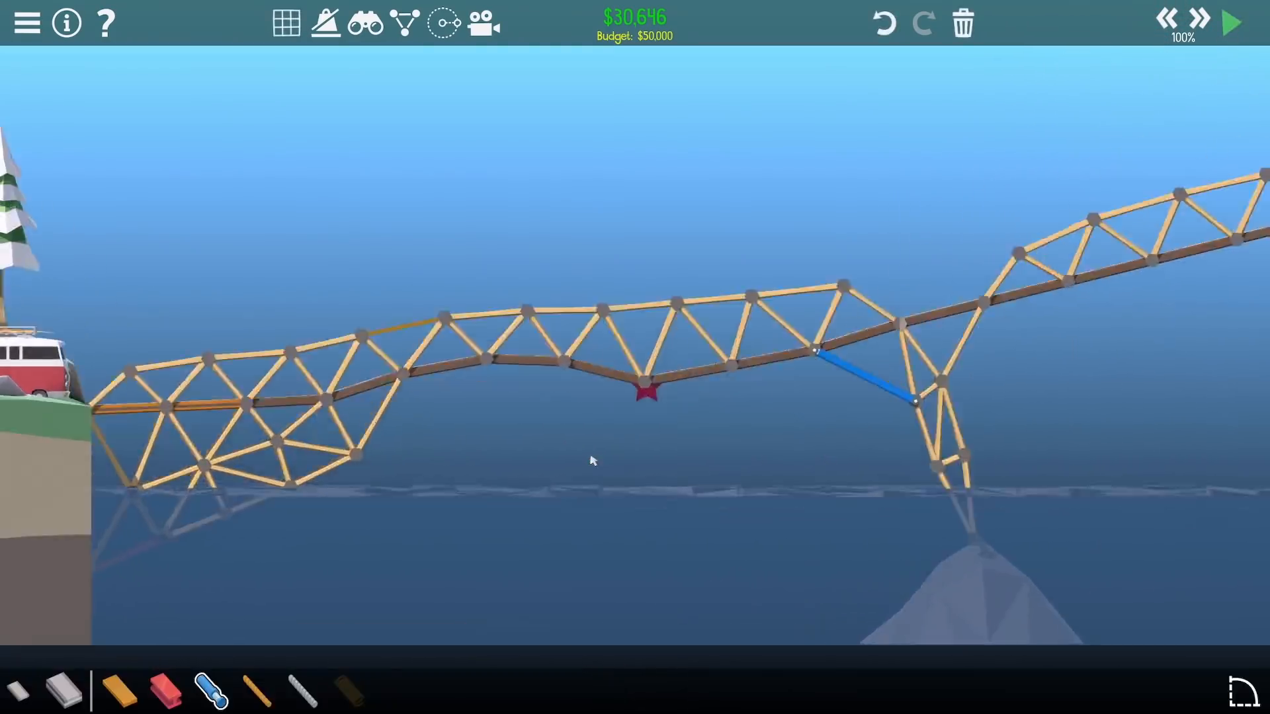
{"action": "left_click", "coordinate": [1230, 22]}
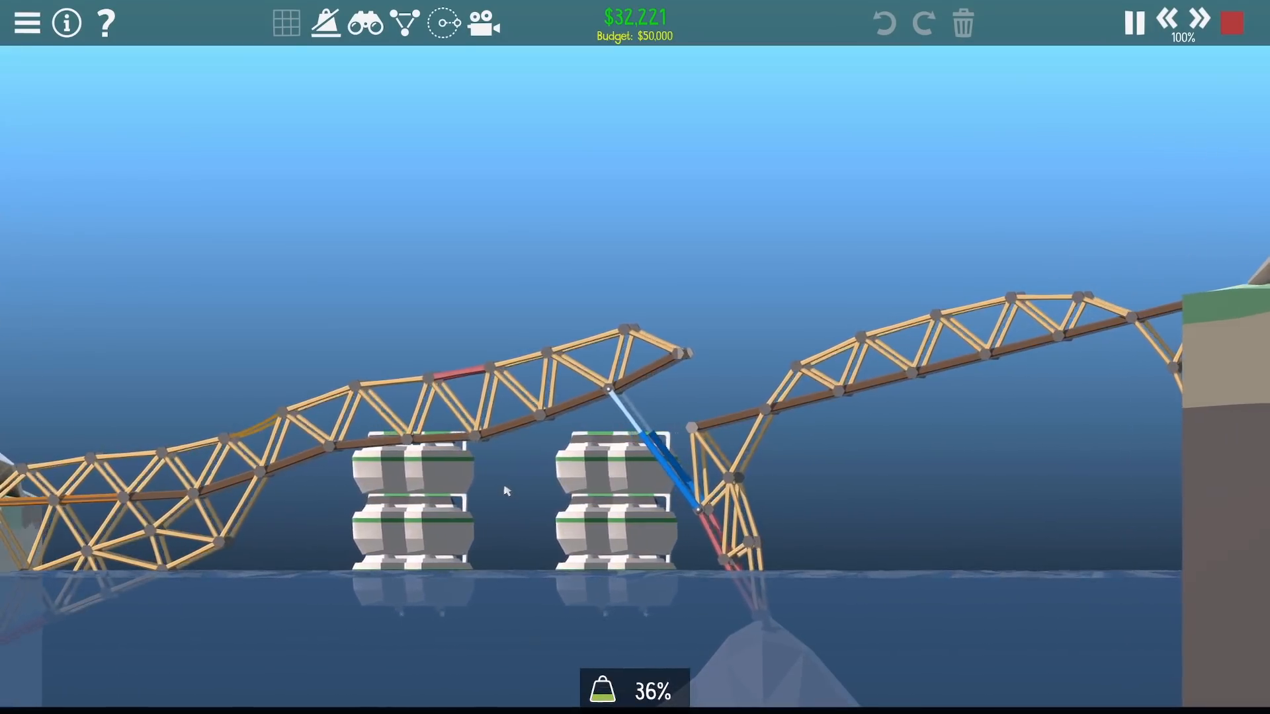
{"action": "left_click", "coordinate": [1229, 22]}
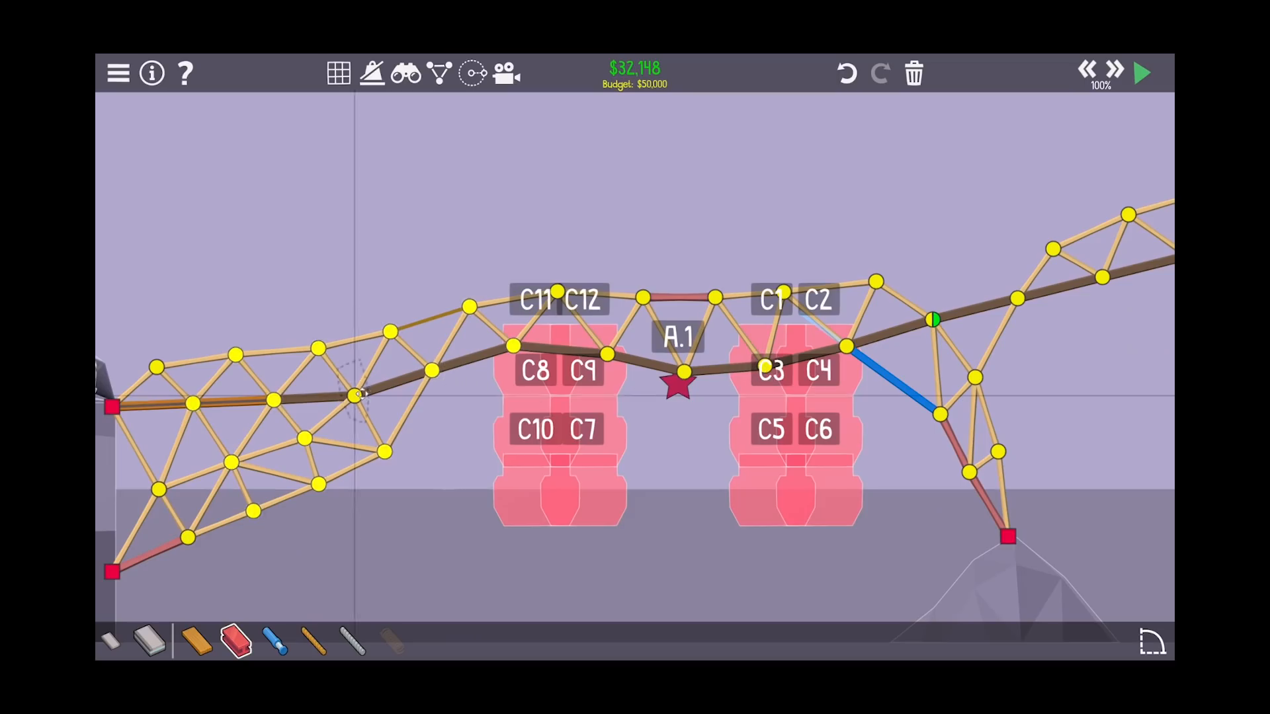
Rework the left truss beams near C11/C8 and rerun the drawbridge simulation.
{"action": "left_click", "coordinate": [1139, 73]}
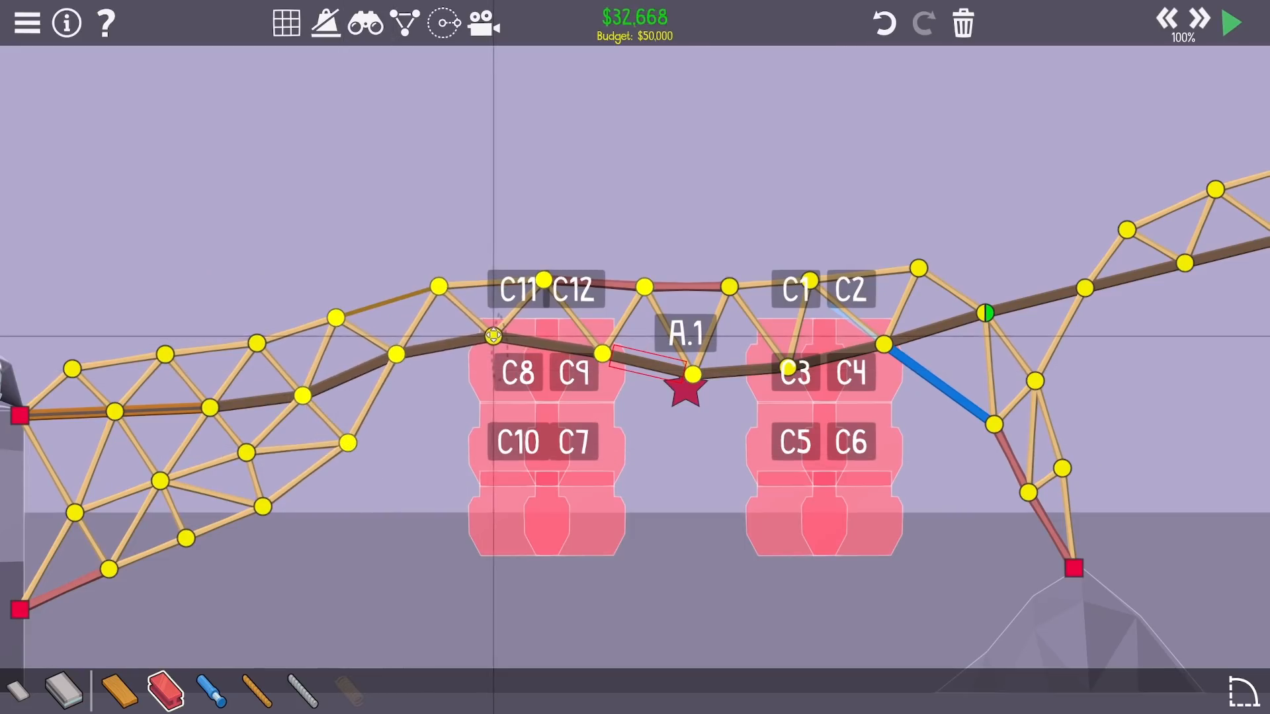
{"action": "left_click", "coordinate": [1230, 22]}
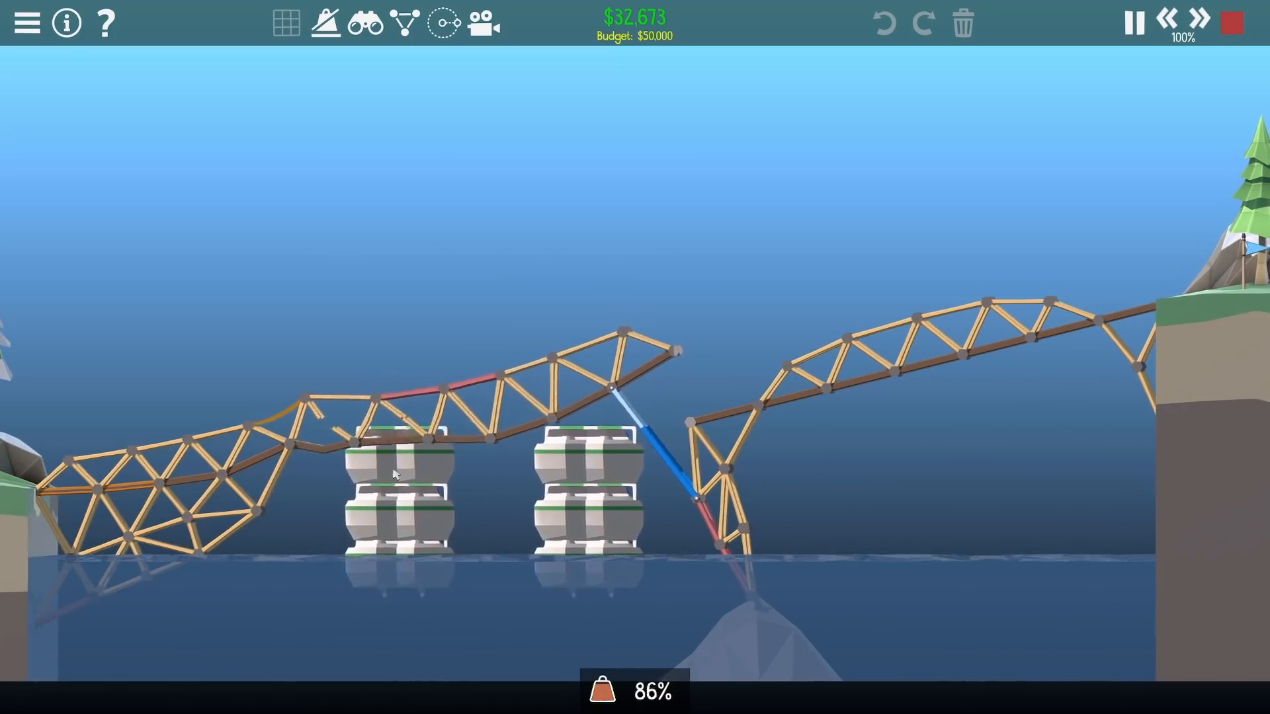
{"action": "left_click", "coordinate": [1230, 22]}
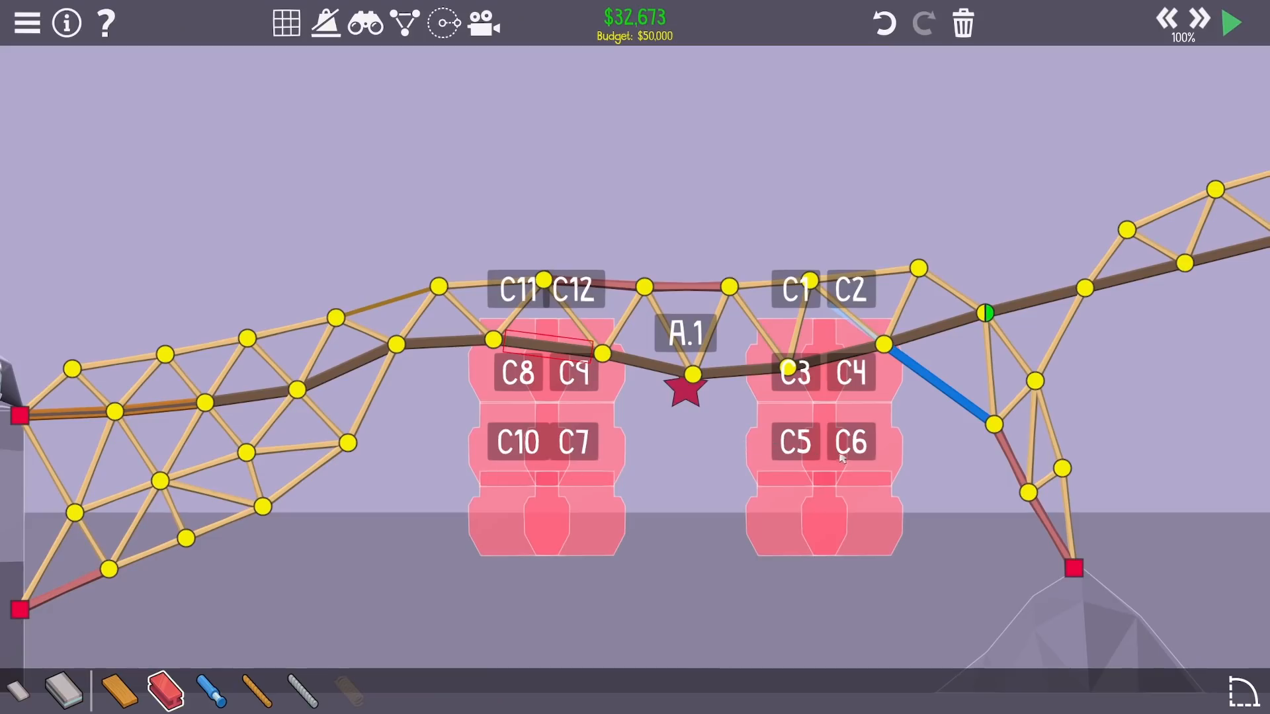
{"action": "left_click", "coordinate": [1229, 21]}
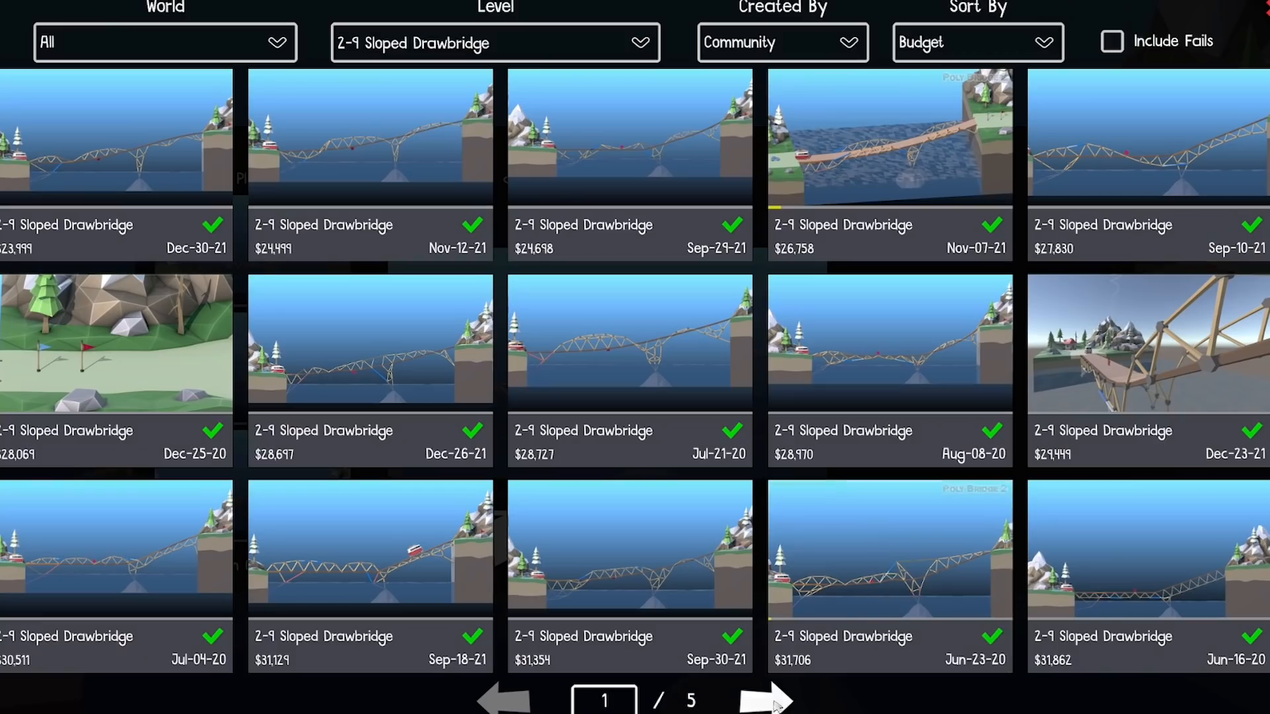
Page through the budget-sorted community designs and watch replays of the cheapest ones.
{"action": "left_click", "coordinate": [762, 698]}
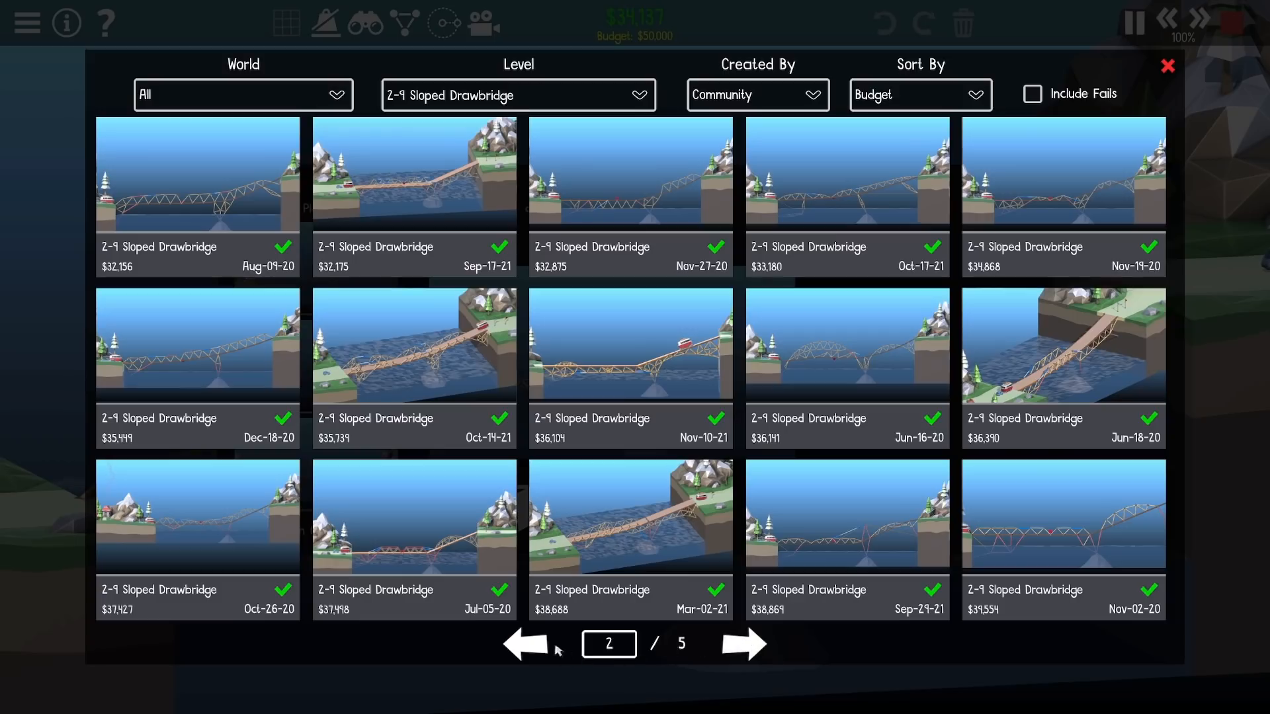
{"action": "left_click", "coordinate": [526, 644]}
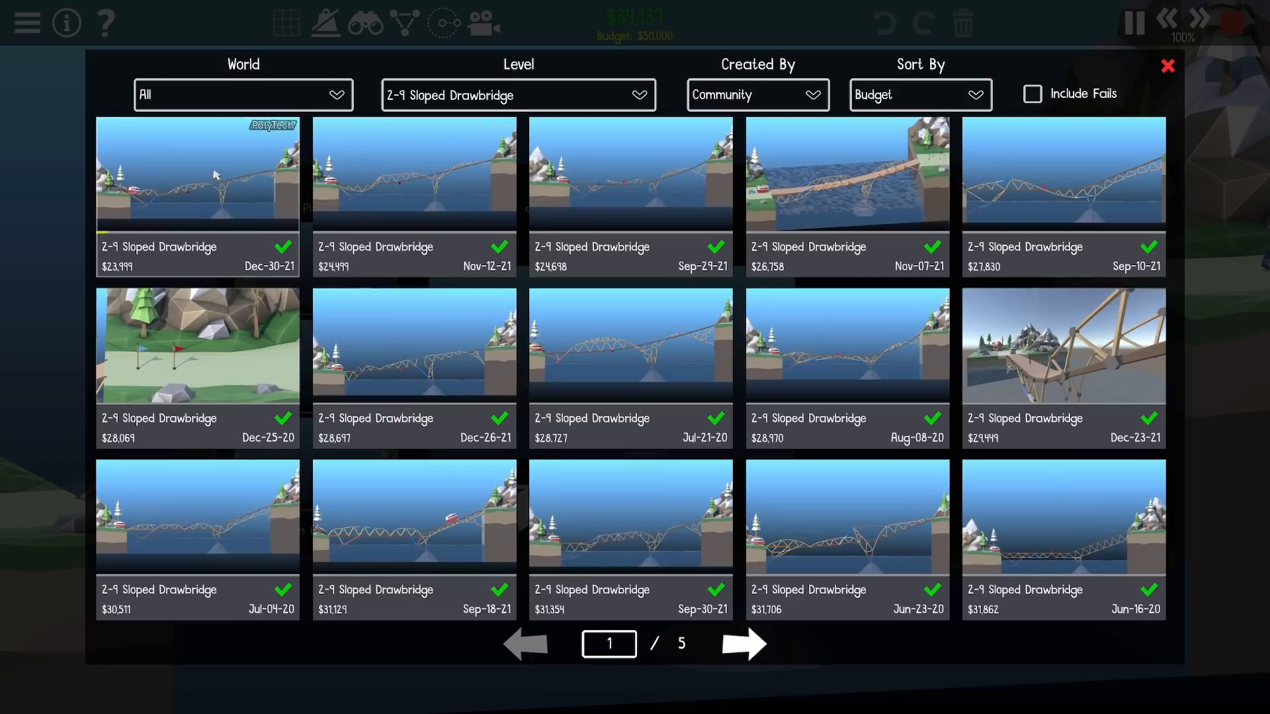
{"action": "left_click", "coordinate": [197, 170]}
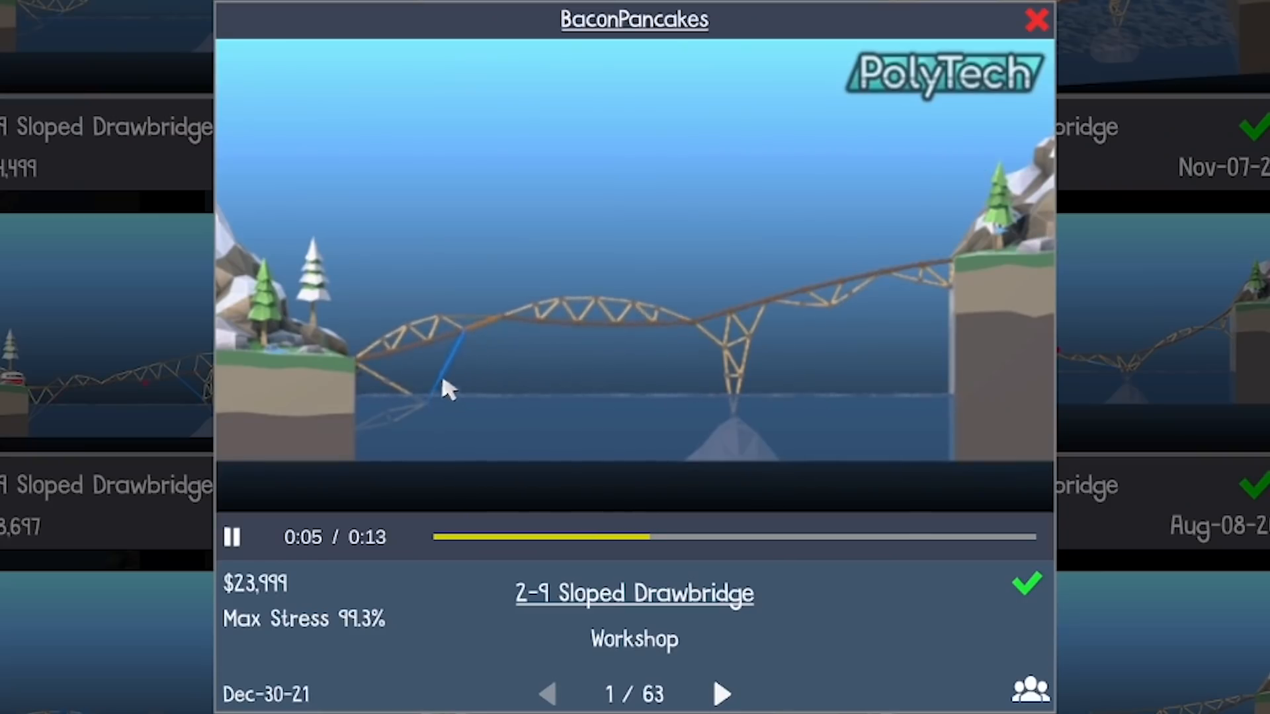
{"action": "mouse_move", "coordinate": [515, 336]}
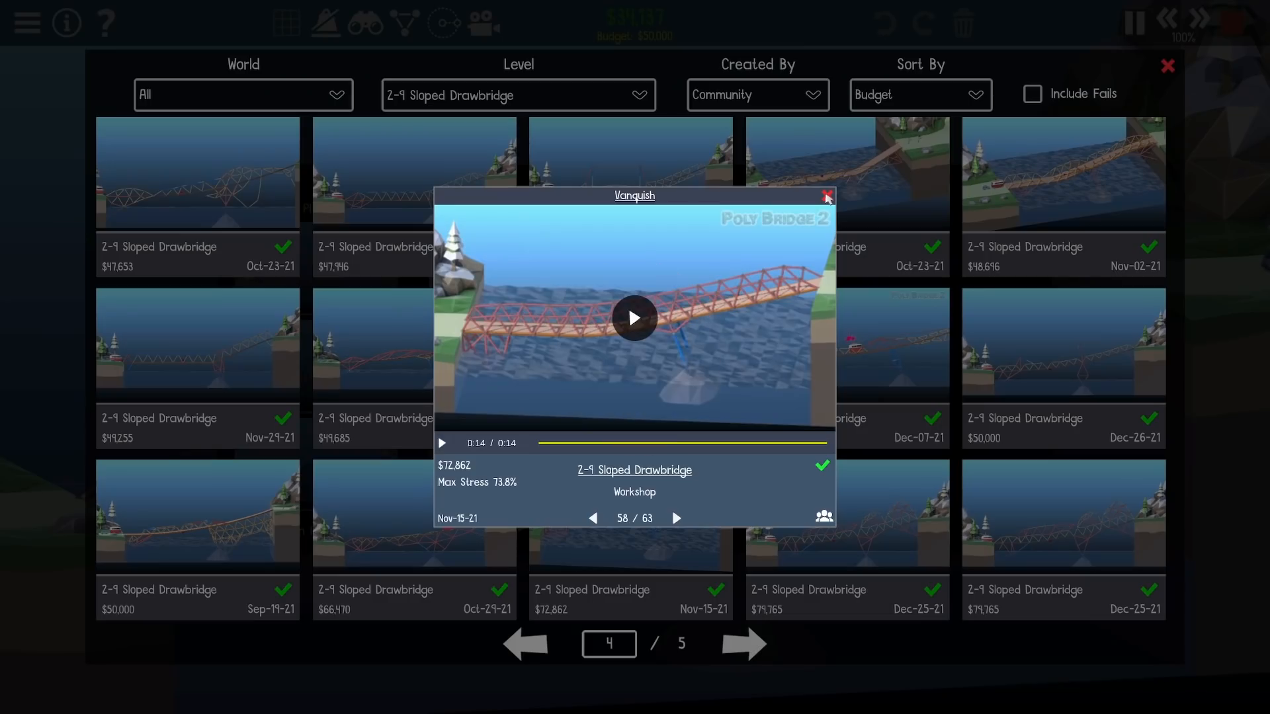
{"action": "left_click", "coordinate": [675, 519]}
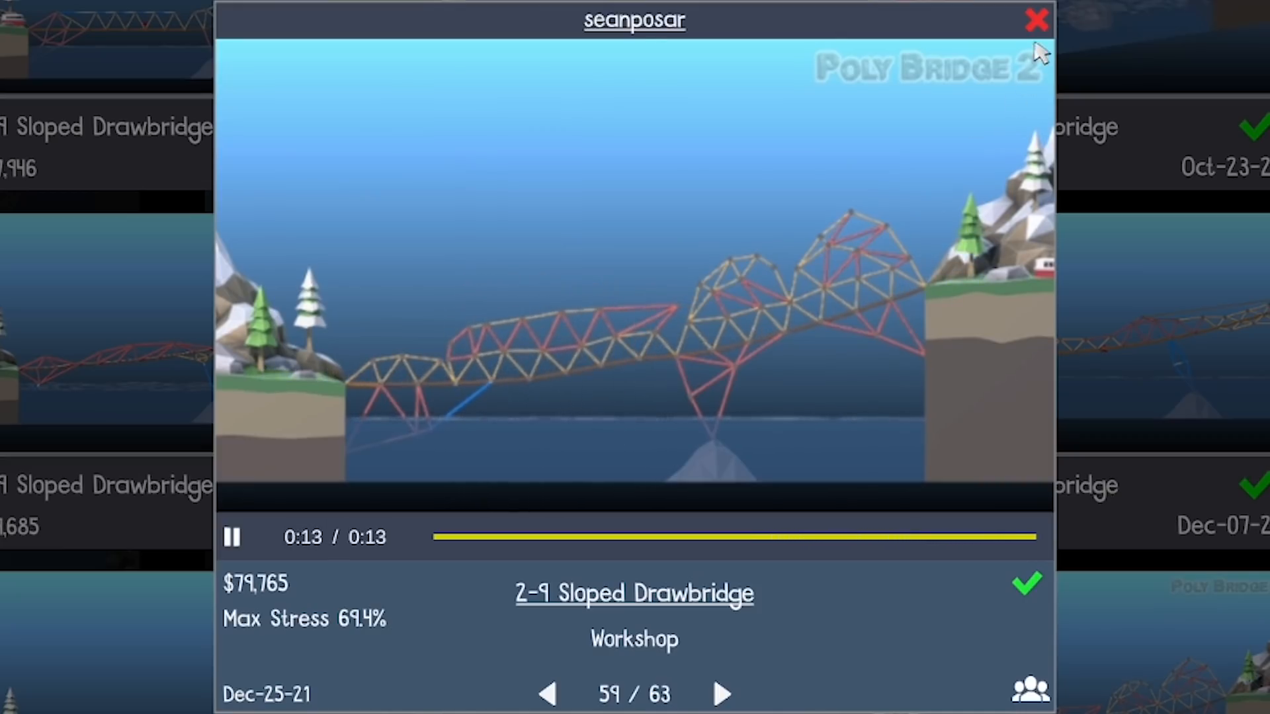
{"action": "left_click", "coordinate": [721, 694]}
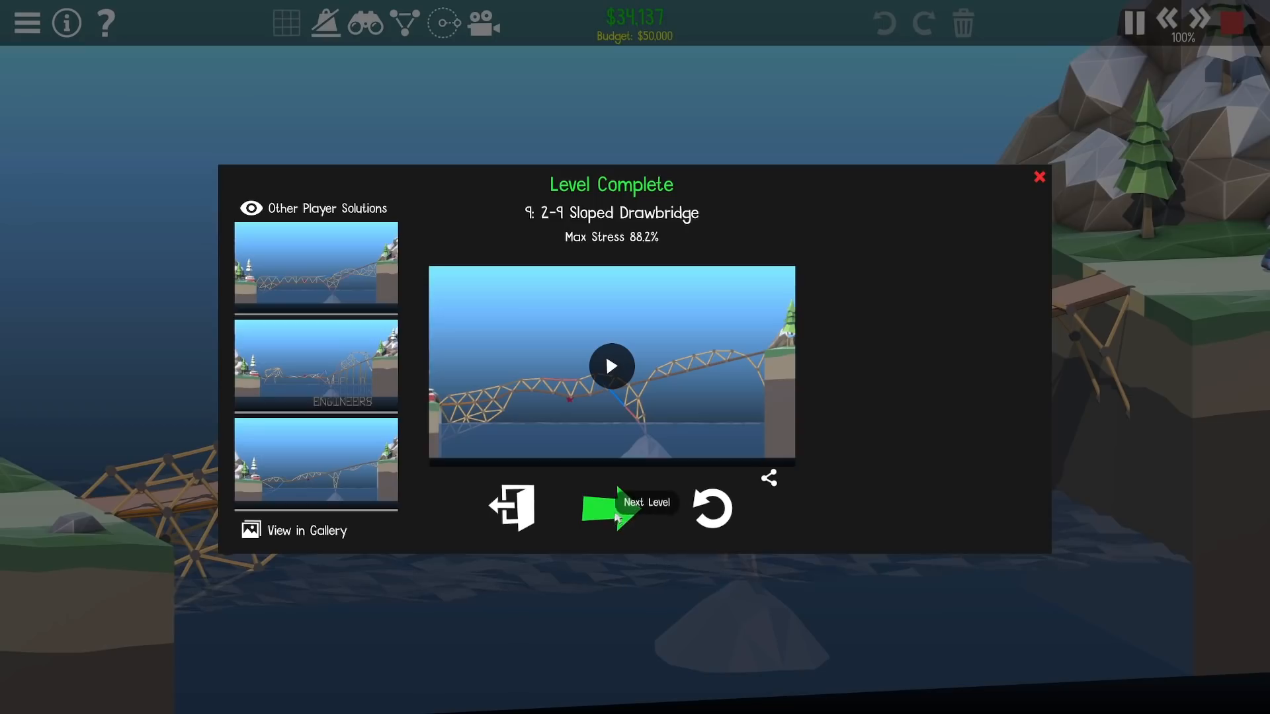
Advance to level 2-10 Double Overpass with its $16,000 budget.
{"action": "left_click", "coordinate": [620, 507]}
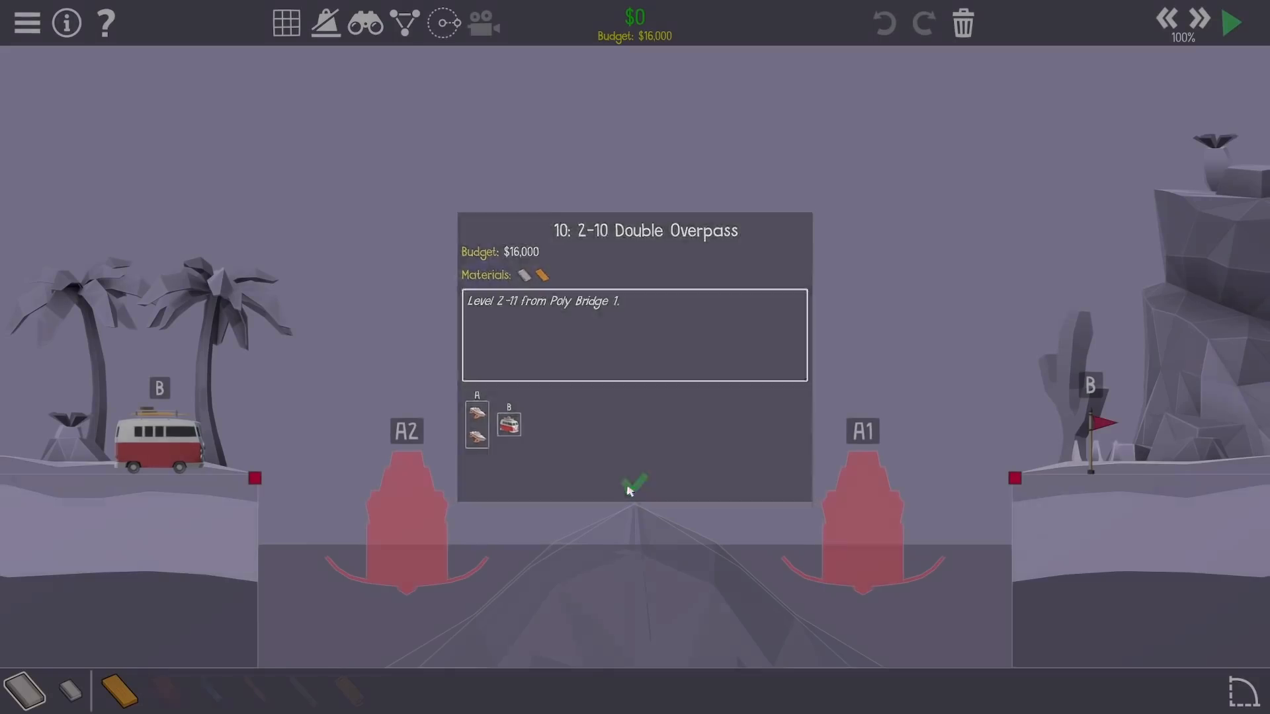
Draw an arched road deck across the gap and add wooden bracing below and above the left end.
{"action": "left_click", "coordinate": [634, 484]}
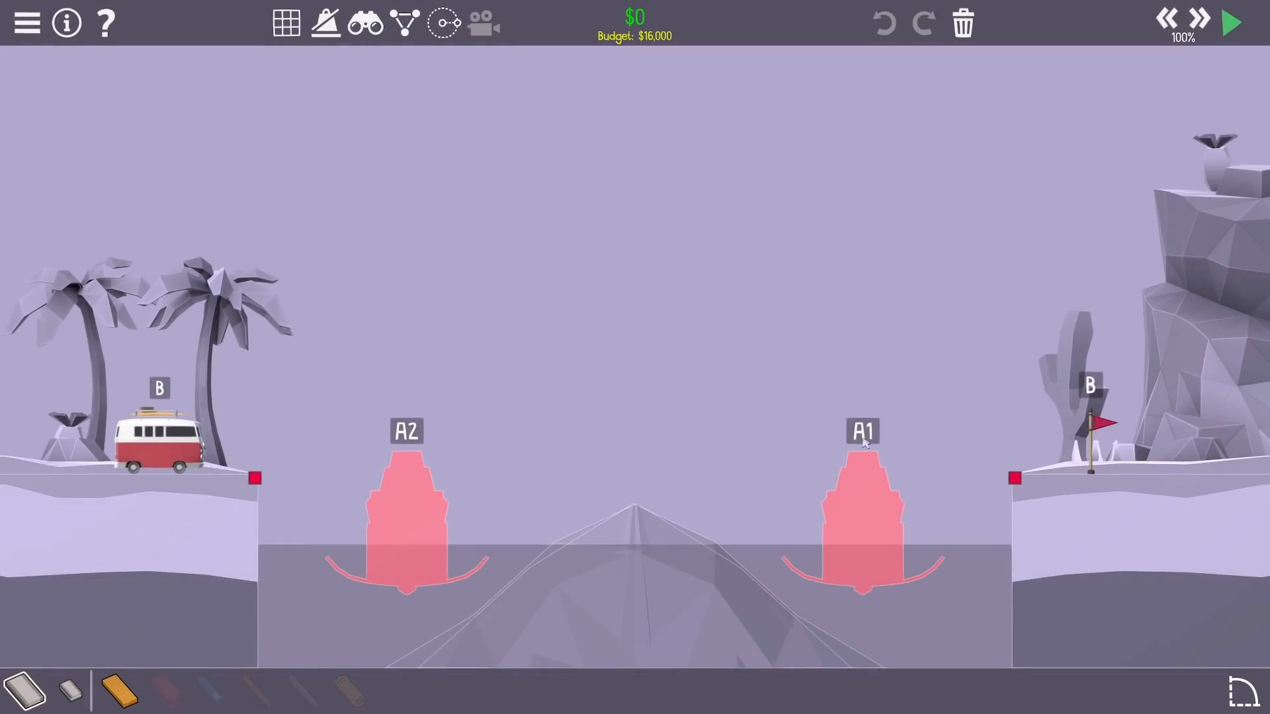
{"action": "mouse_move", "coordinate": [119, 690]}
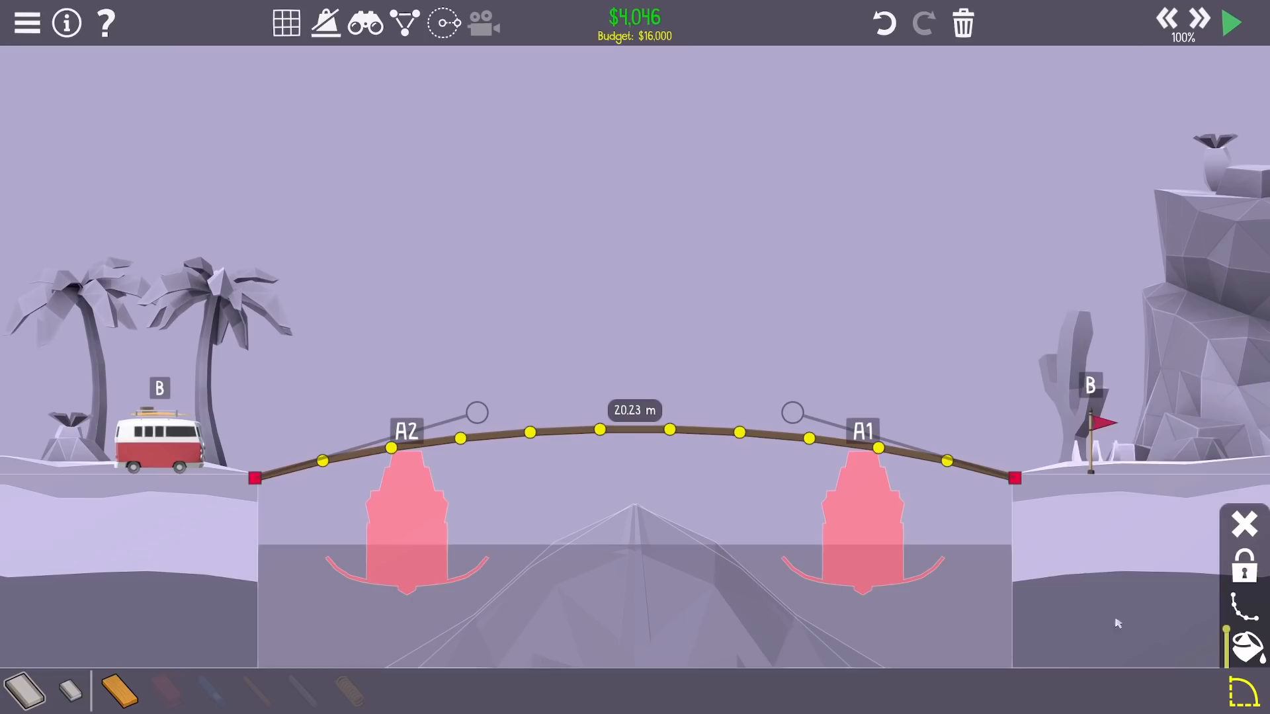
{"action": "left_click_drag", "start_coordinate": [253, 477], "coordinate": [269, 515]}
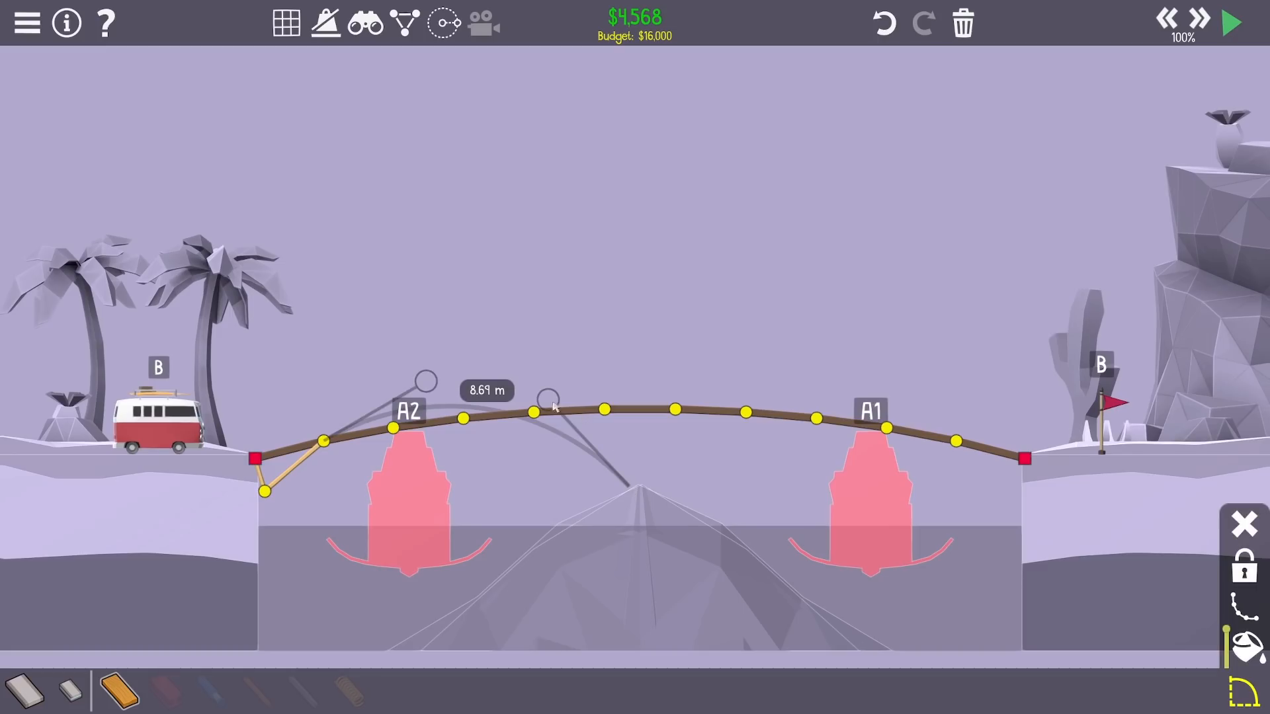
{"action": "left_click_drag", "start_coordinate": [550, 397], "coordinate": [557, 371]}
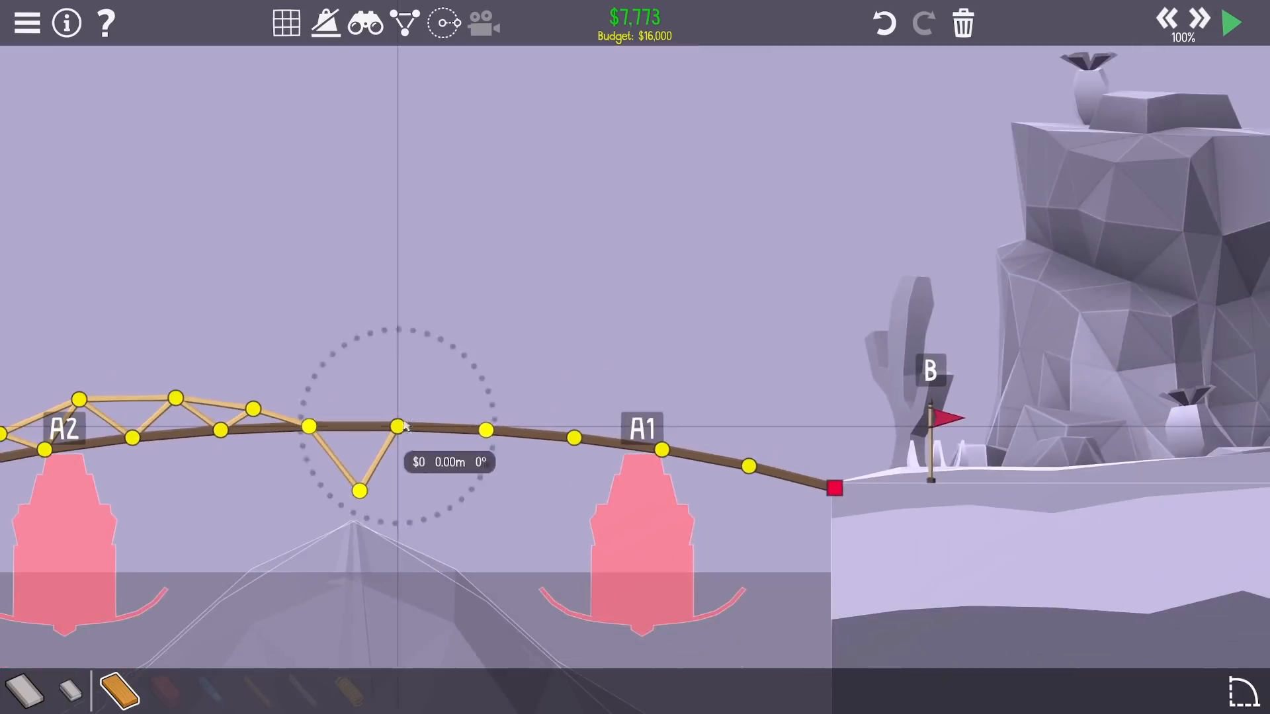
Add wooden truss members above the deck and shape a pointed support leg onto the central peak.
{"action": "left_click_drag", "start_coordinate": [394, 425], "coordinate": [451, 407]}
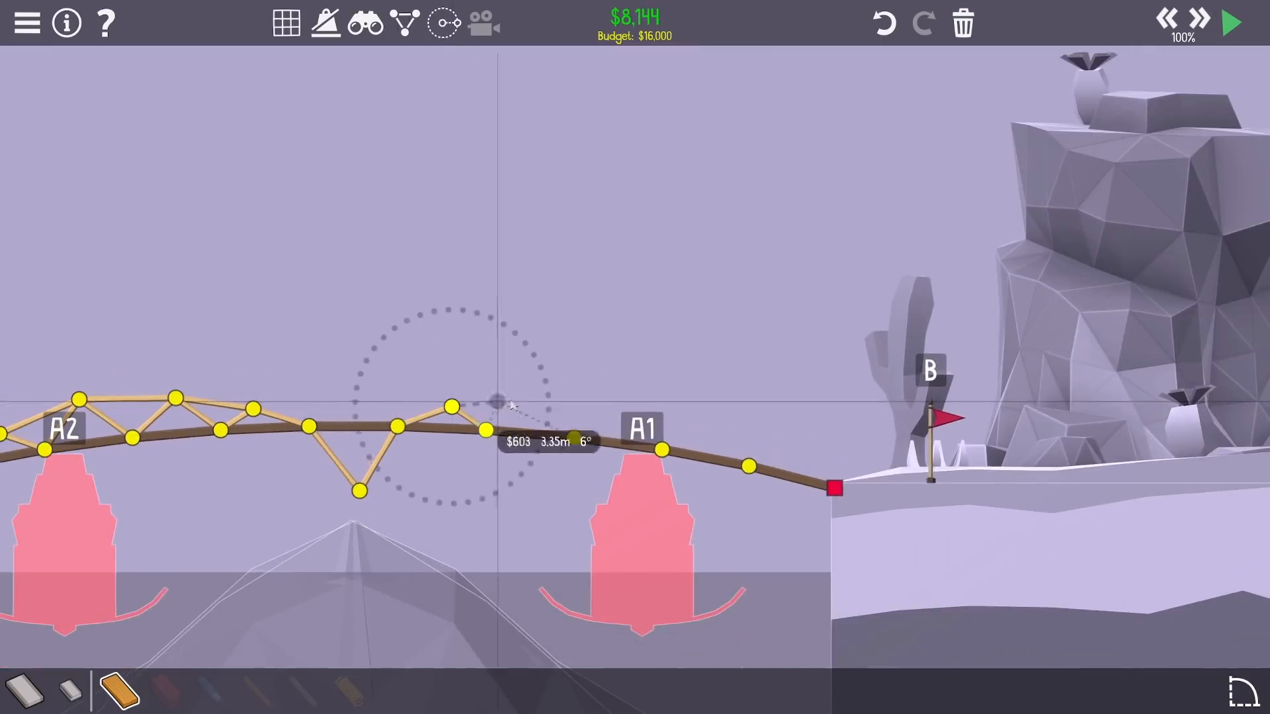
{"action": "left_click", "coordinate": [1228, 22]}
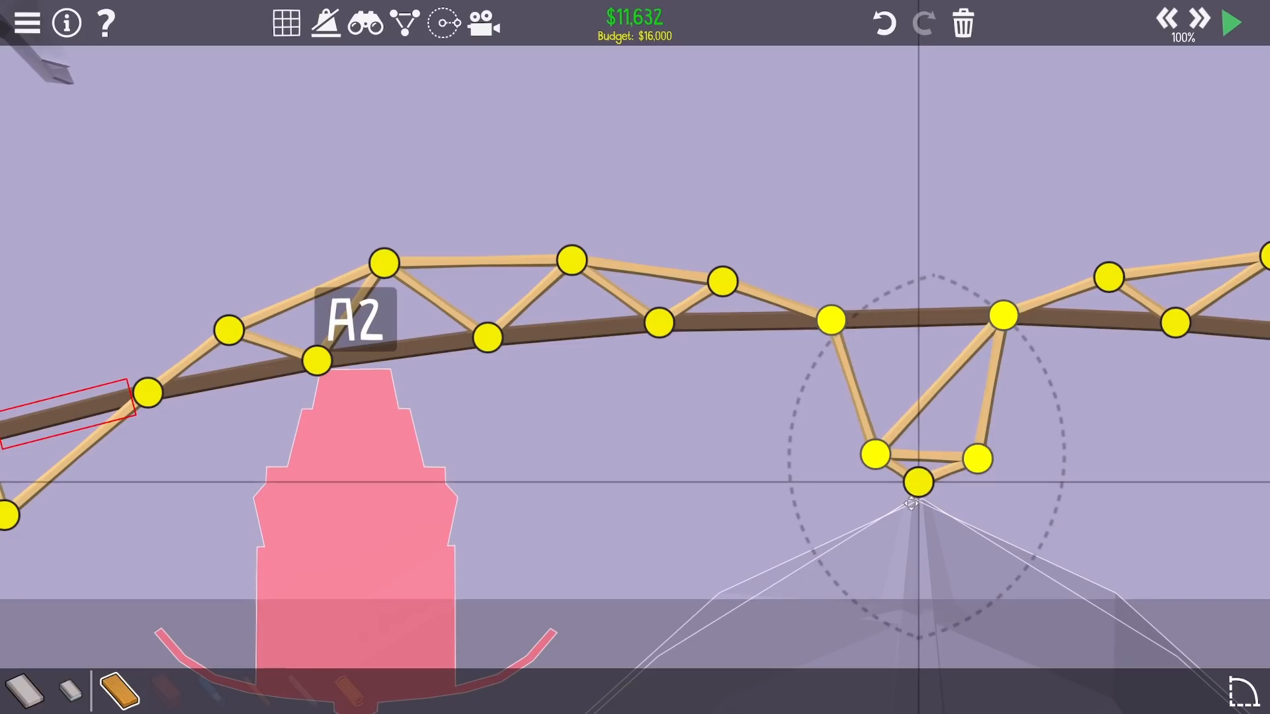
{"action": "left_click_drag", "start_coordinate": [870, 457], "coordinate": [866, 419]}
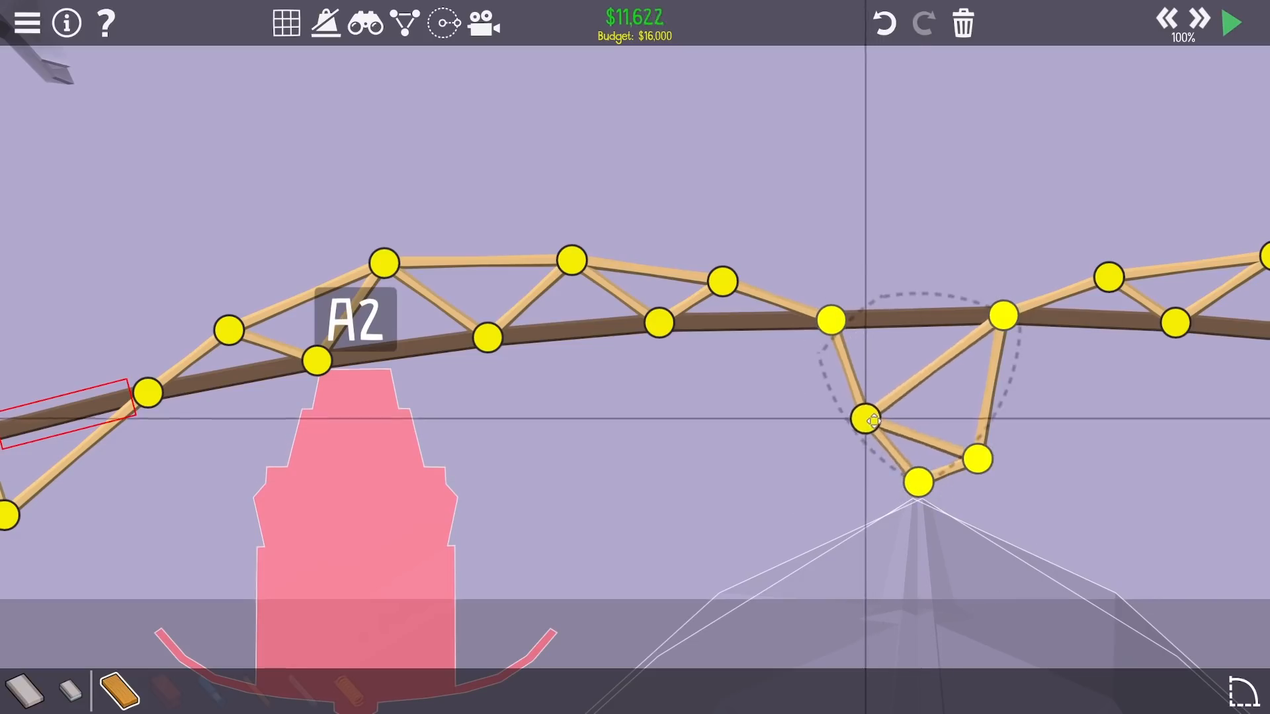
{"action": "left_click_drag", "start_coordinate": [866, 419], "coordinate": [906, 418]}
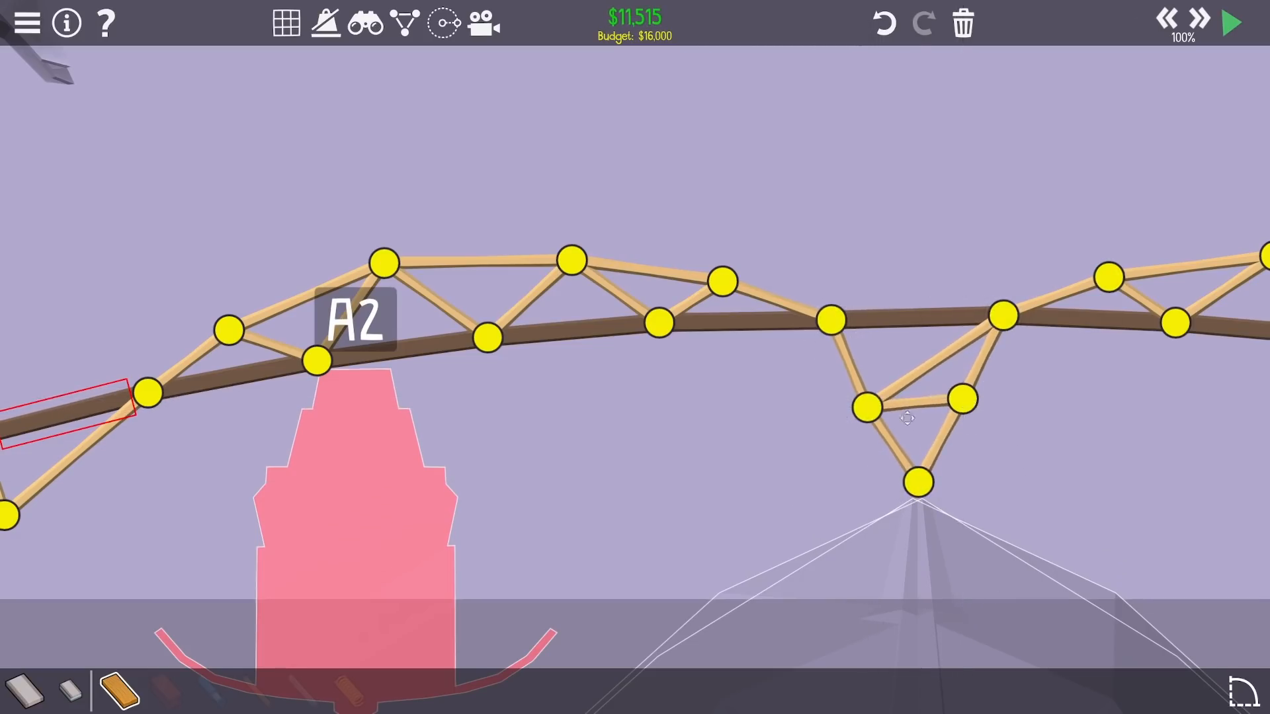
{"action": "left_click", "coordinate": [1229, 21]}
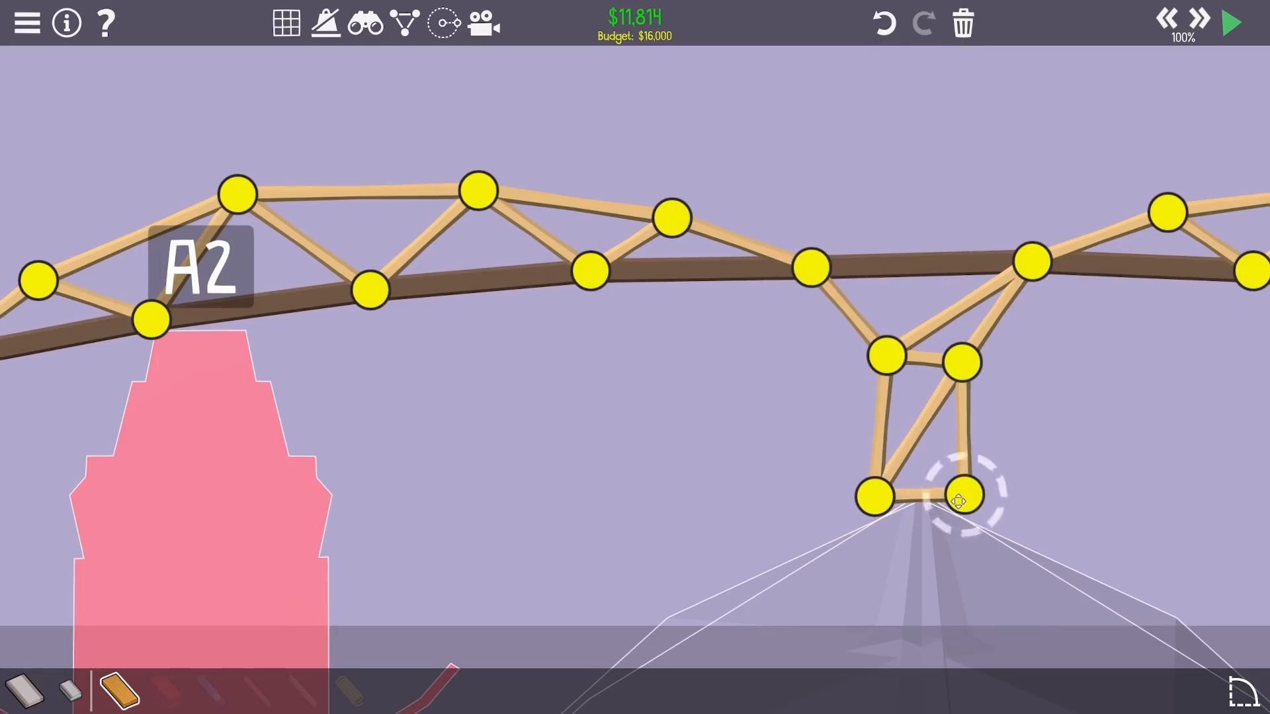
{"action": "left_click", "coordinate": [1229, 22]}
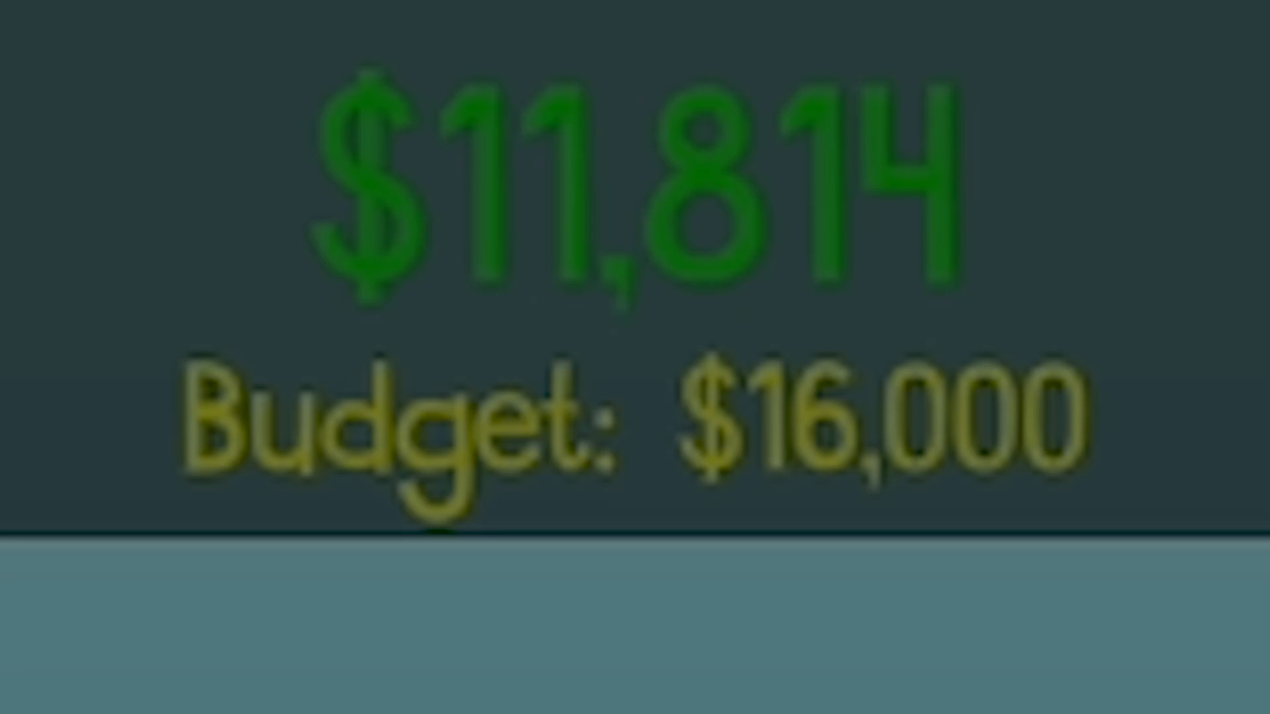
{"action": "mouse_move", "coordinate": [761, 348]}
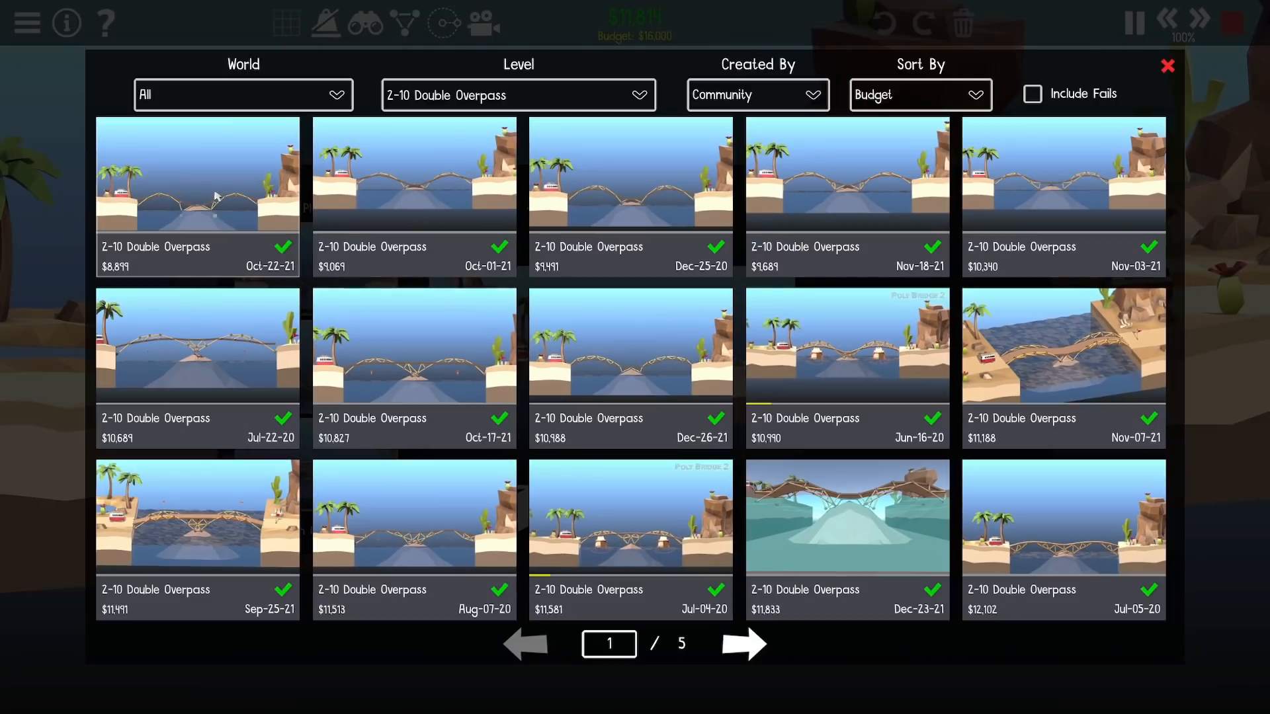
Watch and close replays of the cheapest community Double Overpass designs.
{"action": "left_click", "coordinate": [198, 174]}
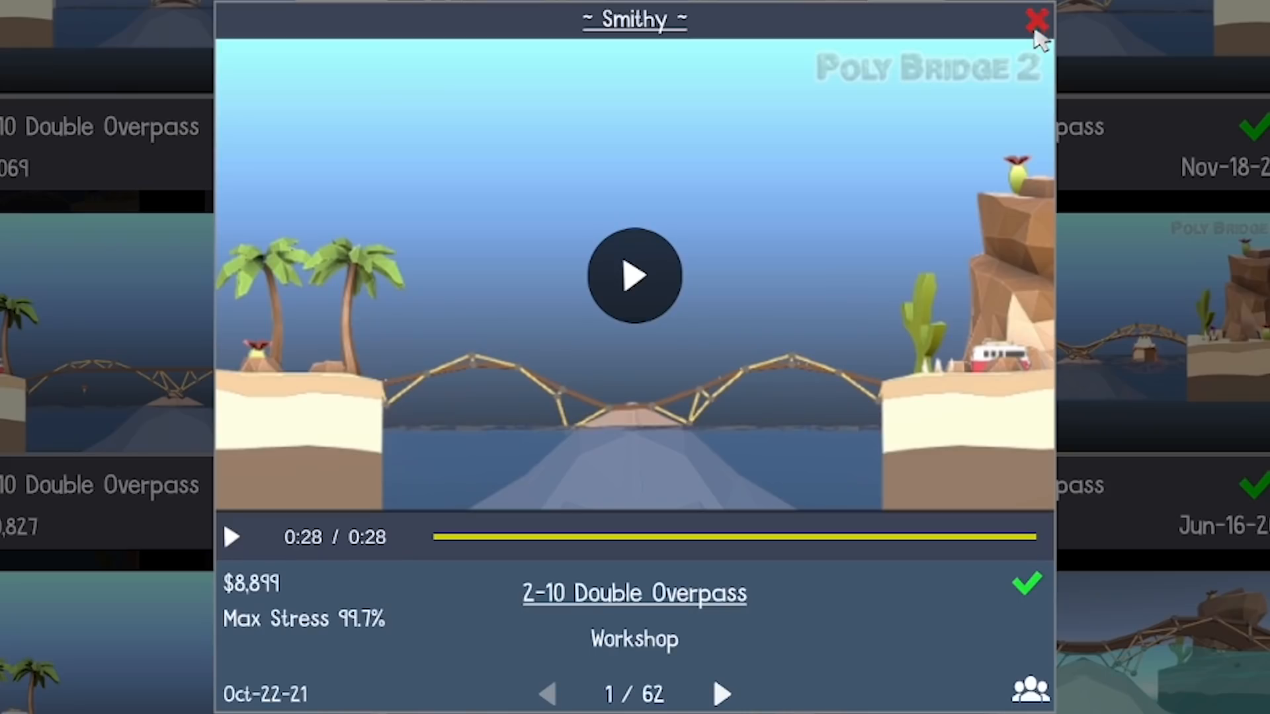
{"action": "left_click", "coordinate": [1039, 19]}
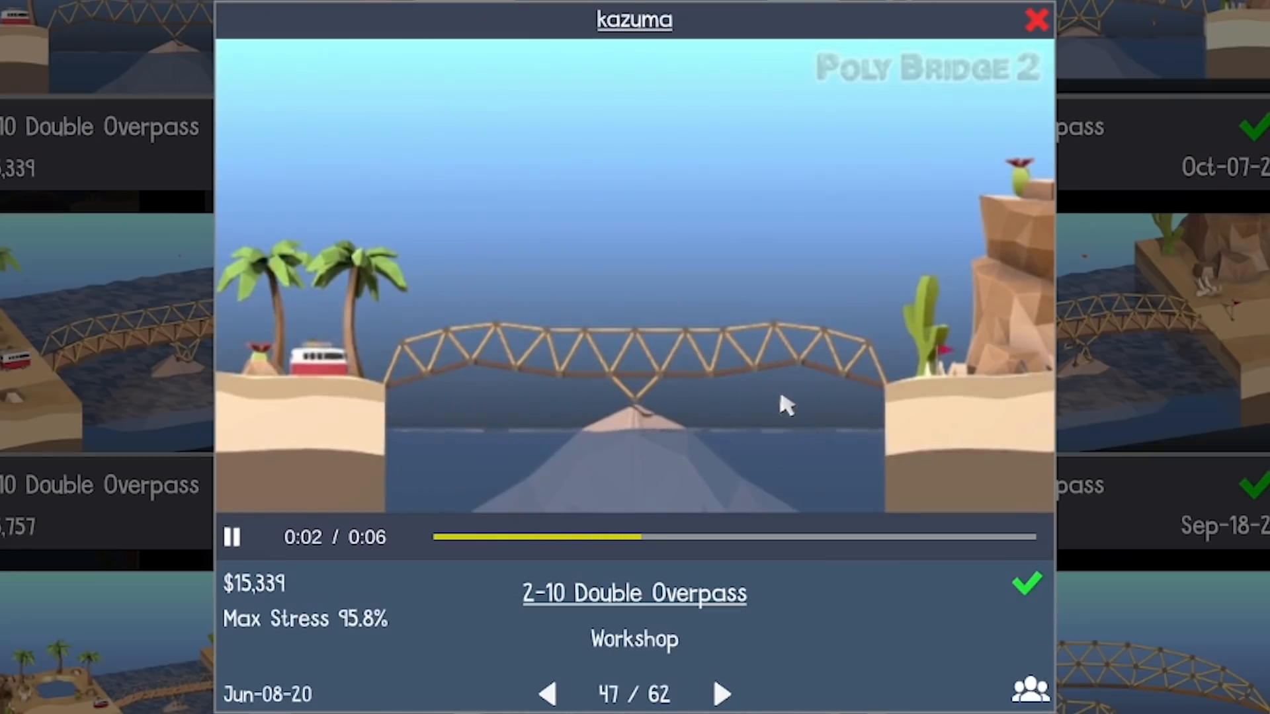
{"action": "left_click", "coordinate": [720, 693]}
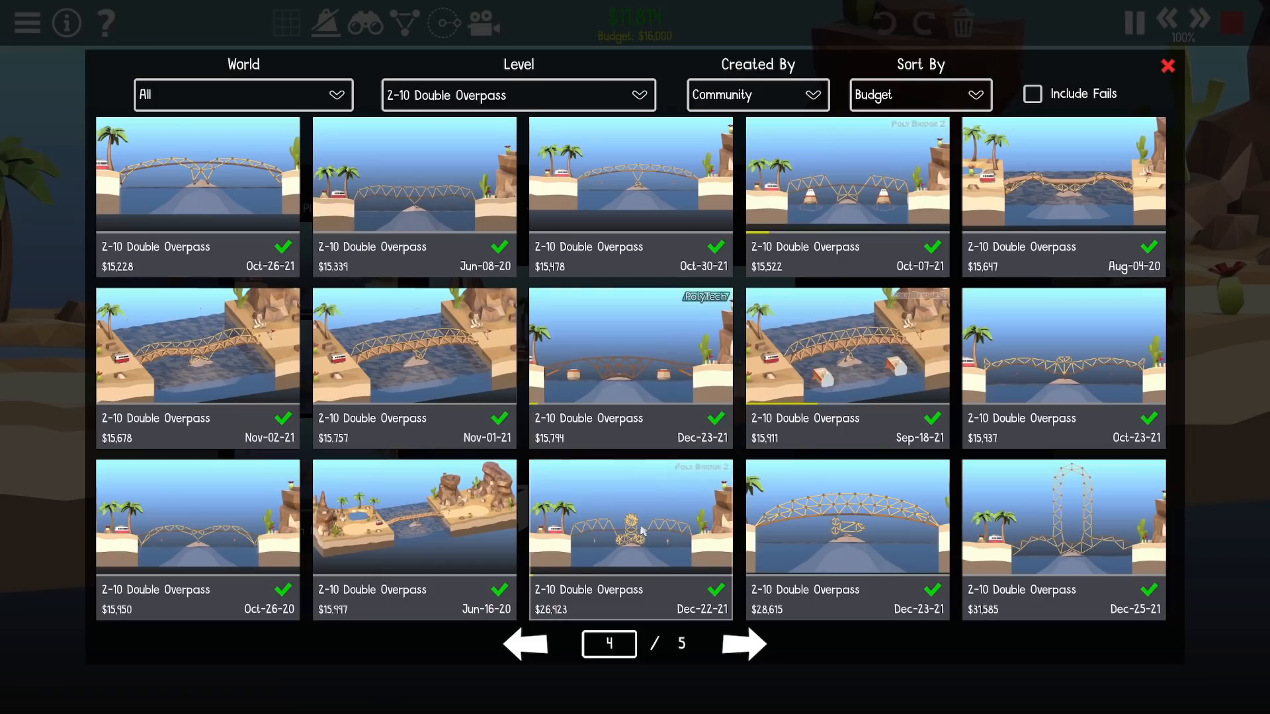
Play the $26,923 circular-tower design's replay, then load 2-11 Lift Me Up.
{"action": "left_click", "coordinate": [629, 530]}
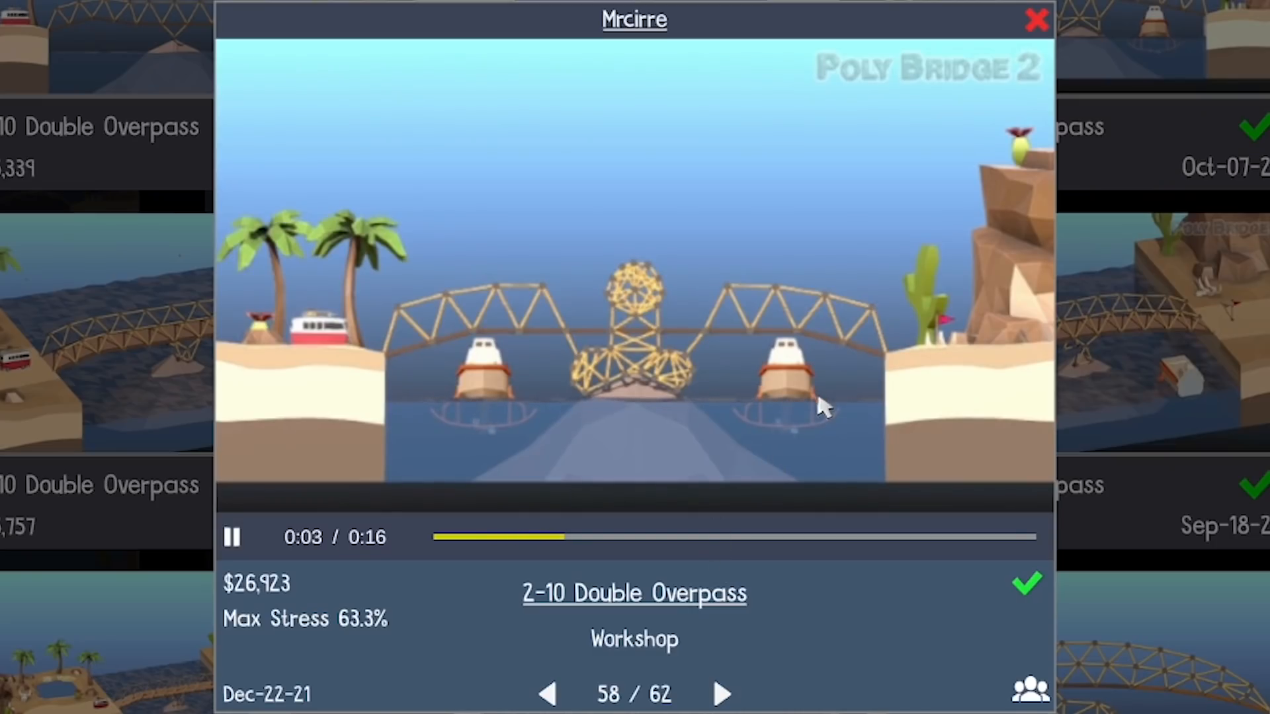
{"action": "left_click", "coordinate": [721, 694]}
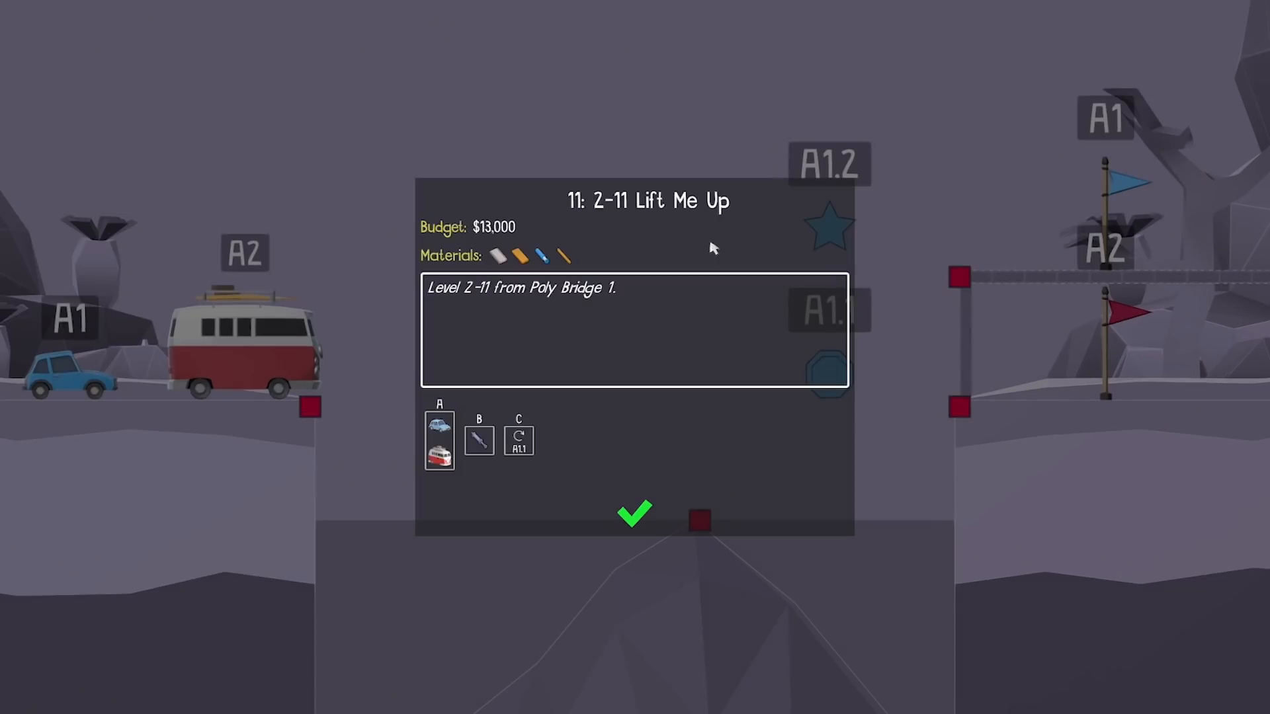
Dismiss the Lift Me Up briefing, begin the road deck, and start supports from its middle joint.
{"action": "left_click", "coordinate": [636, 513]}
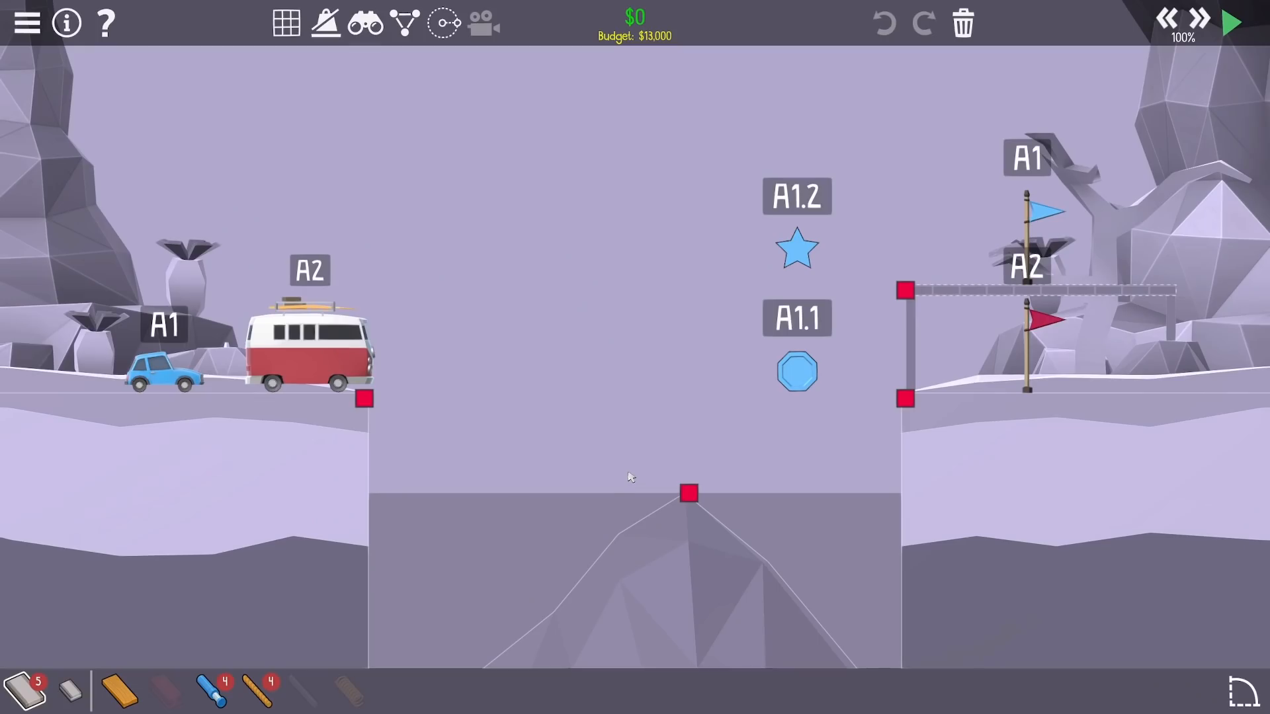
{"action": "left_click", "coordinate": [284, 22]}
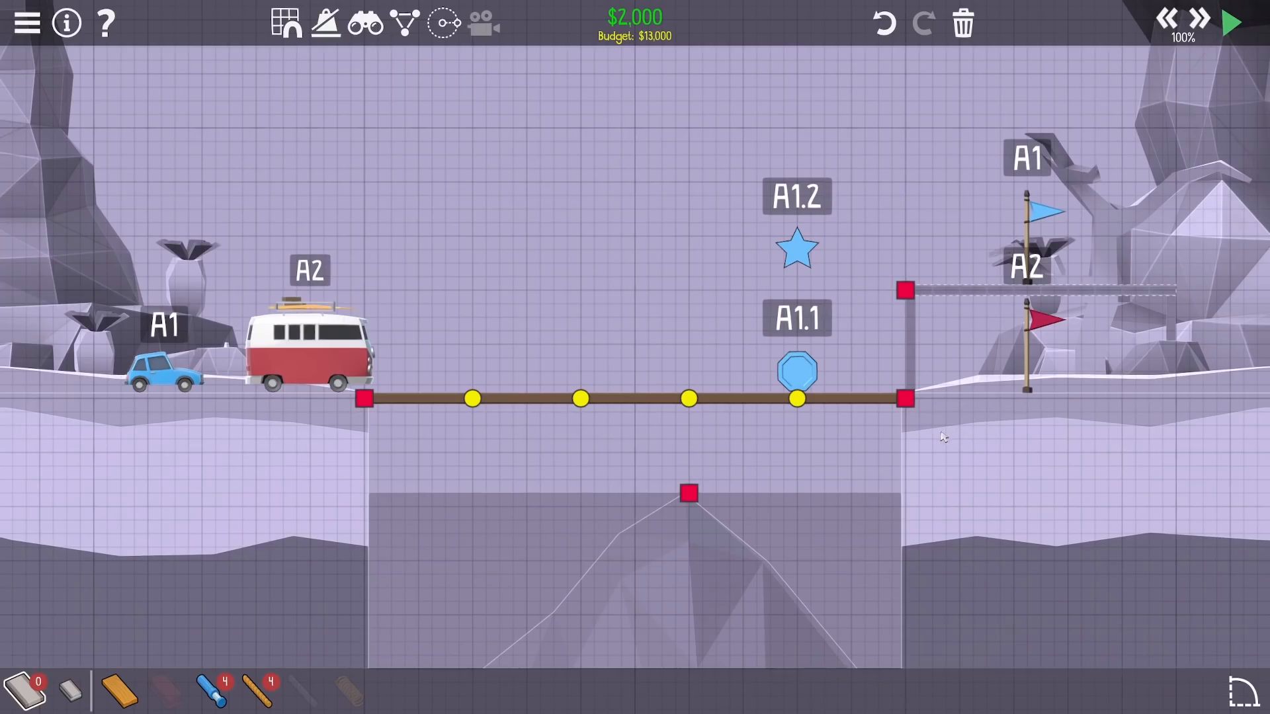
{"action": "mouse_move", "coordinate": [681, 341]}
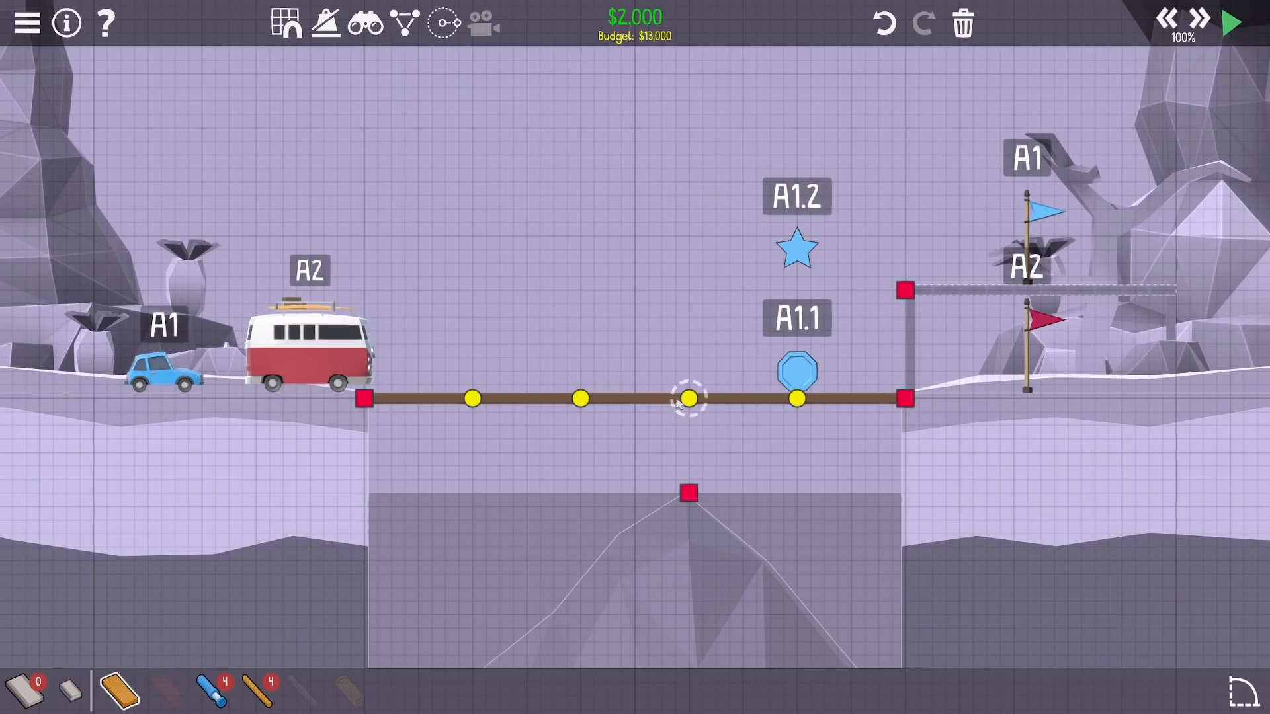
{"action": "left_click_drag", "start_coordinate": [687, 398], "coordinate": [687, 494]}
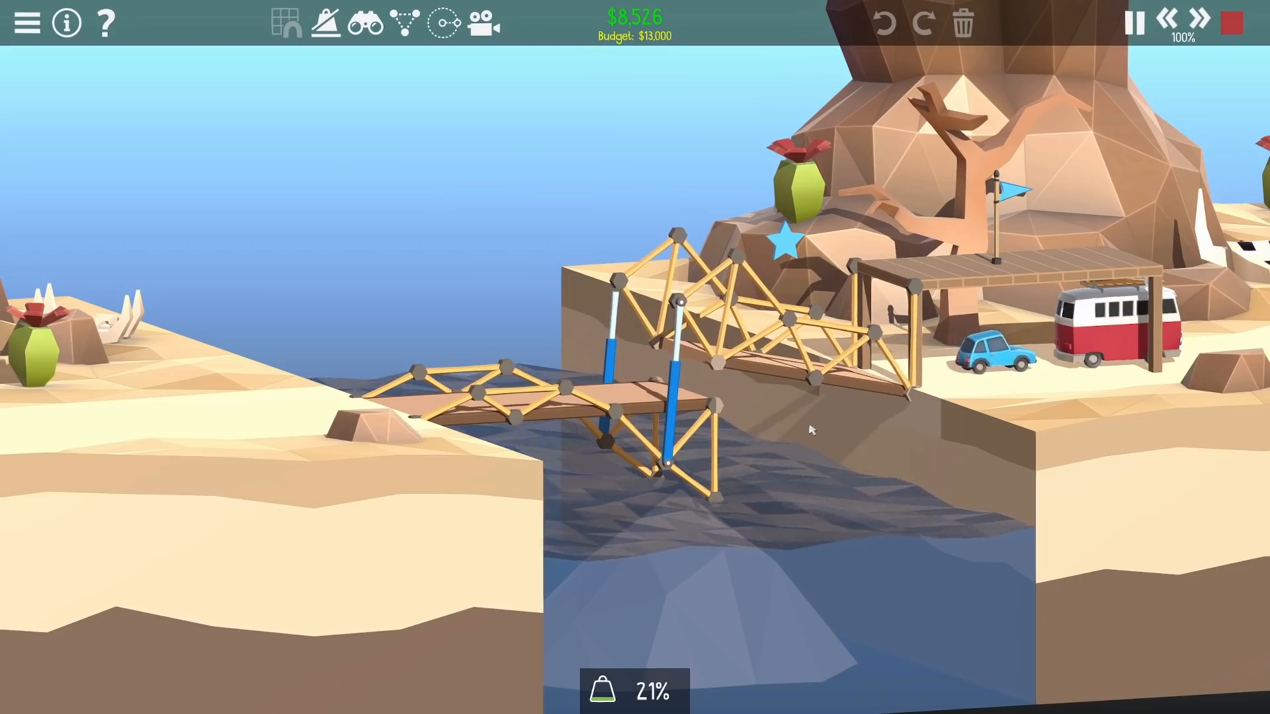
Stop the test and place a hydraulic piston from the central peak up to the deck.
{"action": "left_click", "coordinate": [1230, 22]}
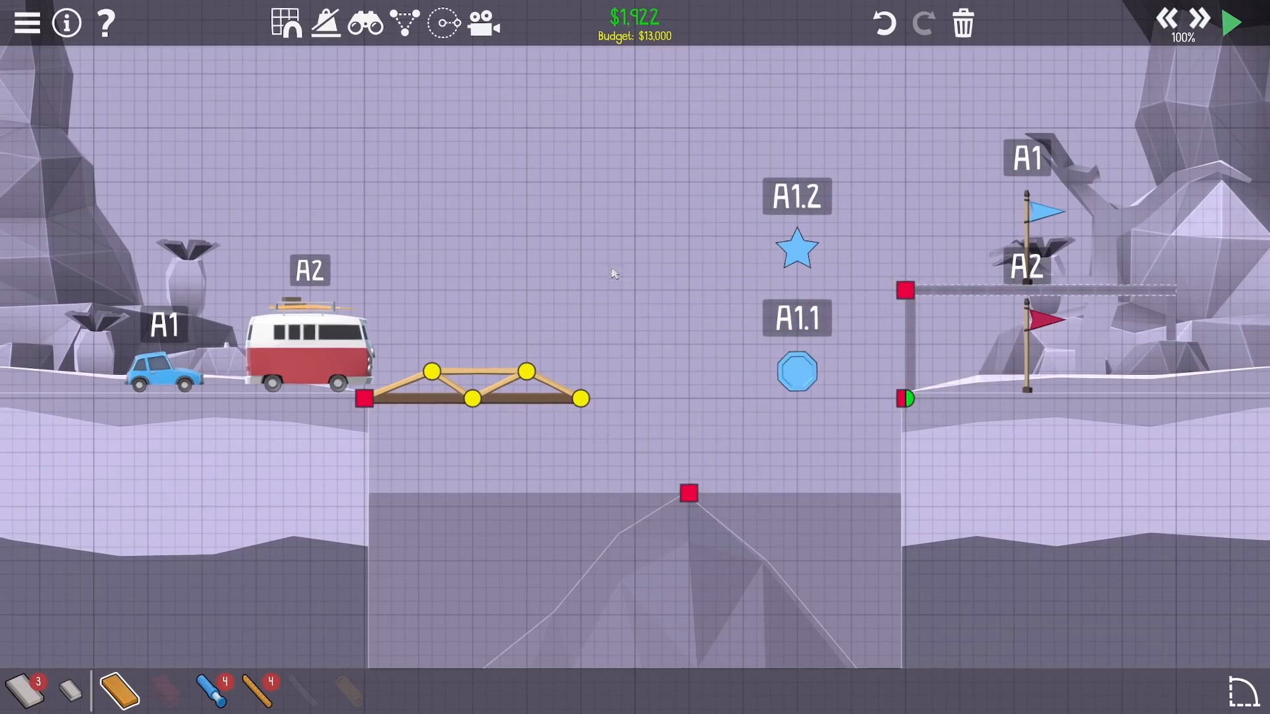
{"action": "mouse_move", "coordinate": [421, 611]}
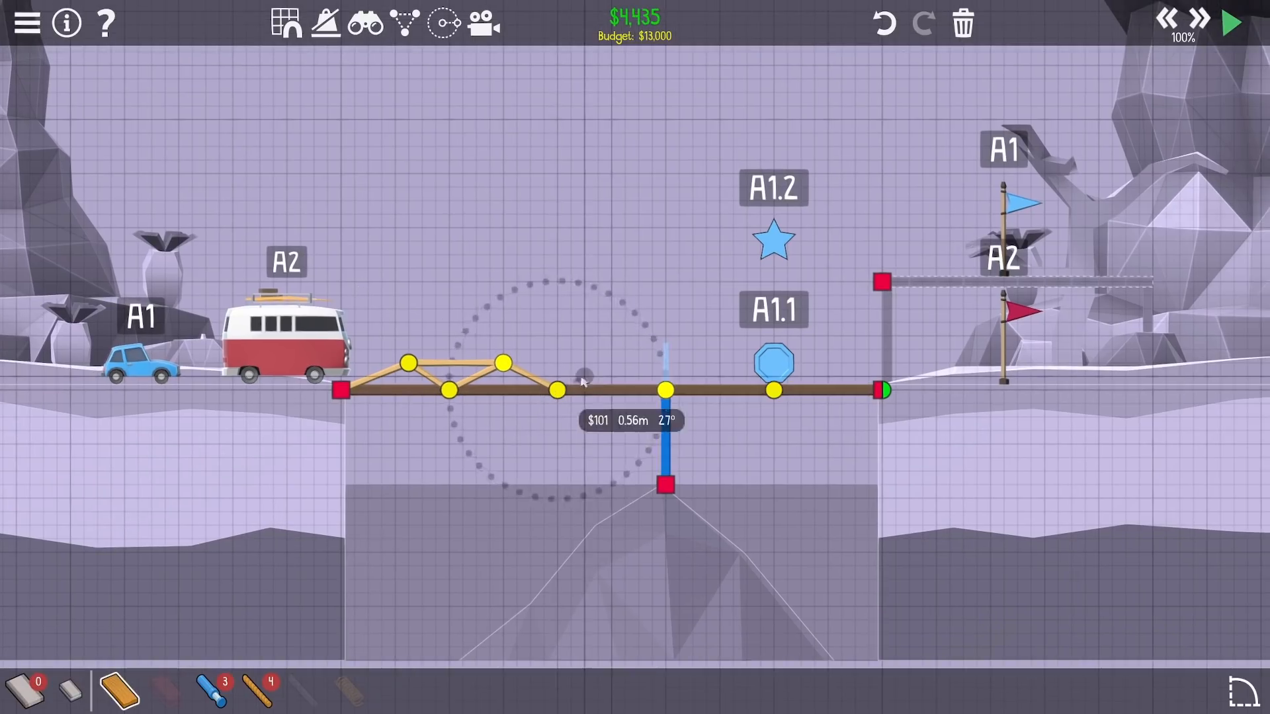
{"action": "left_click", "coordinate": [1229, 22]}
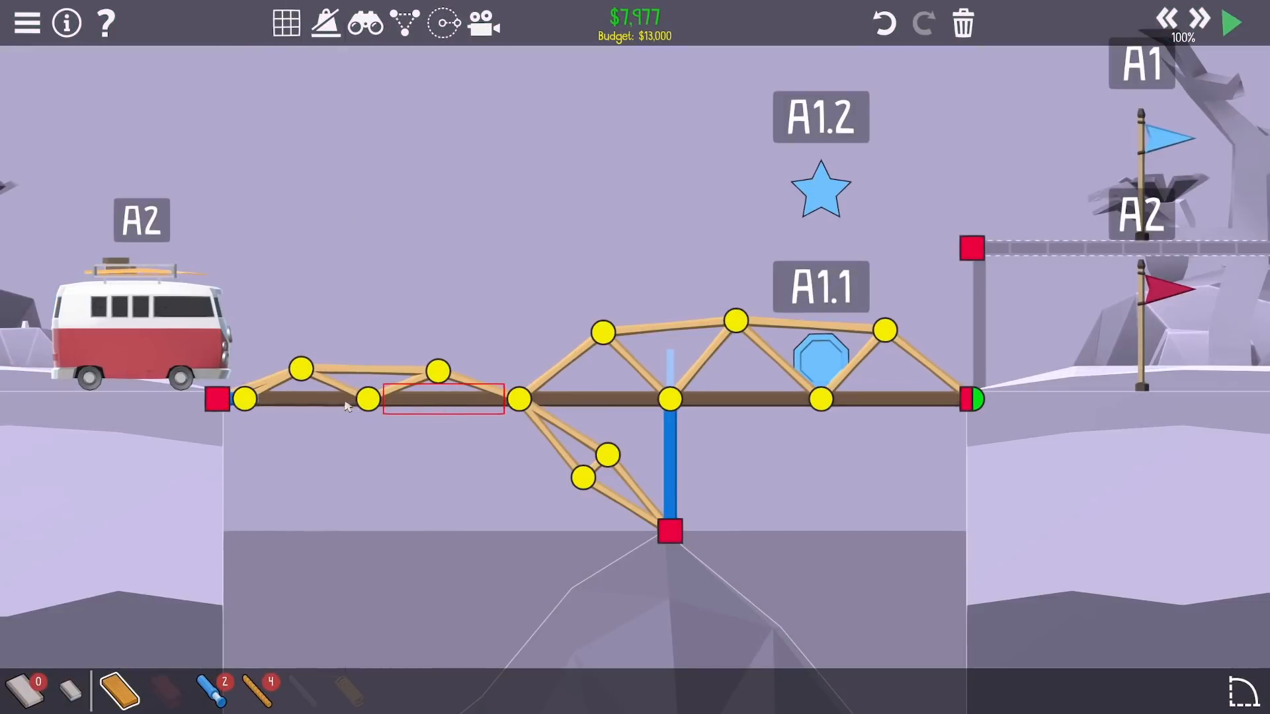
Level the dropped left joint, delete the leftmost members, and redraw road from the left anchor.
{"action": "left_click", "coordinate": [219, 400]}
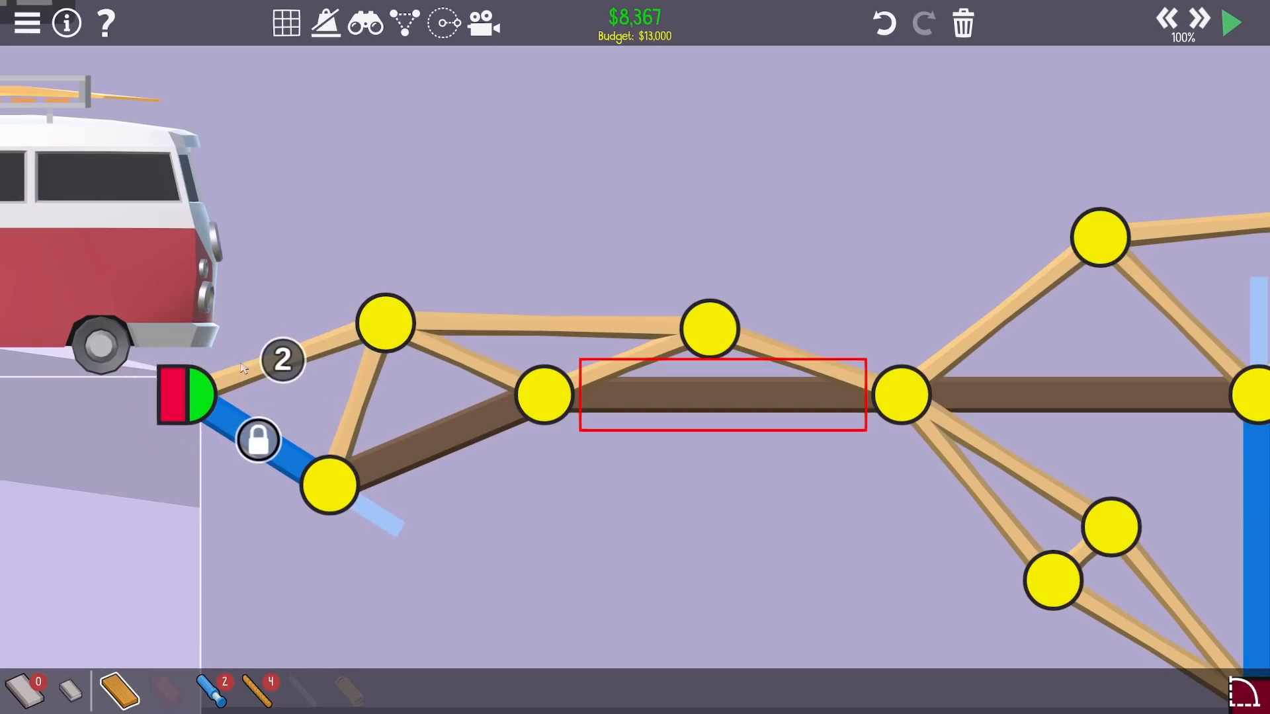
{"action": "left_click_drag", "start_coordinate": [324, 486], "coordinate": [260, 397]}
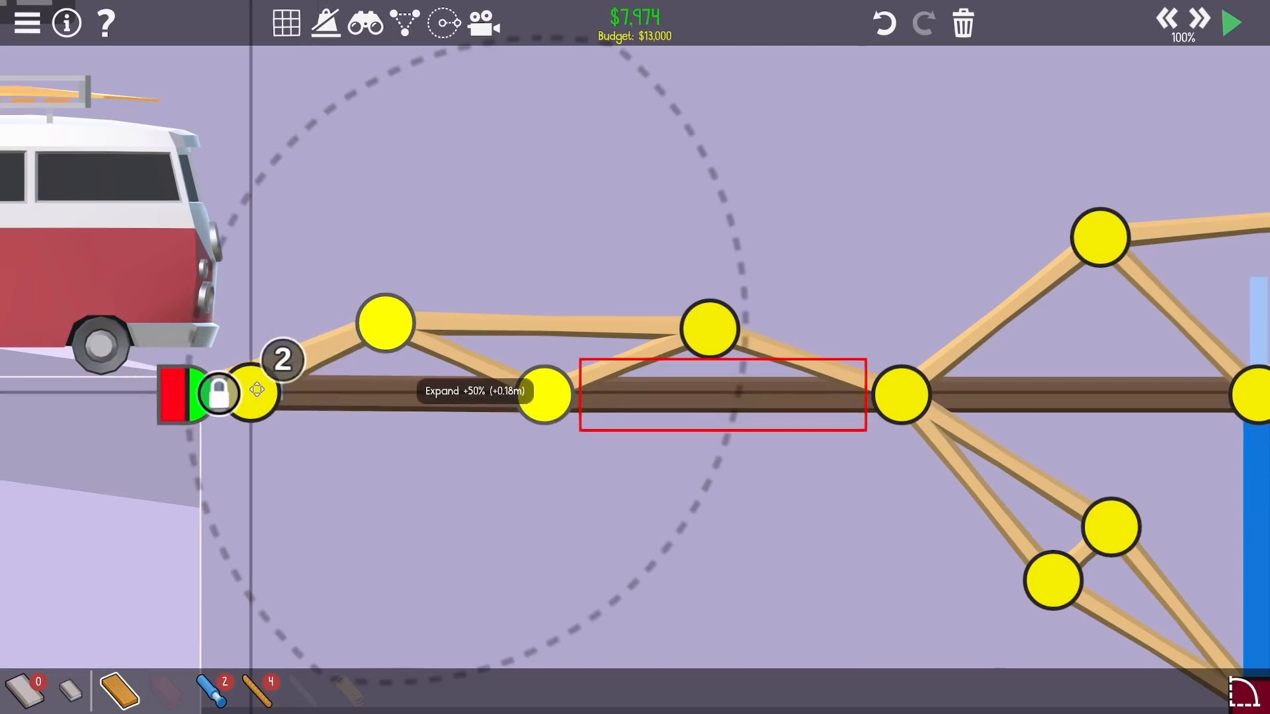
{"action": "left_click", "coordinate": [1230, 23]}
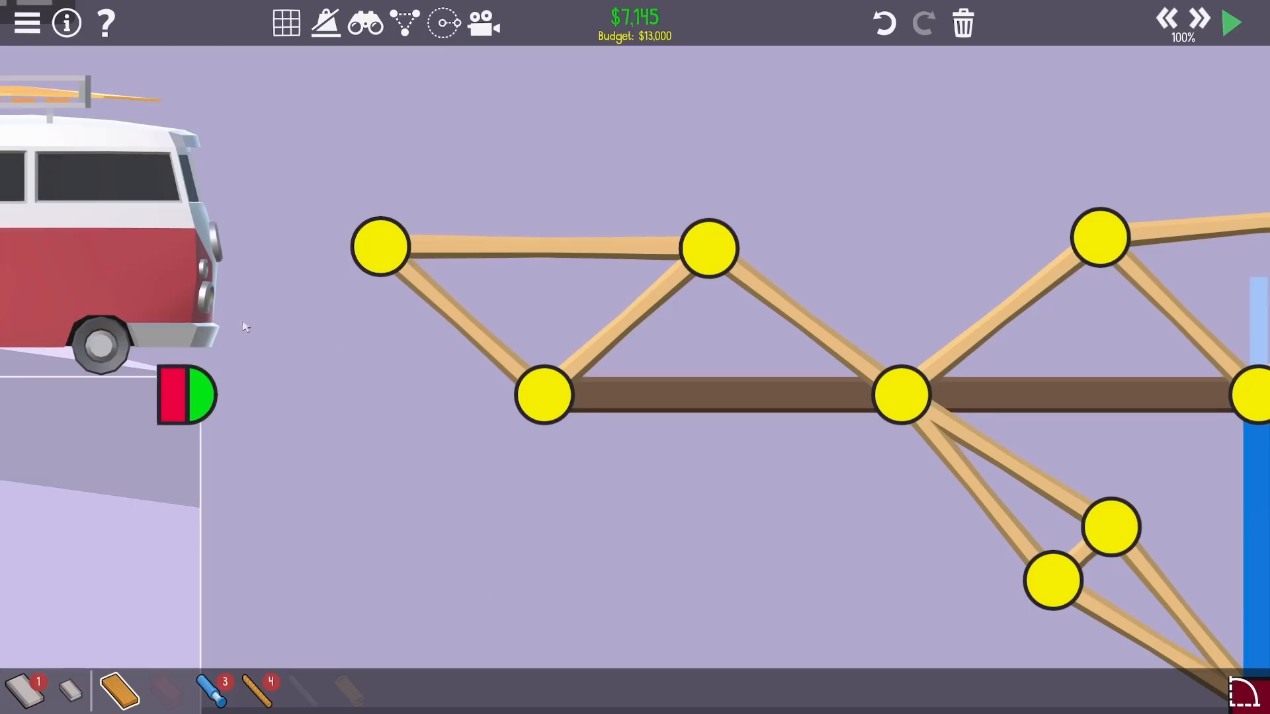
{"action": "left_click", "coordinate": [188, 396]}
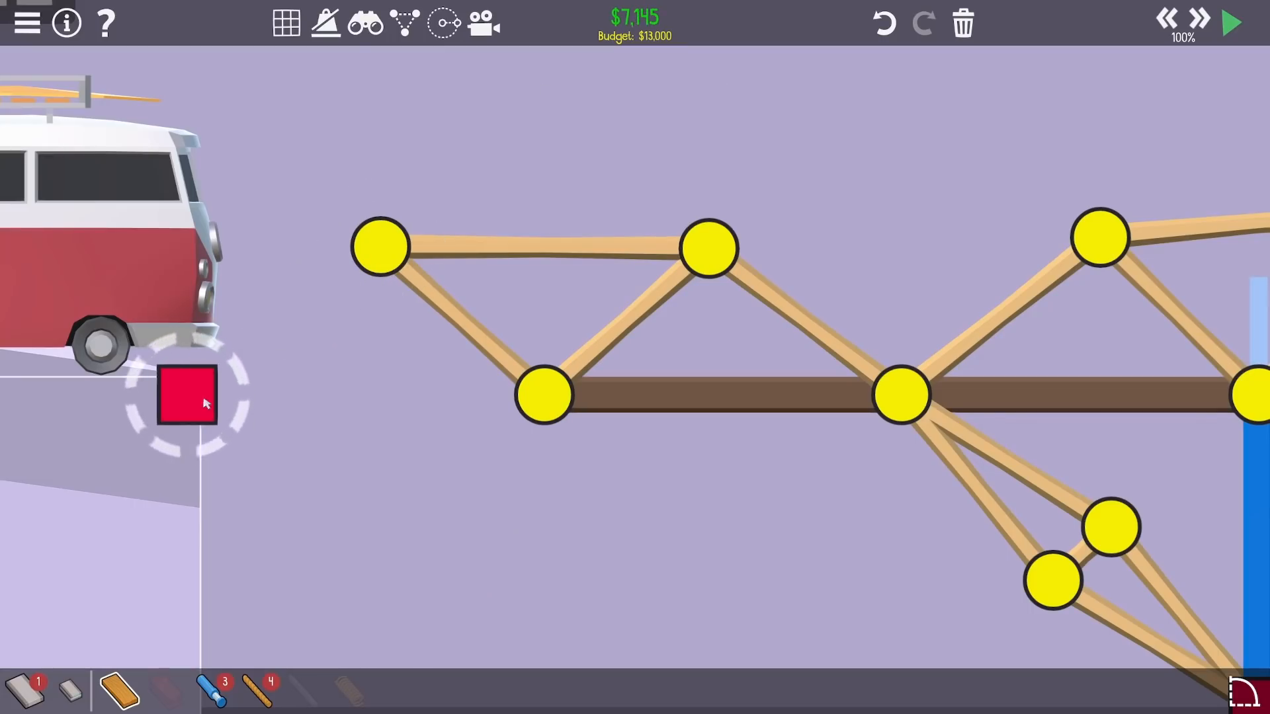
{"action": "left_click", "coordinate": [1227, 22]}
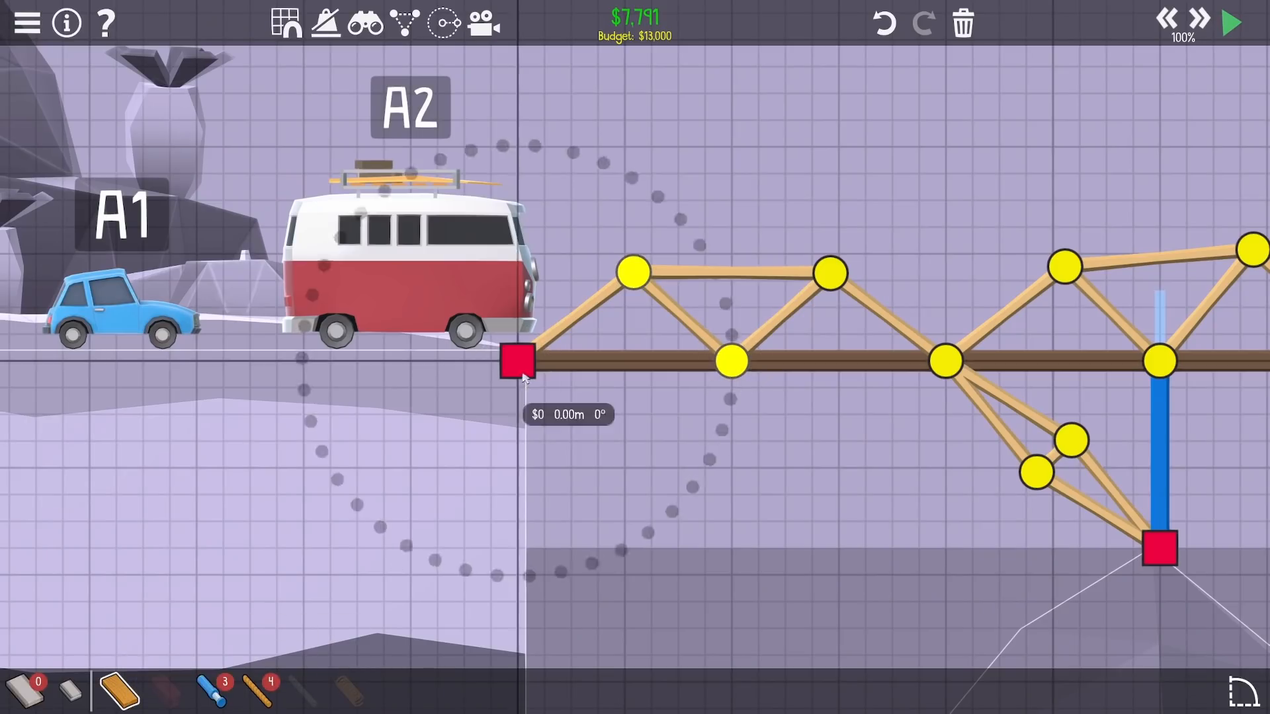
Try a hydraulic at the left anchor, remove it, and make a top chord a Contract -50% hydraulic.
{"action": "left_click_drag", "start_coordinate": [527, 361], "coordinate": [544, 415]}
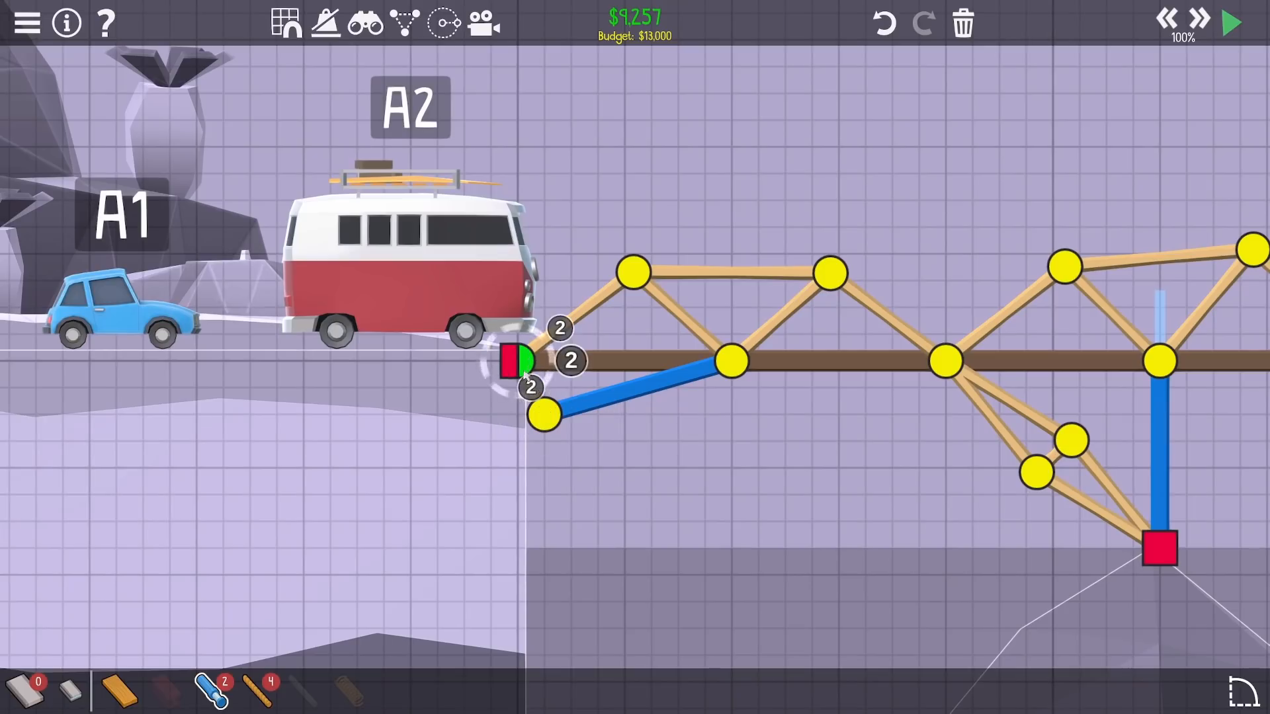
{"action": "left_click", "coordinate": [1229, 22]}
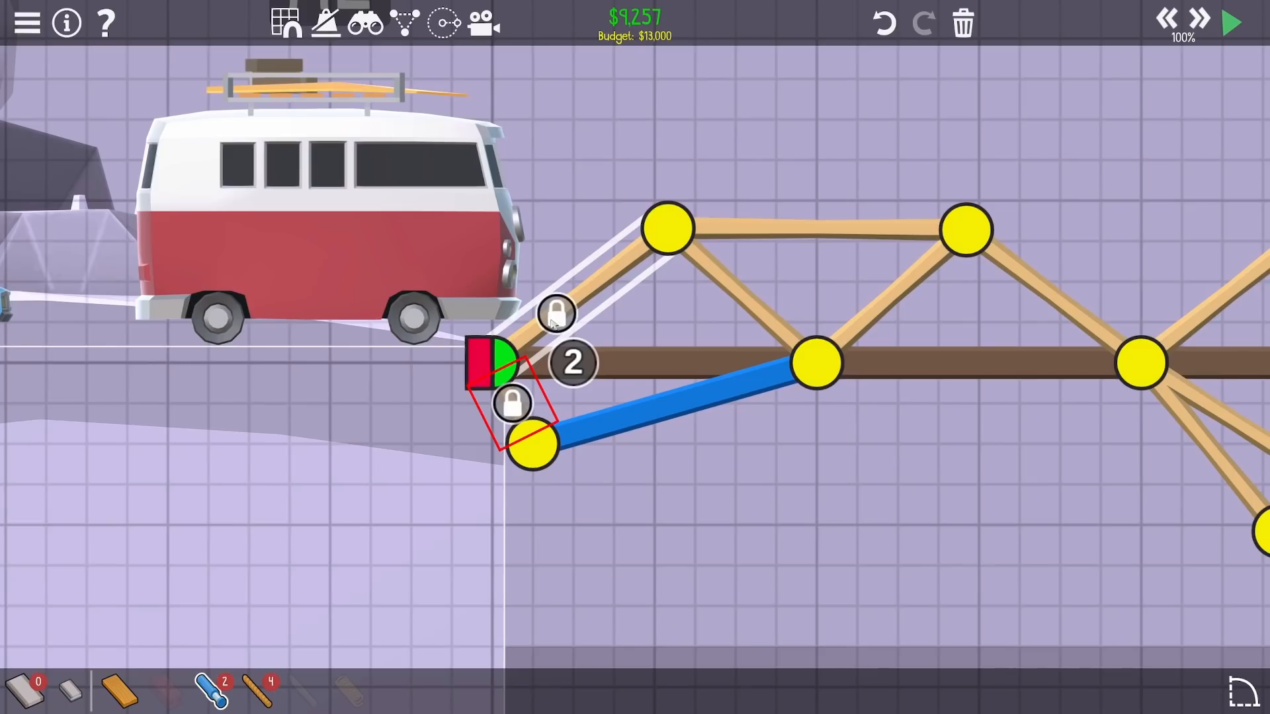
{"action": "left_click", "coordinate": [1229, 22]}
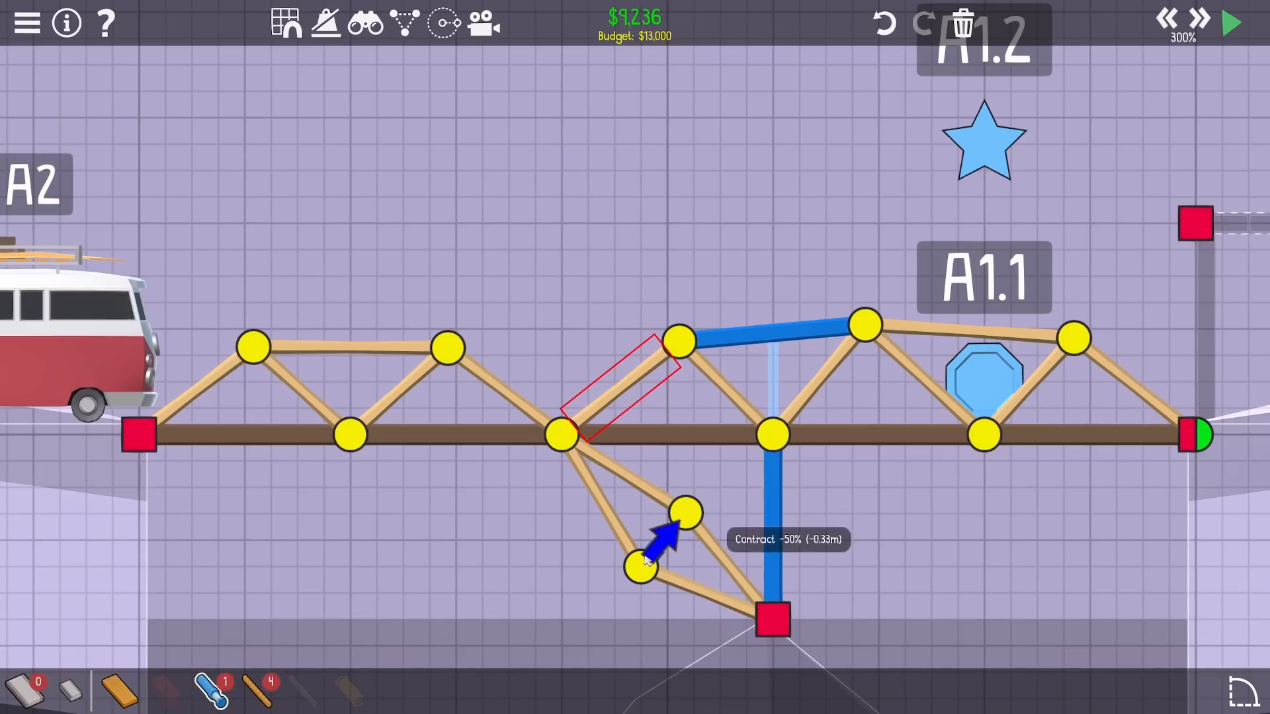
Filter the Gallery to Level 2-11, Community creators, sorted by Budget, and show page 2.
{"action": "left_click", "coordinate": [1230, 22]}
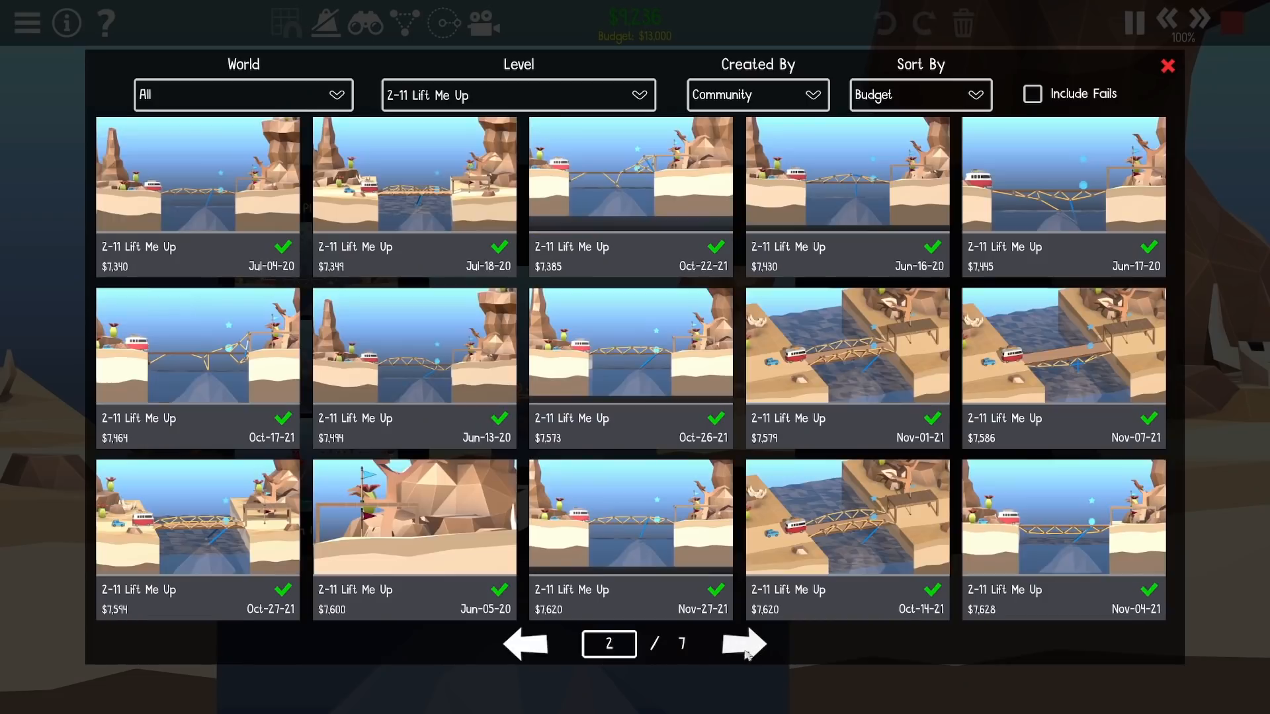
Page forward through community replays, ending on Woolyfrog's $12,666 tall-truss drawbridge.
{"action": "left_click", "coordinate": [739, 643]}
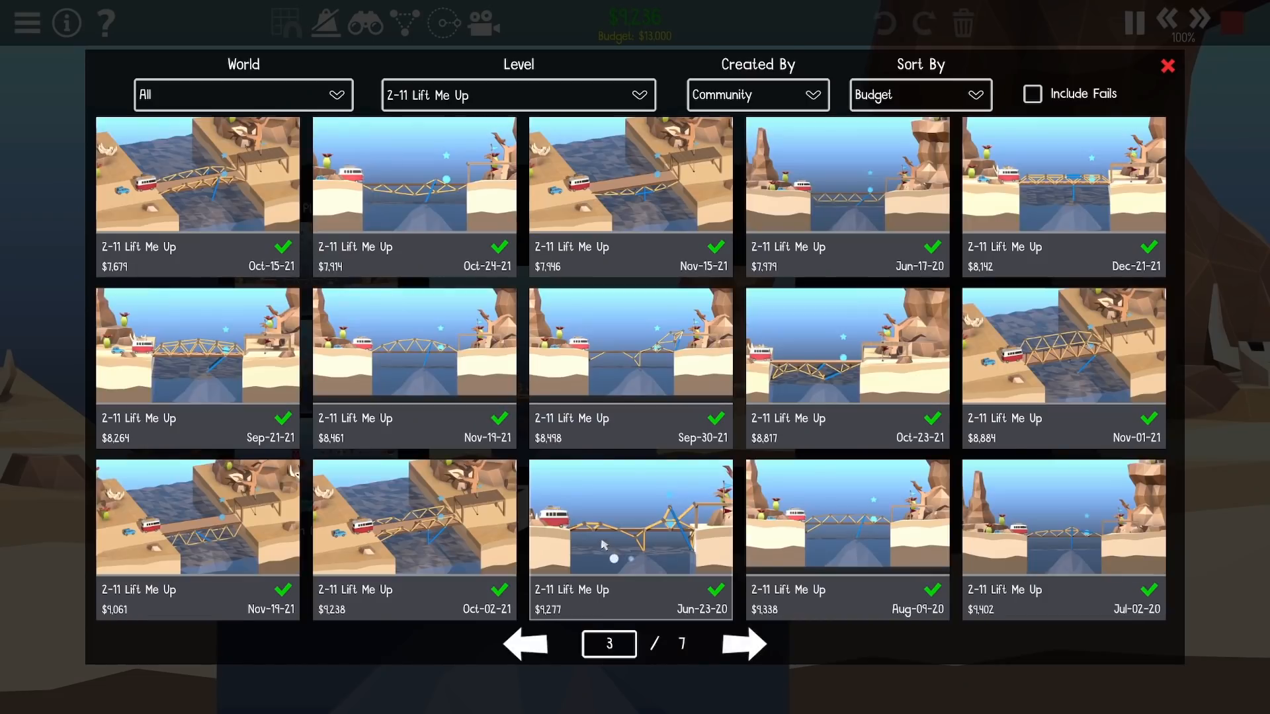
{"action": "mouse_move", "coordinate": [235, 180]}
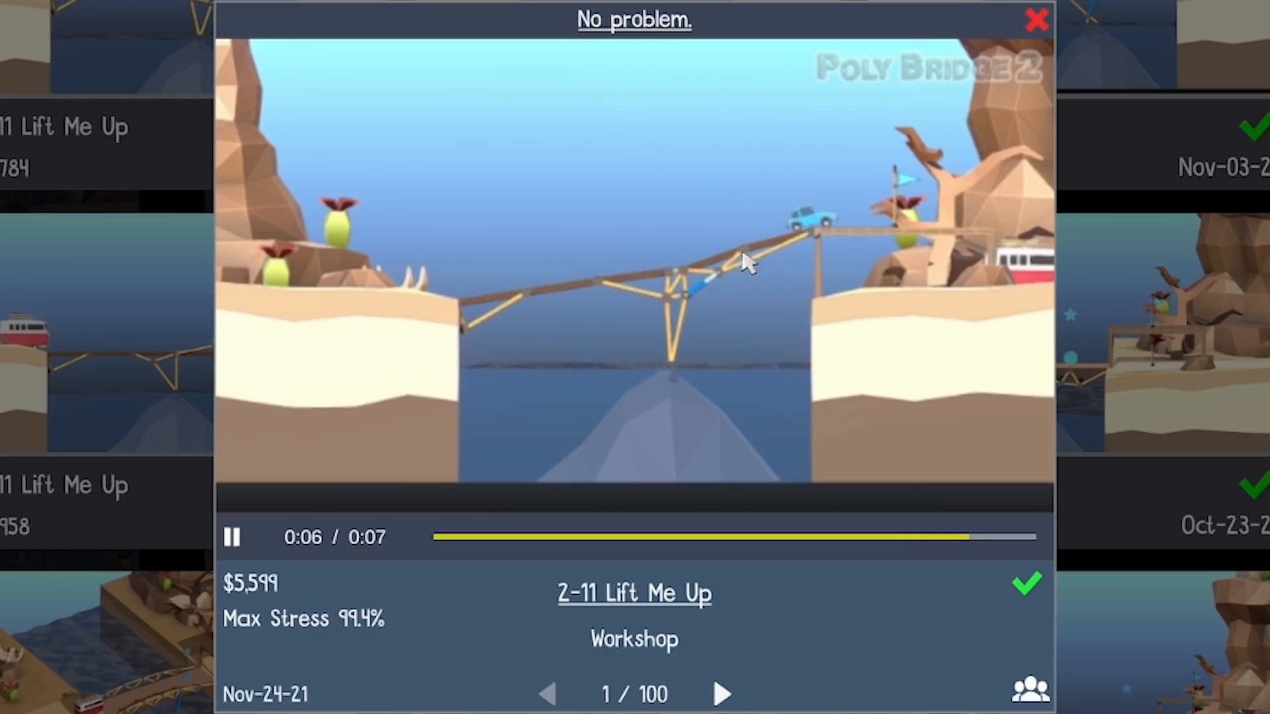
{"action": "left_click", "coordinate": [231, 536]}
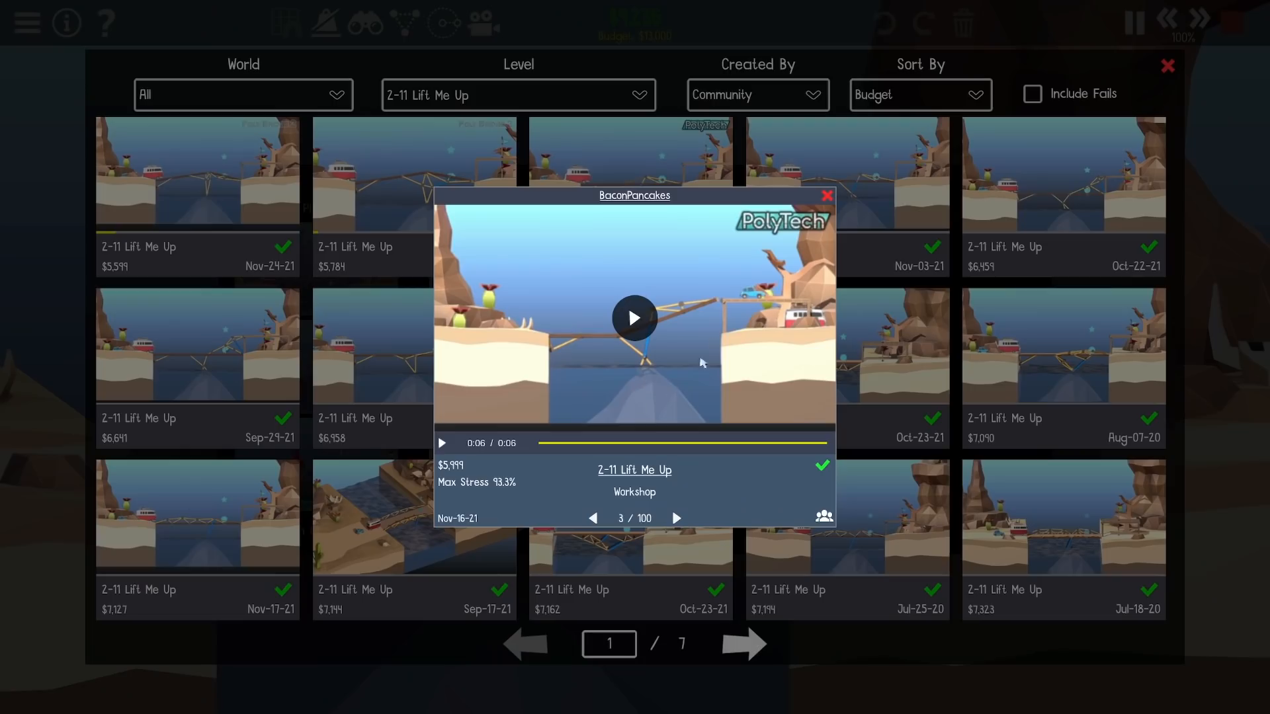
{"action": "mouse_move", "coordinate": [827, 194]}
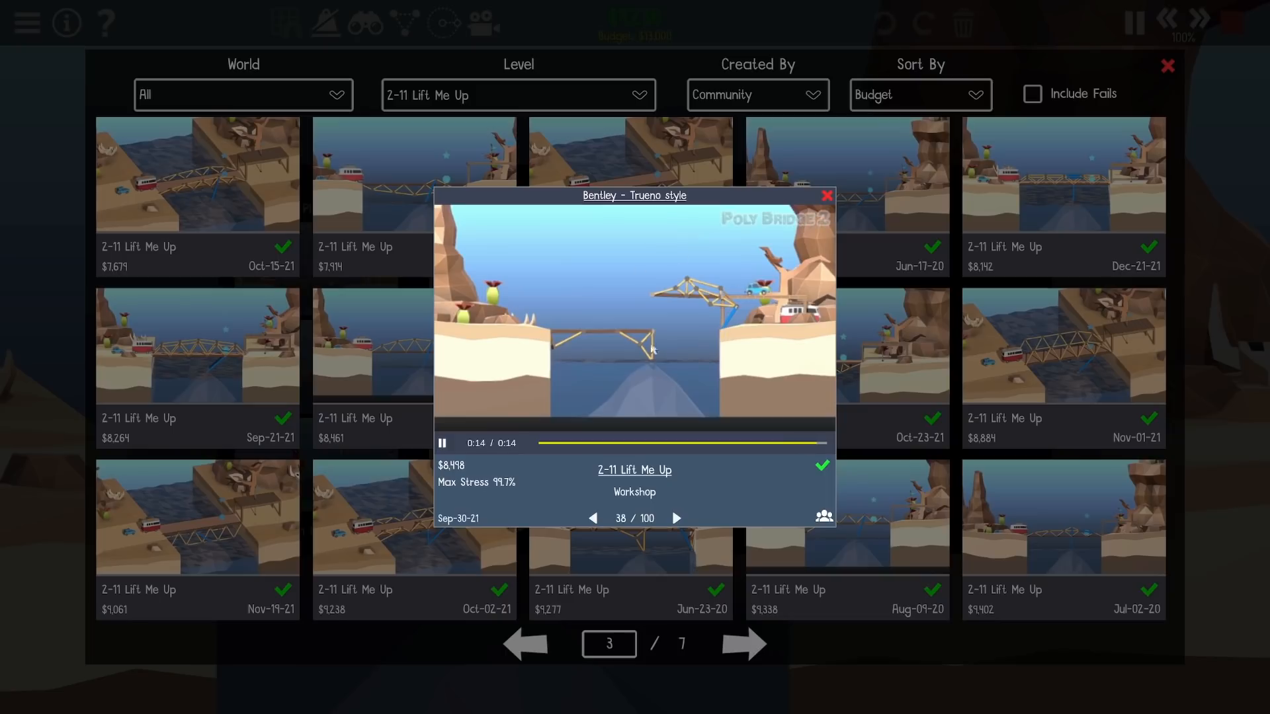
{"action": "left_click", "coordinate": [442, 443]}
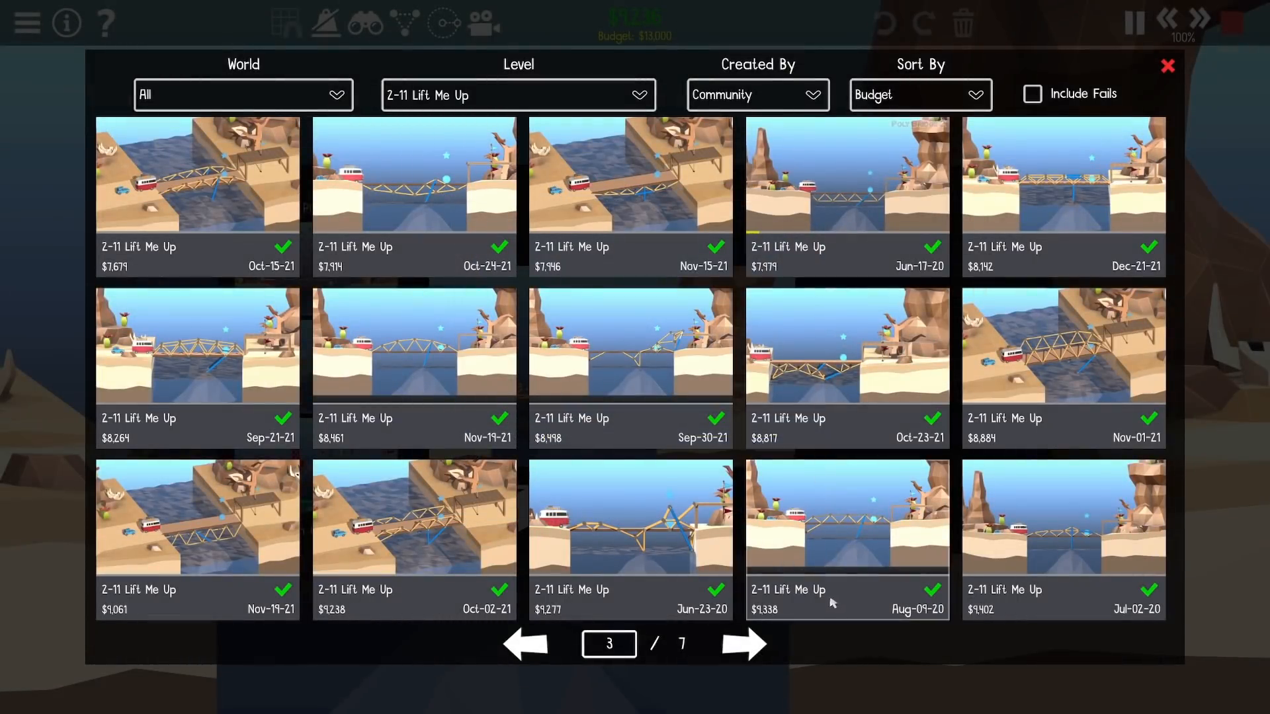
{"action": "left_click", "coordinate": [847, 526]}
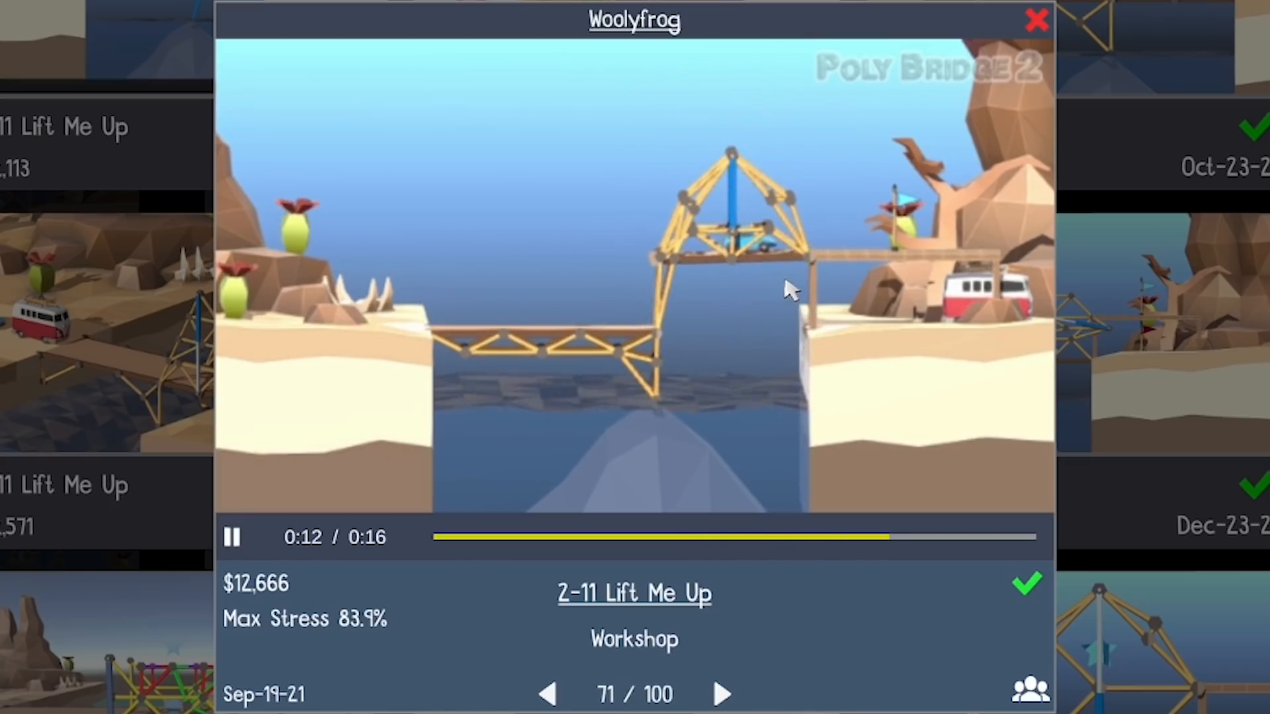
Replay the priciest solutions 88 to 99 on gallery pages 6-7, ending on Alison's unlimited-budget design.
{"action": "left_click", "coordinate": [1037, 19]}
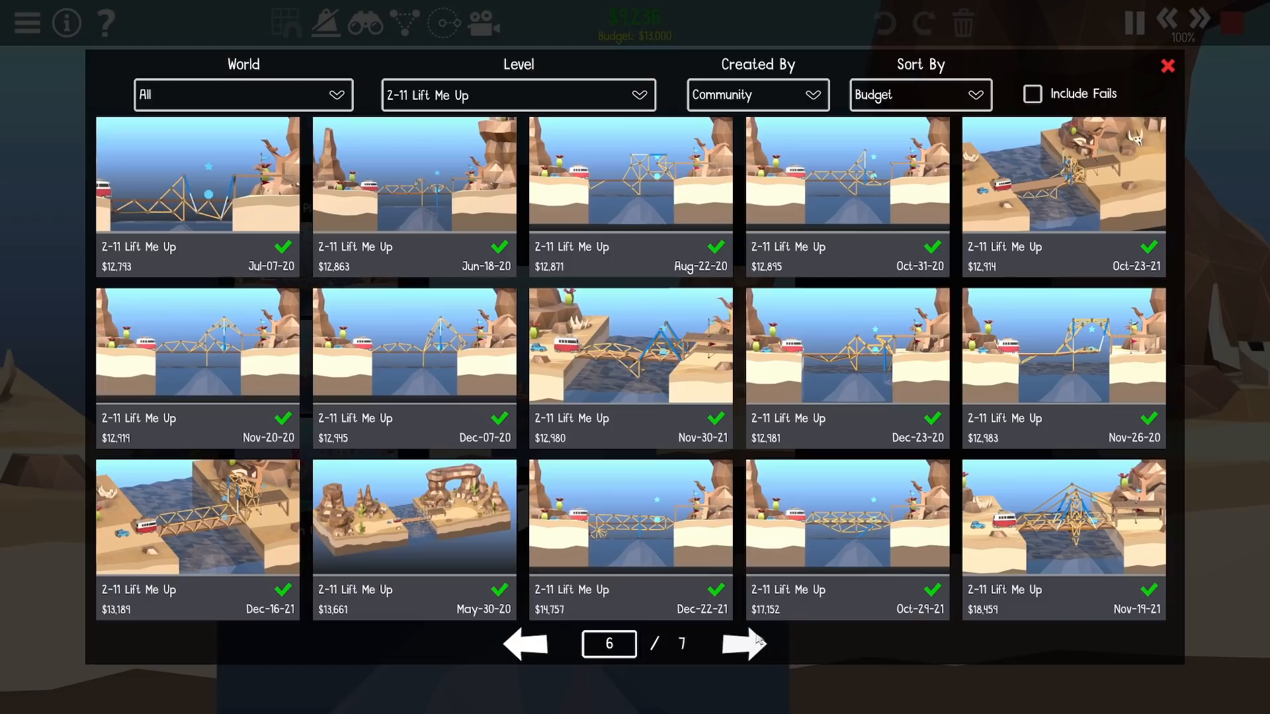
{"action": "left_click", "coordinate": [631, 514]}
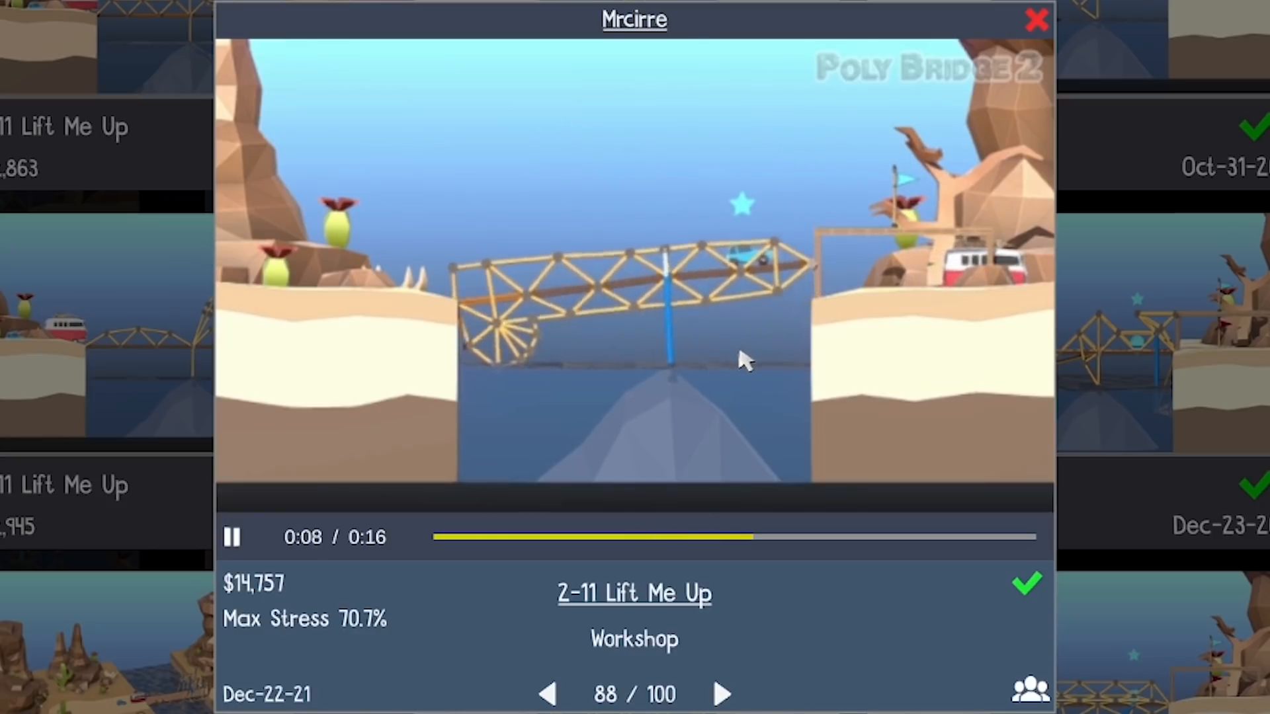
{"action": "left_click", "coordinate": [720, 694]}
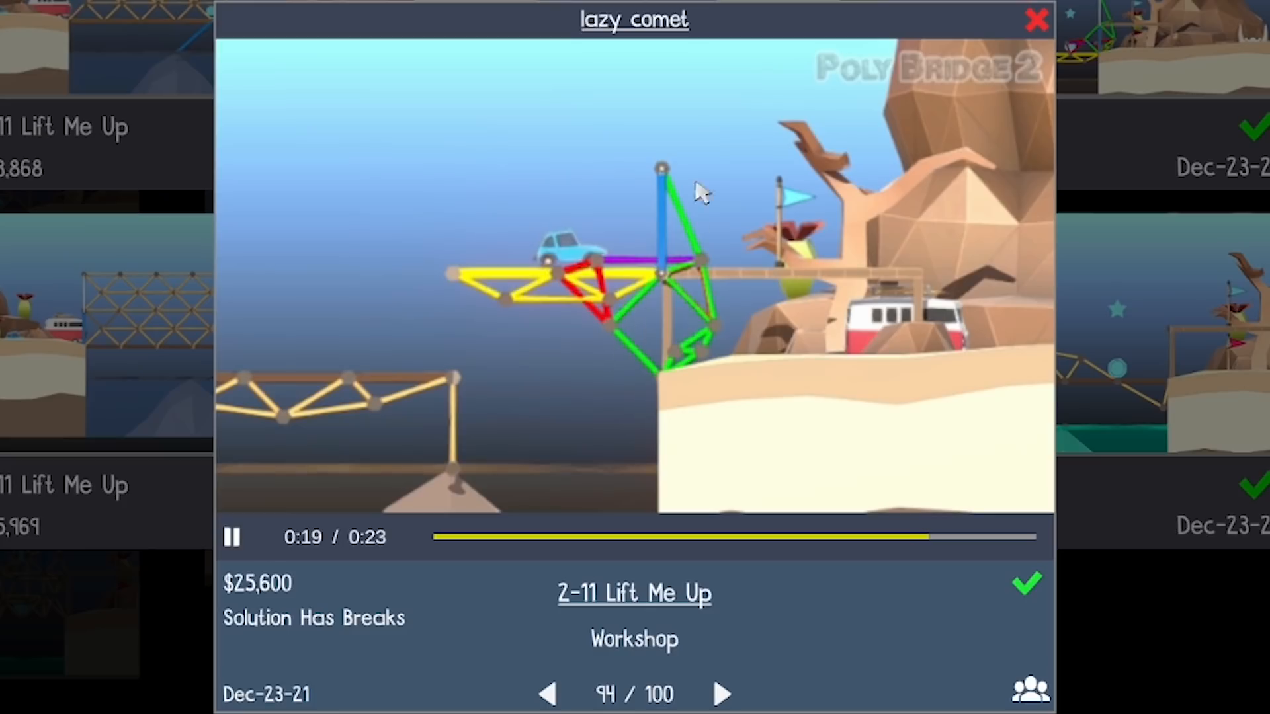
{"action": "left_click", "coordinate": [720, 693]}
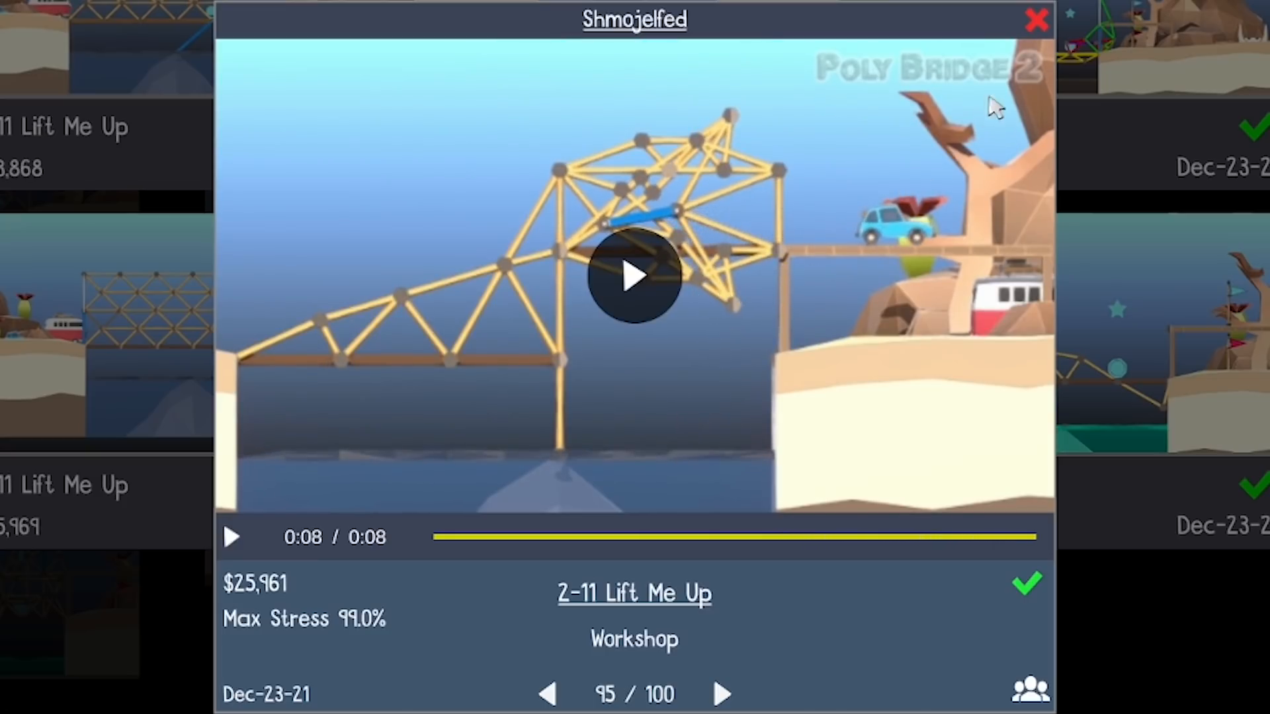
{"action": "left_click", "coordinate": [721, 693]}
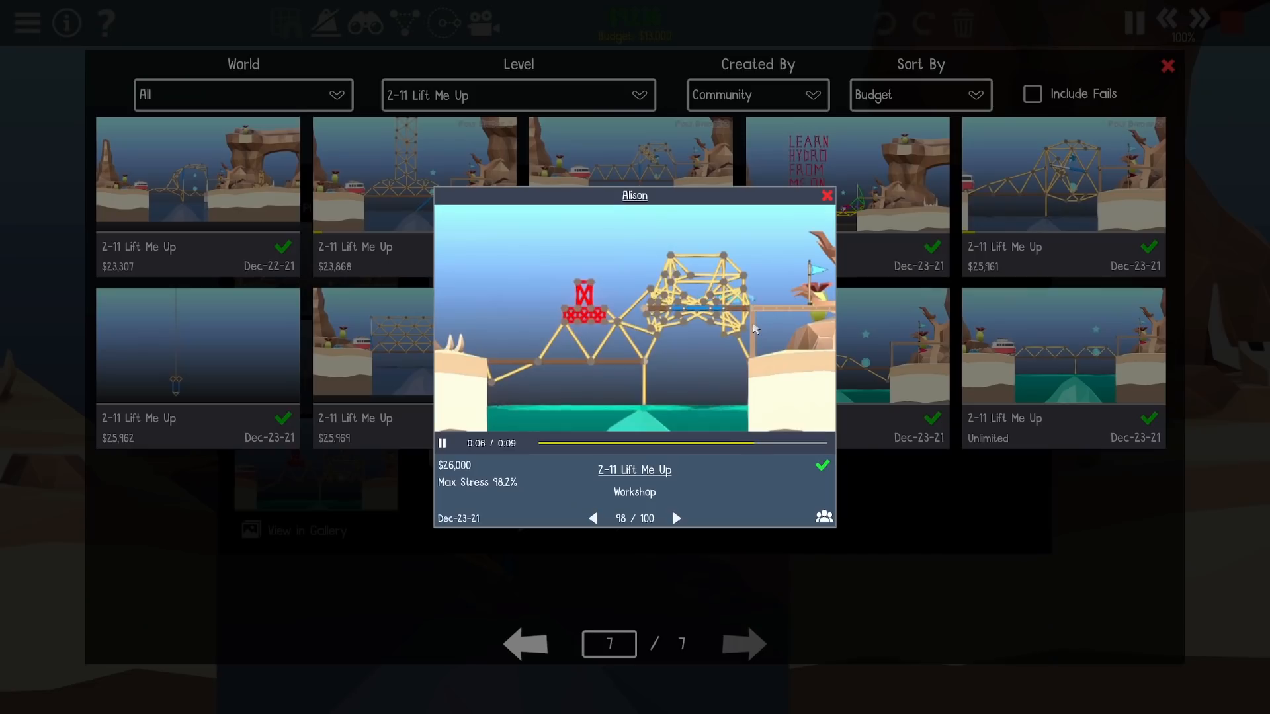
{"action": "left_click", "coordinate": [675, 517]}
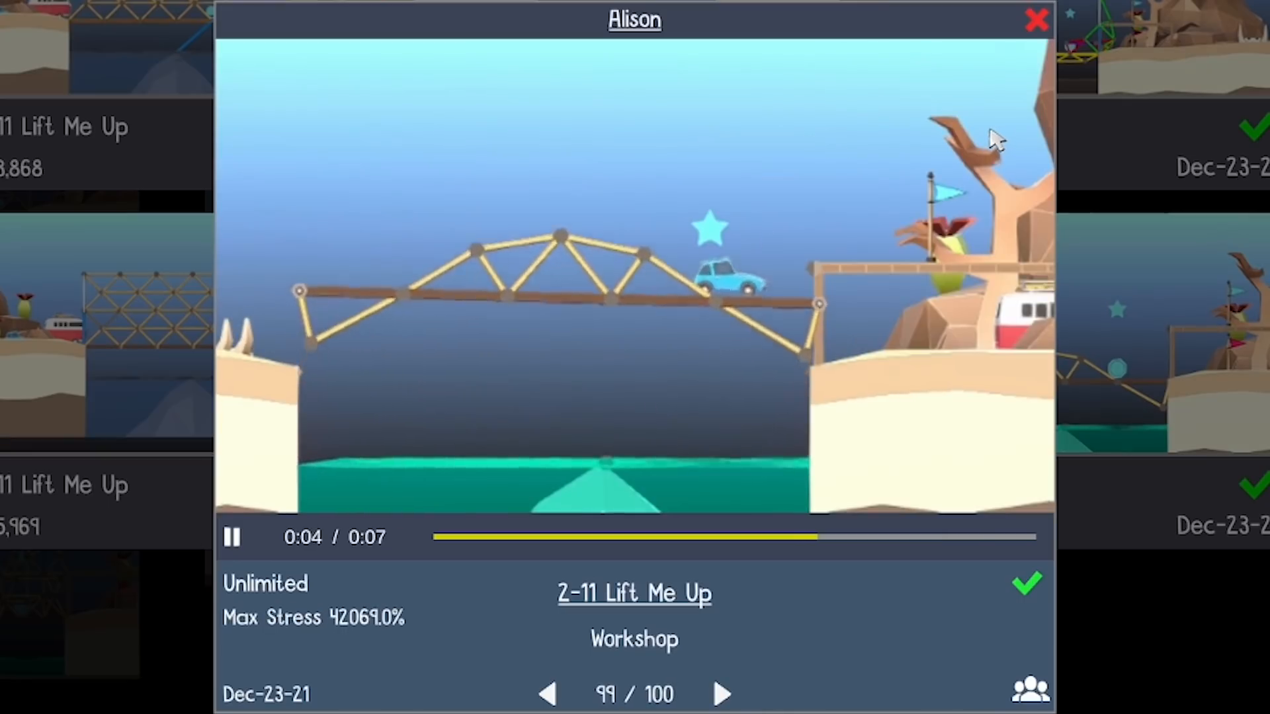